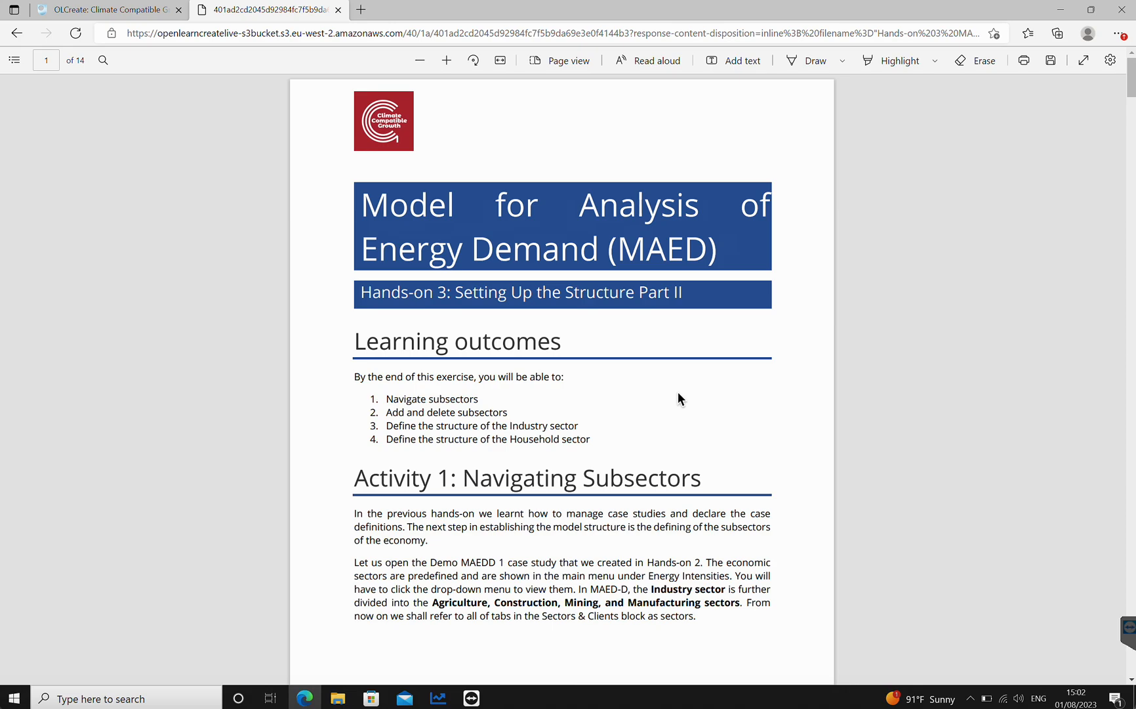
mouse_move(689, 397)
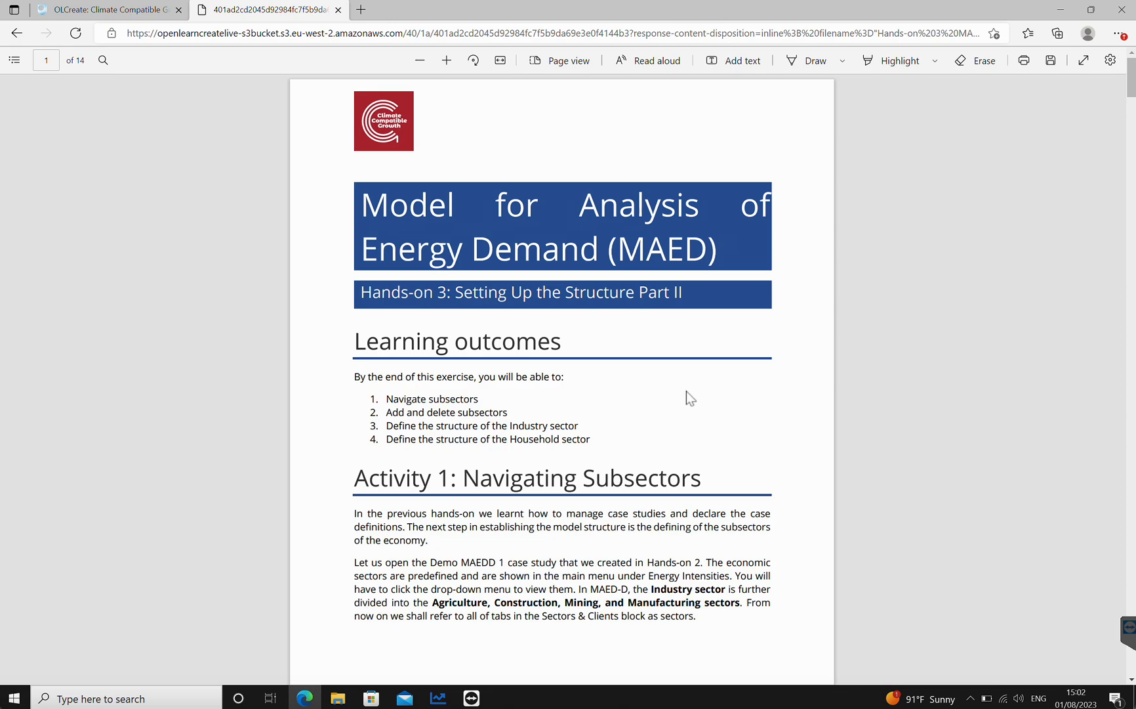
mouse_move(612, 422)
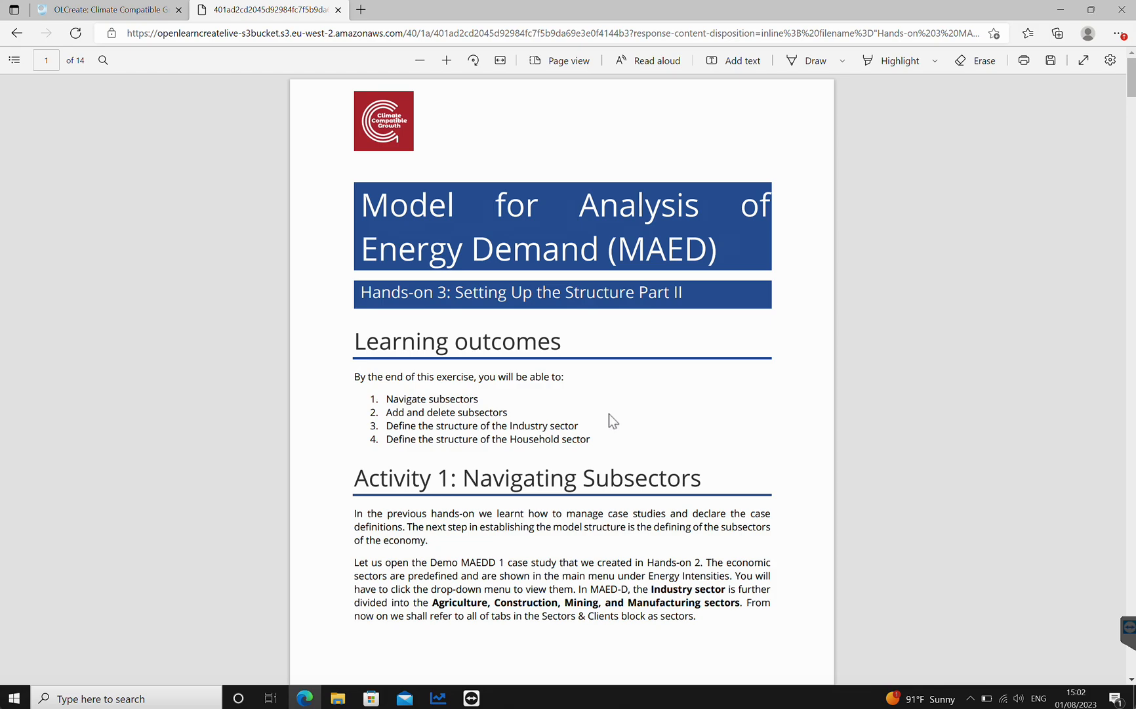
mouse_move(613, 462)
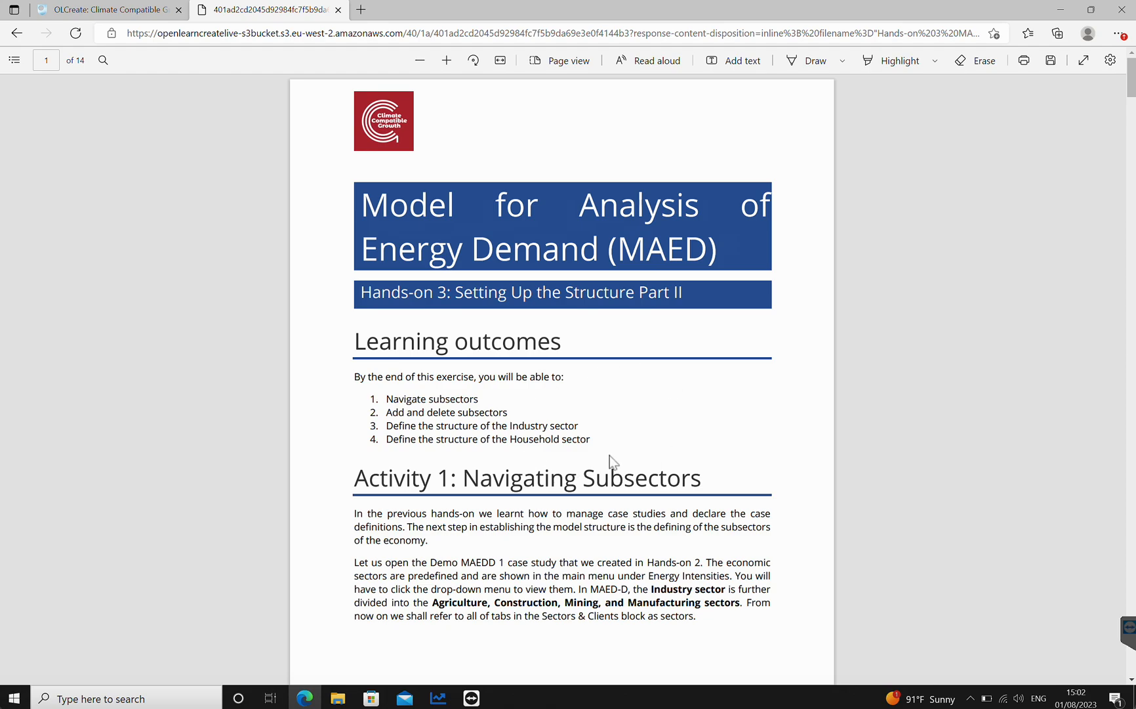
mouse_move(618, 375)
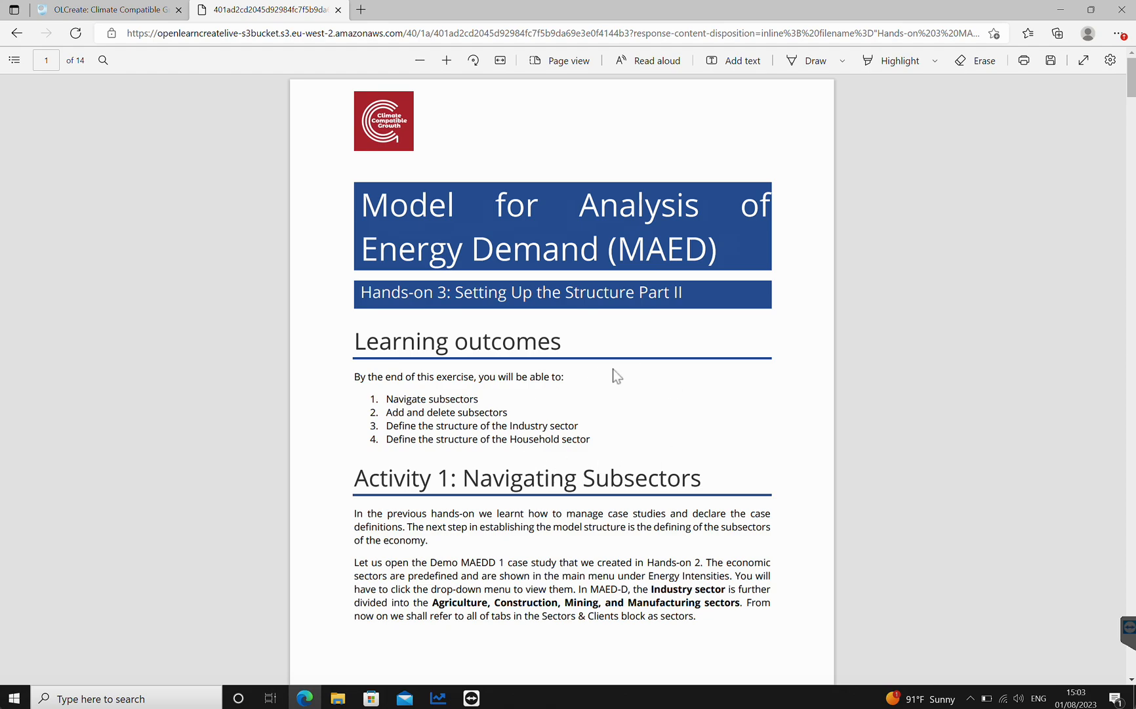
Scroll the handout down past the learning outcomes to Activity 1: Navigating Subsectors.
scroll("down", 3)
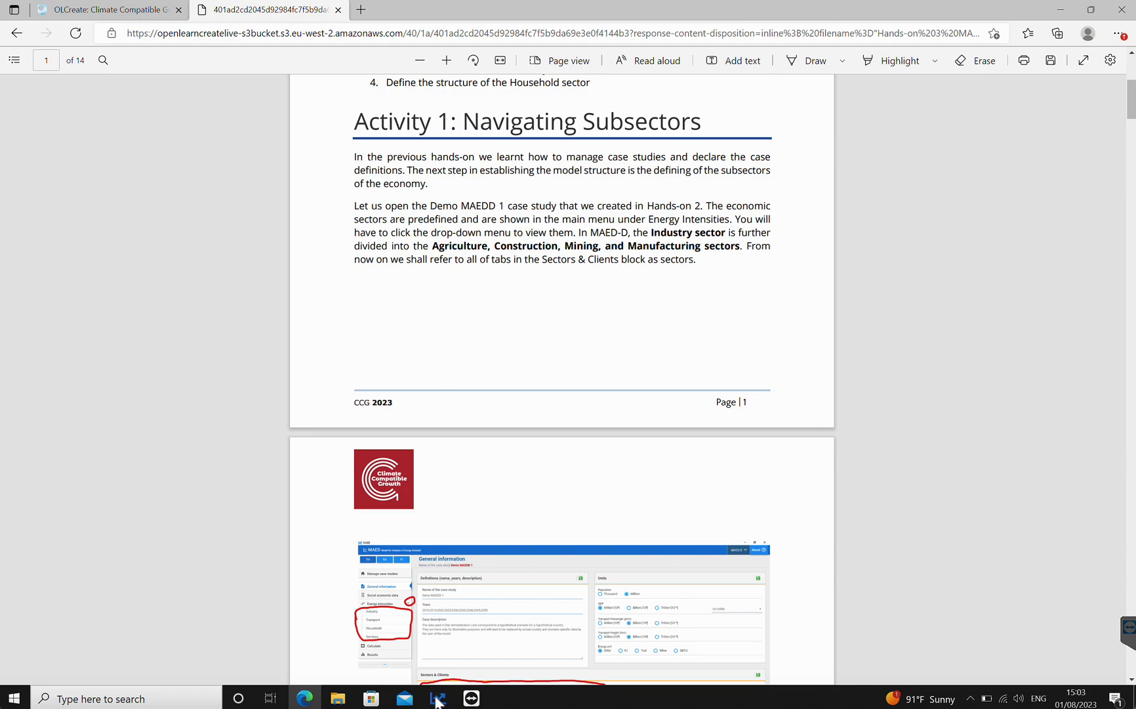
Switch from Edge to the MAED application on the case studies list.
left_click(437, 698)
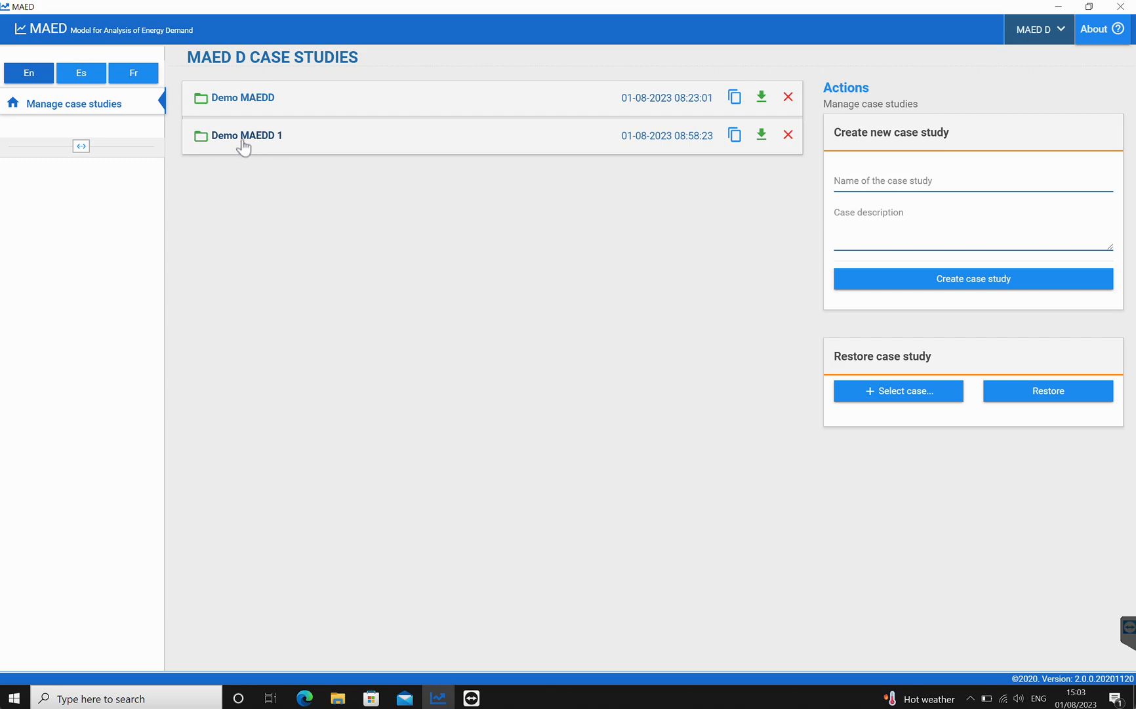
mouse_move(240, 147)
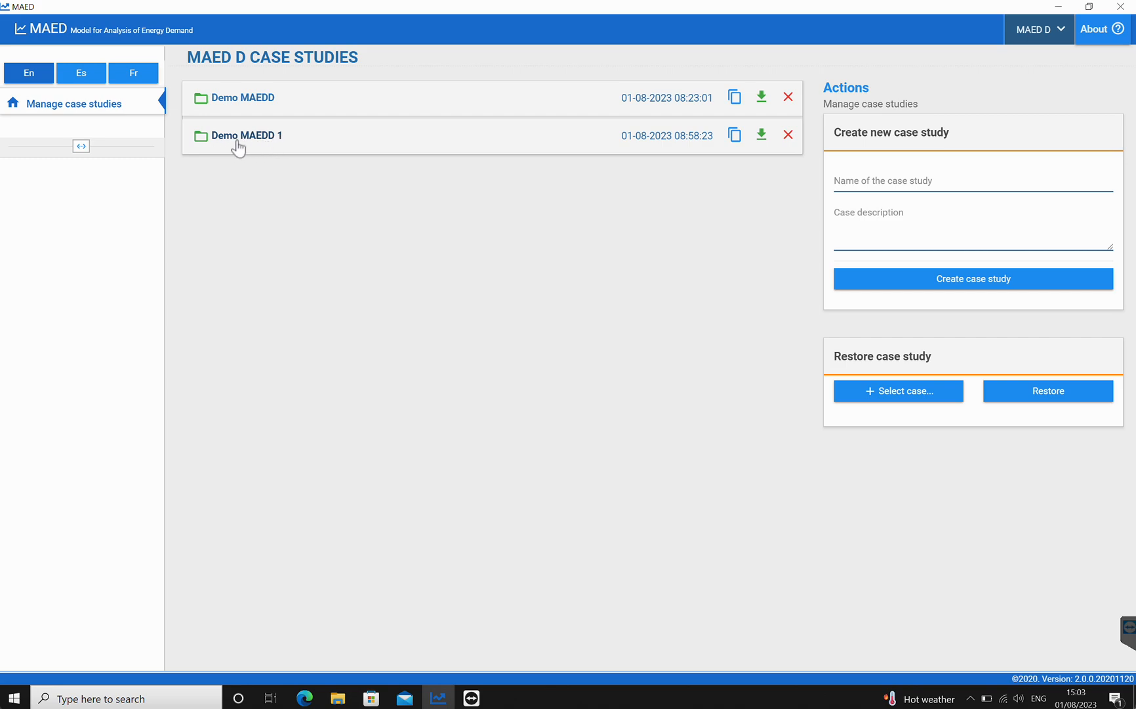
mouse_move(252, 143)
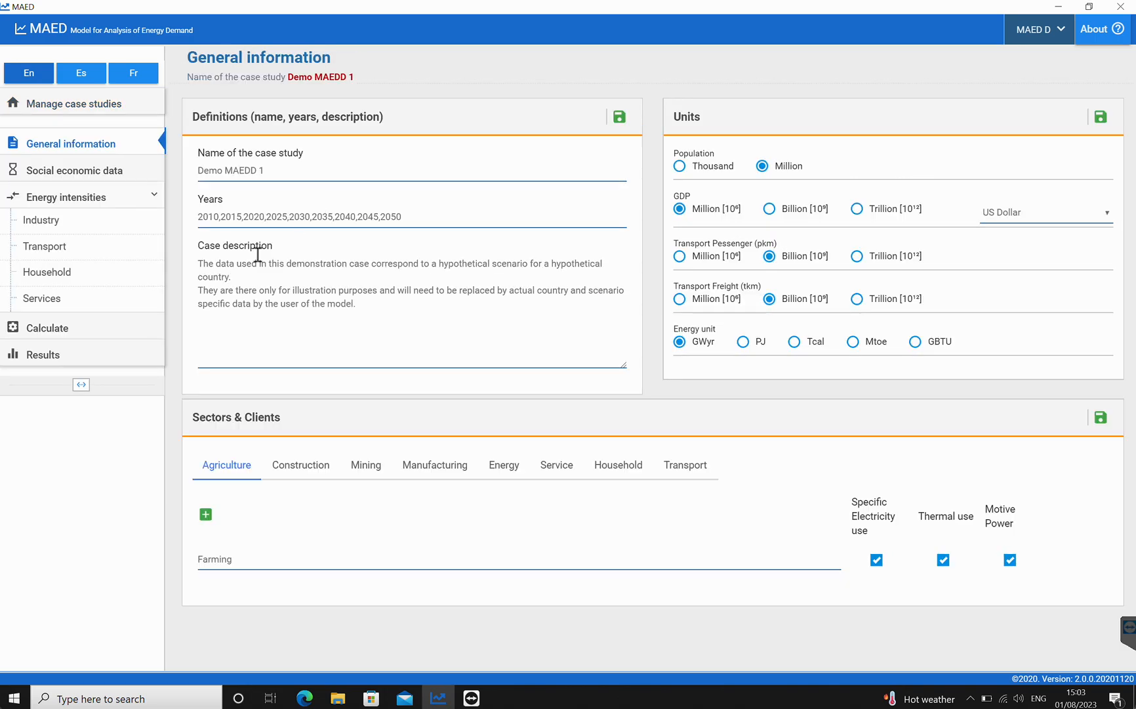
mouse_move(186, 280)
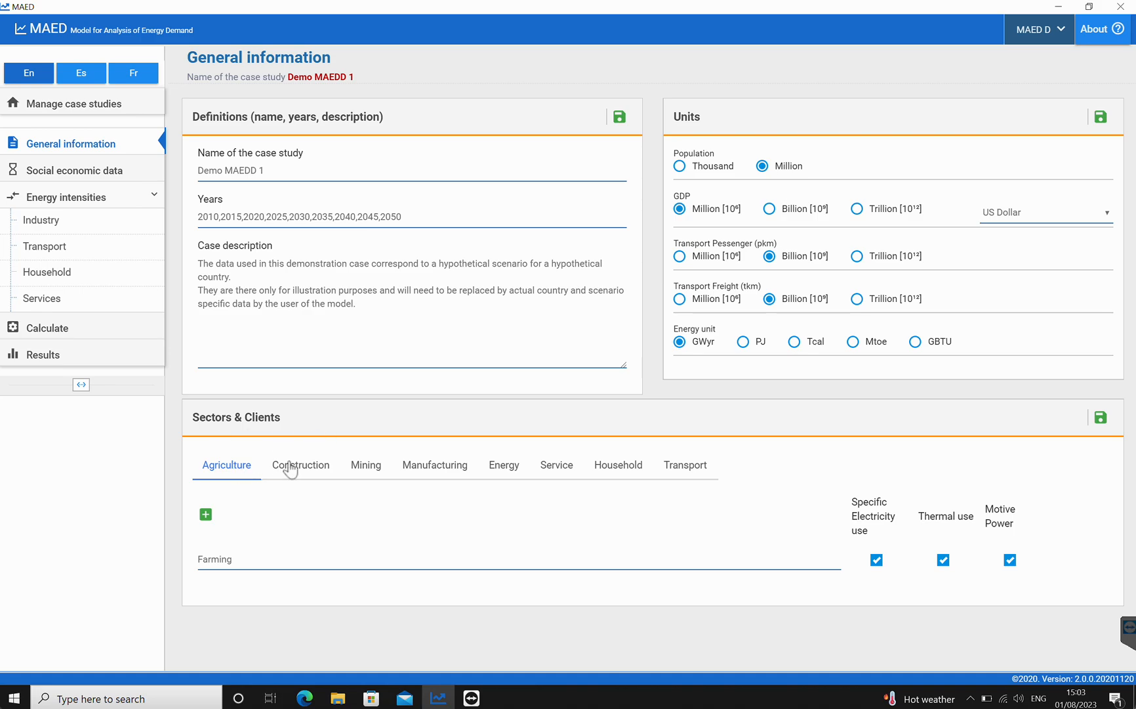
left_click(435, 464)
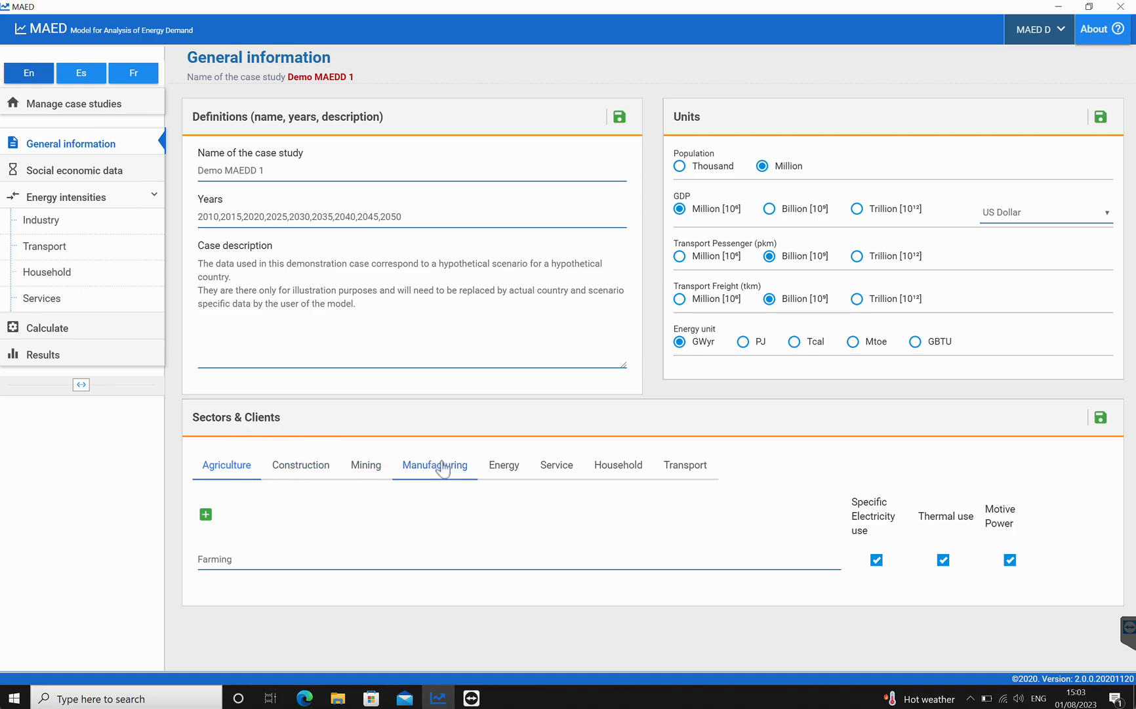
mouse_move(556, 464)
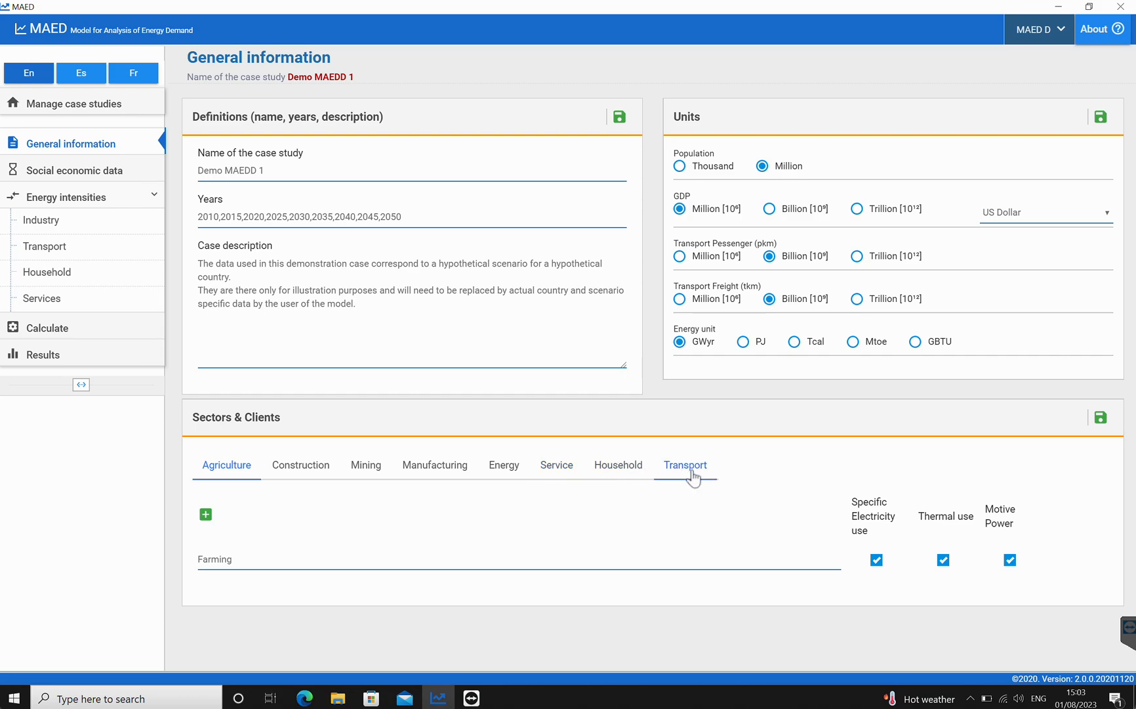
mouse_move(793, 484)
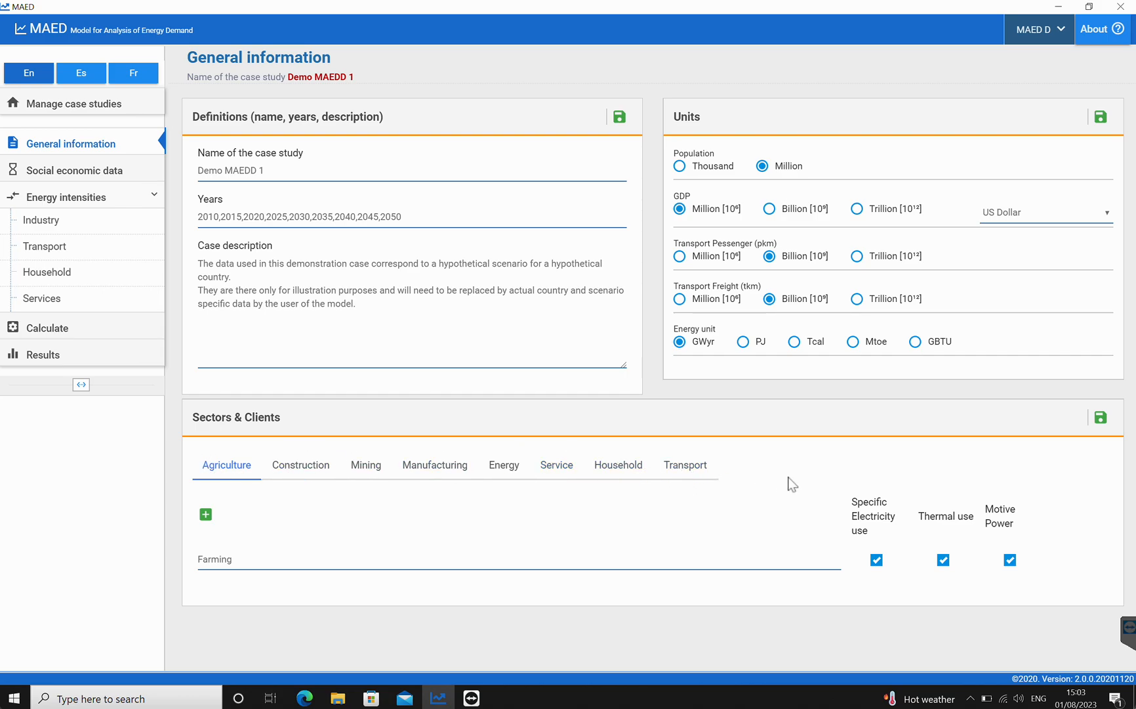
mouse_move(447, 423)
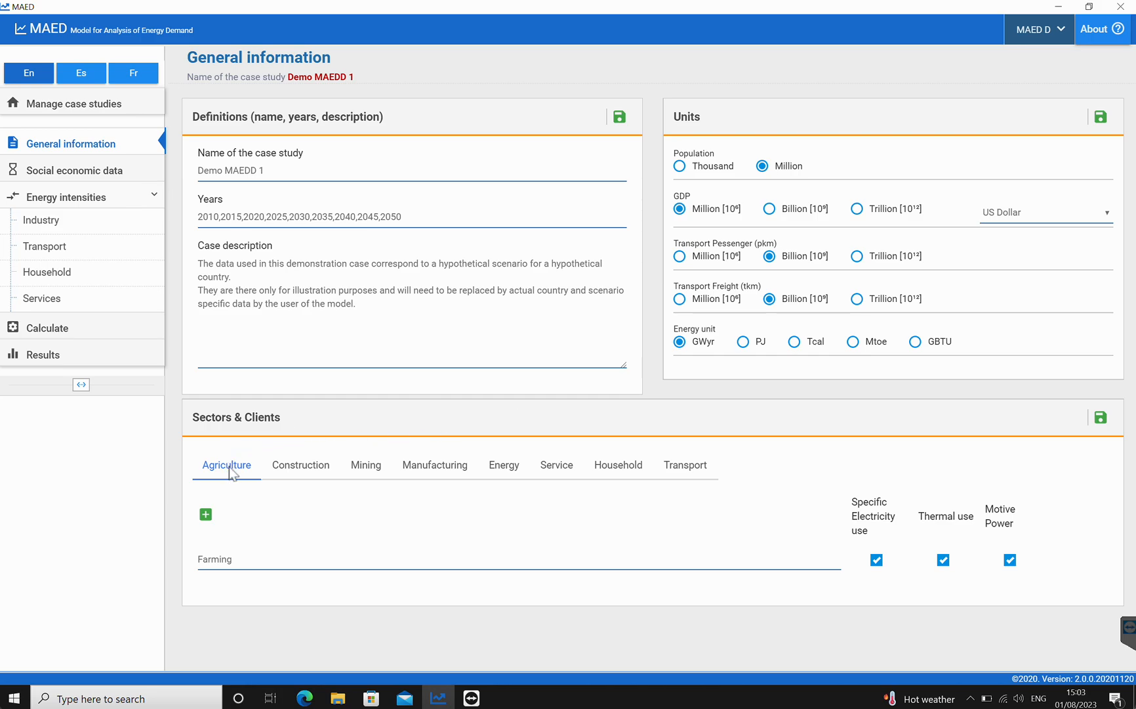
mouse_move(228, 471)
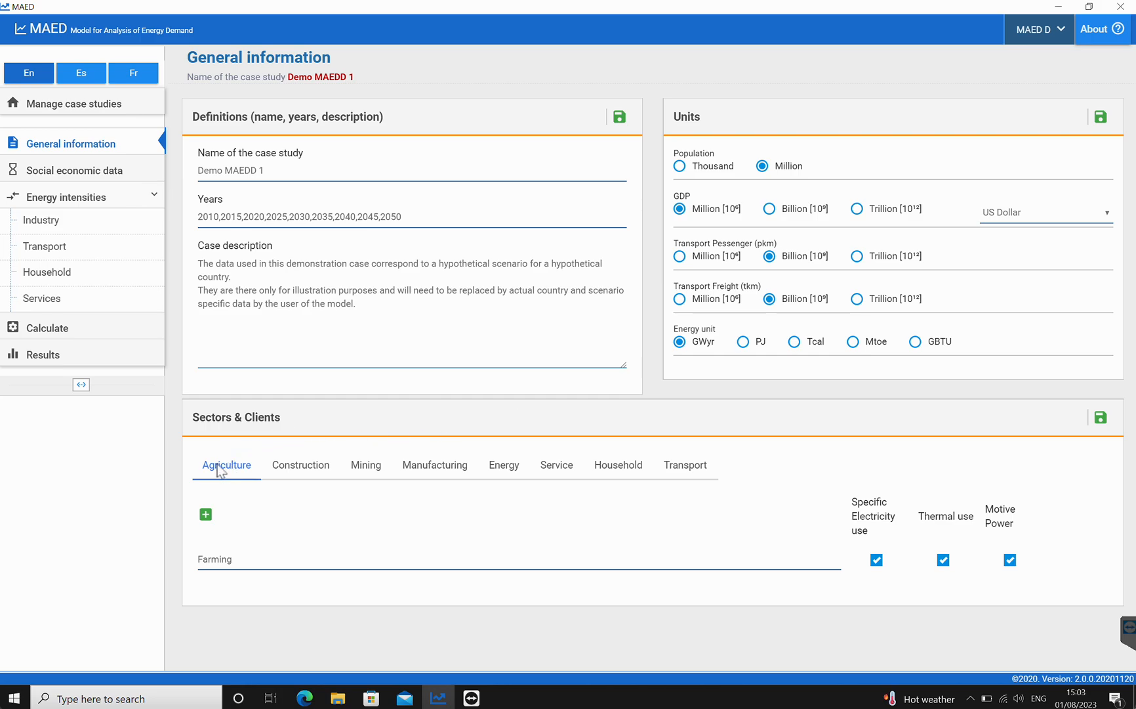
mouse_move(281, 549)
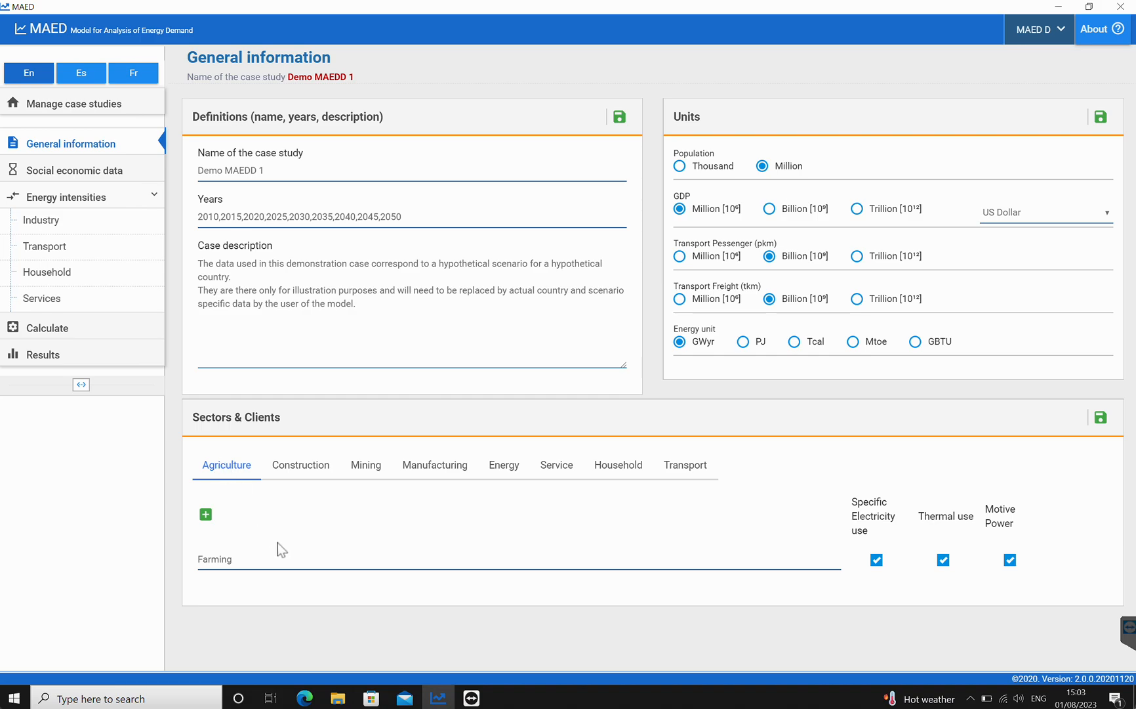
mouse_move(185, 575)
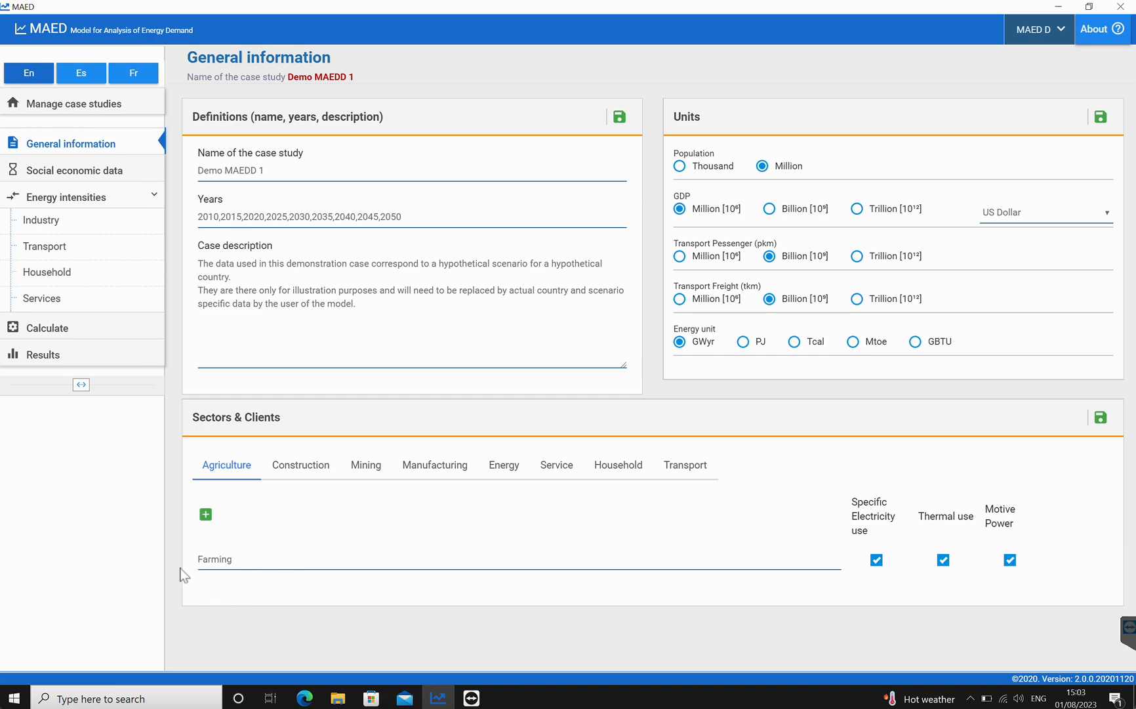
mouse_move(1093, 565)
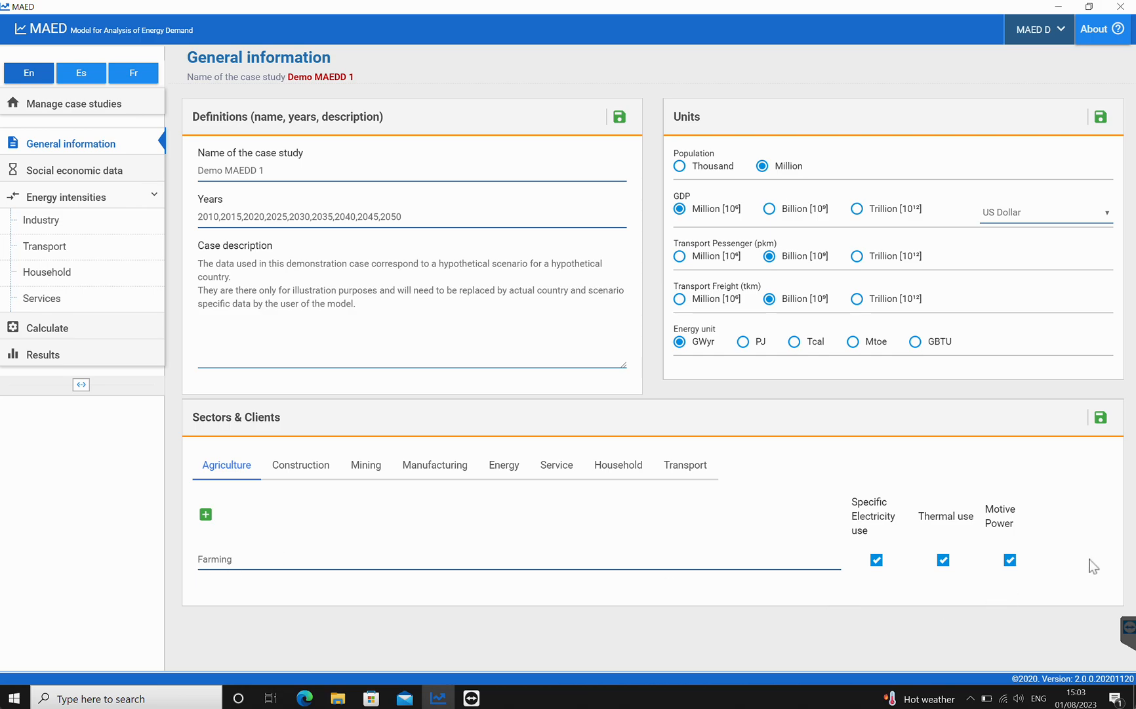
mouse_move(854, 564)
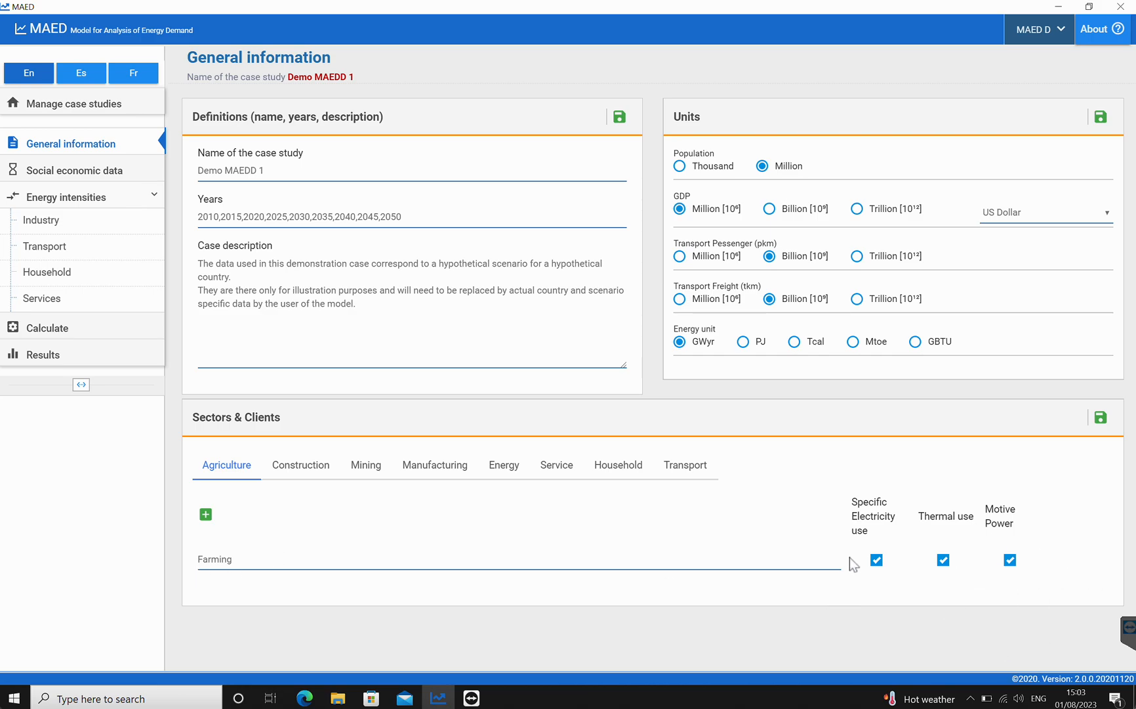
mouse_move(1003, 582)
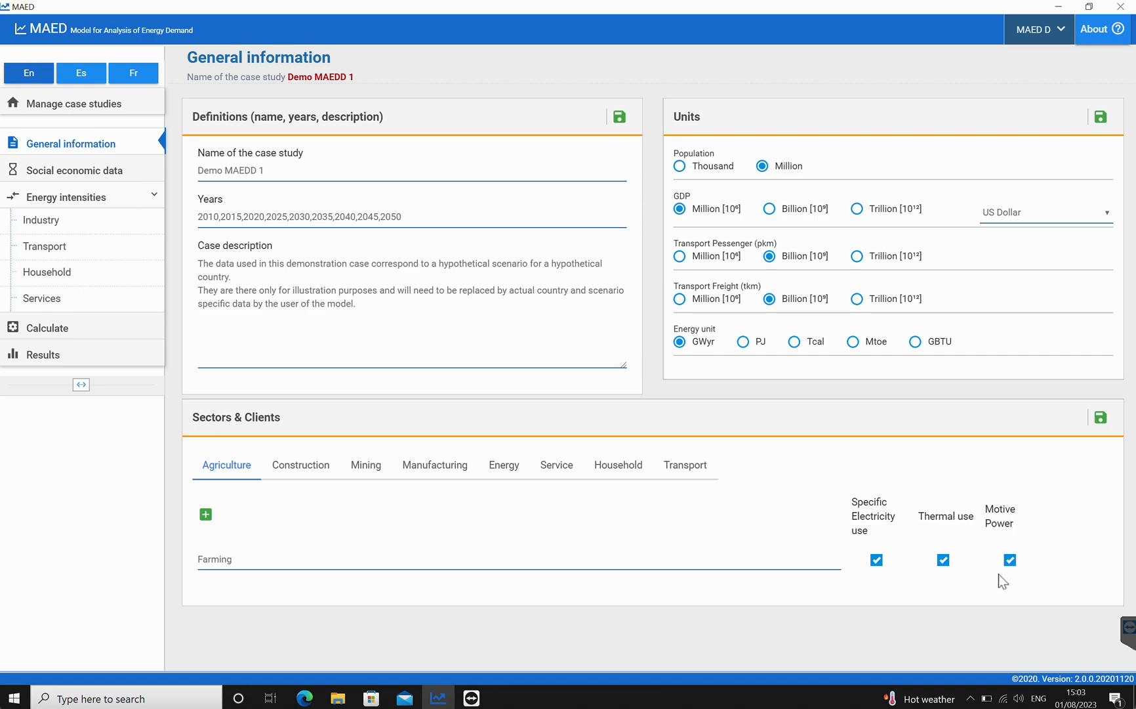
mouse_move(850, 582)
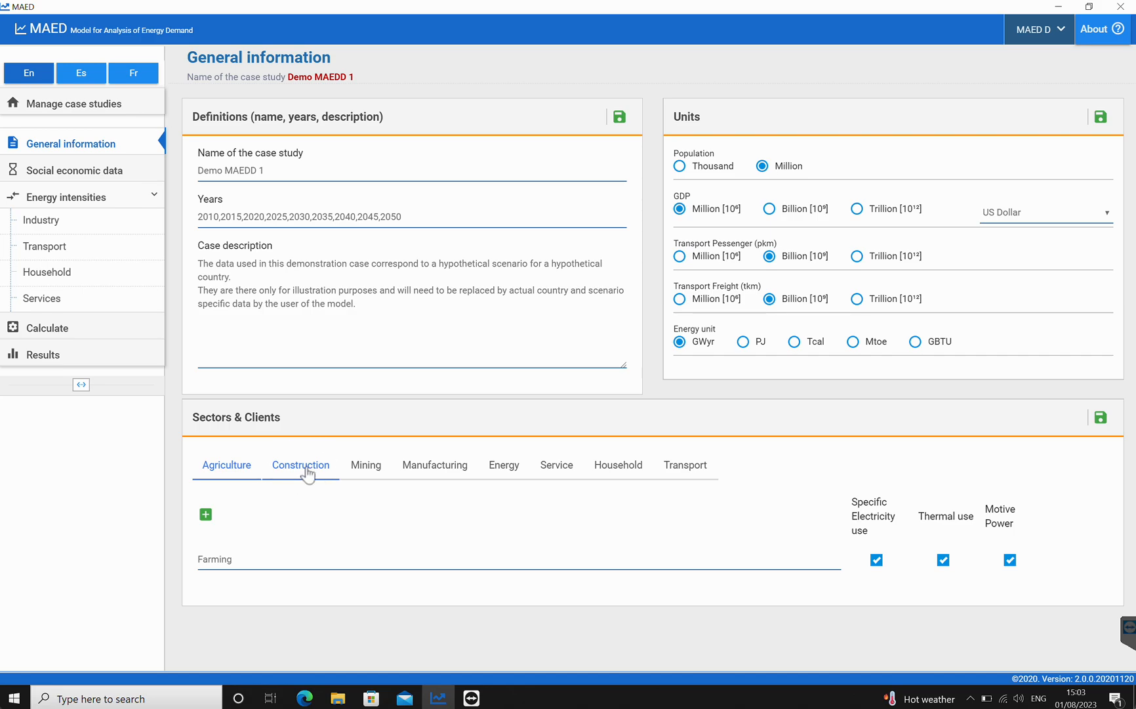
Review the Construction, Mining, Manufacturing and Service sectors' subsector lists in Sectors & Clients.
left_click(300, 465)
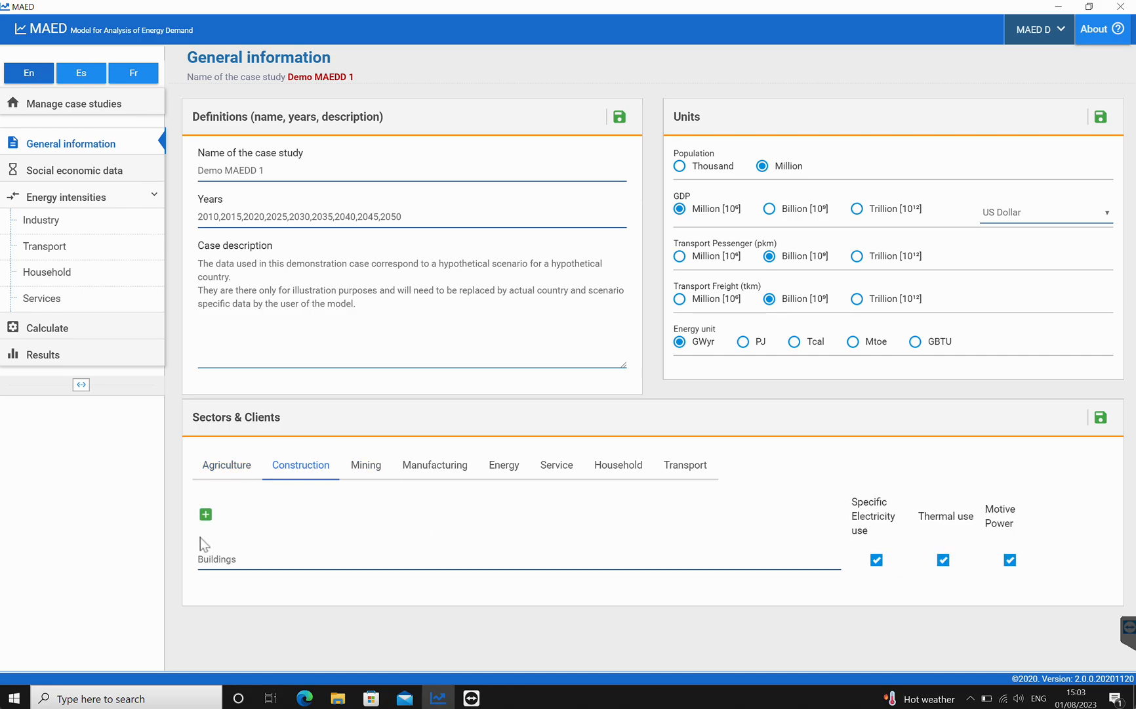
mouse_move(370, 476)
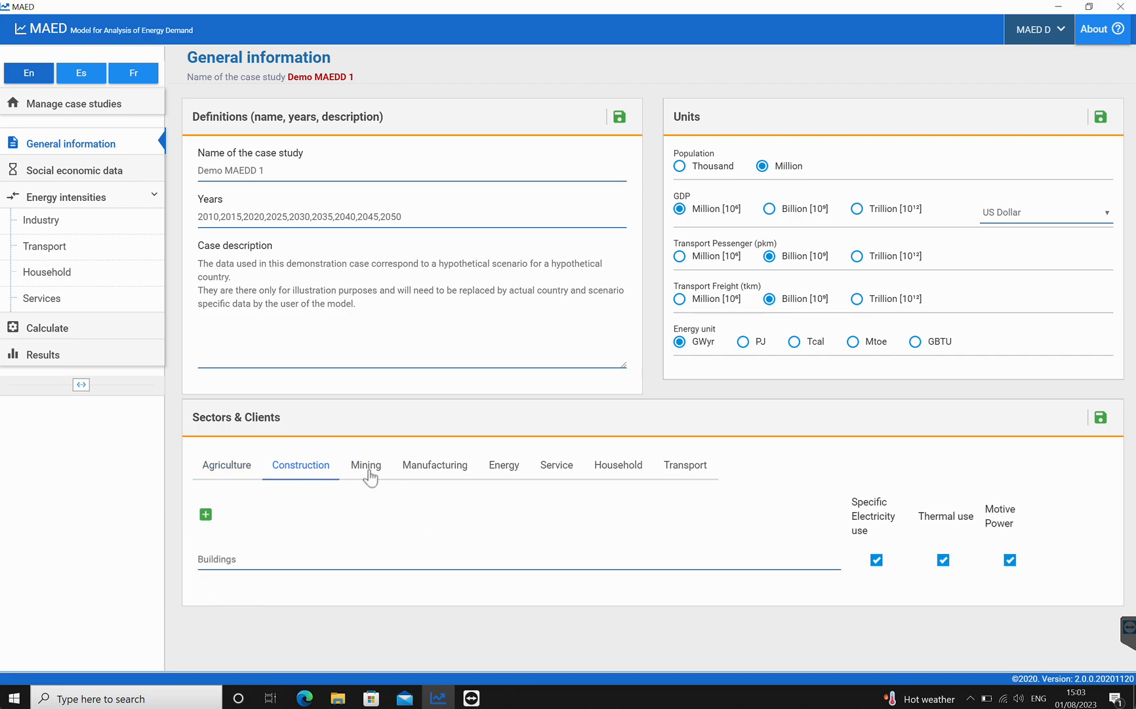
left_click(365, 464)
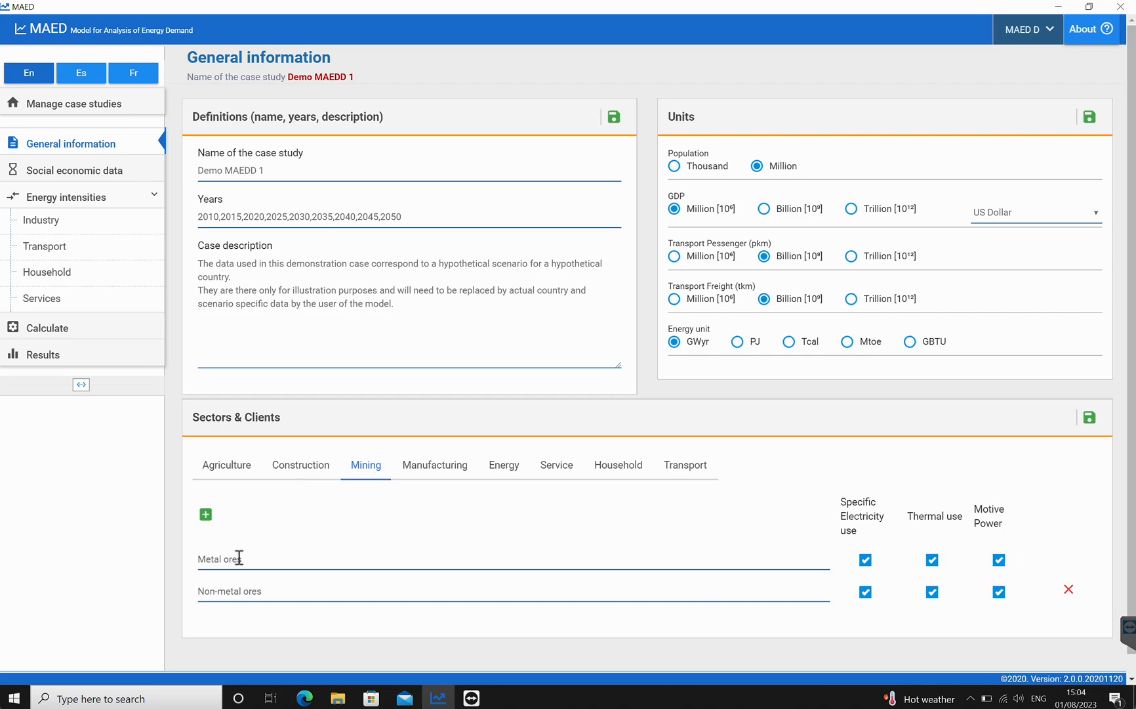
mouse_move(242, 599)
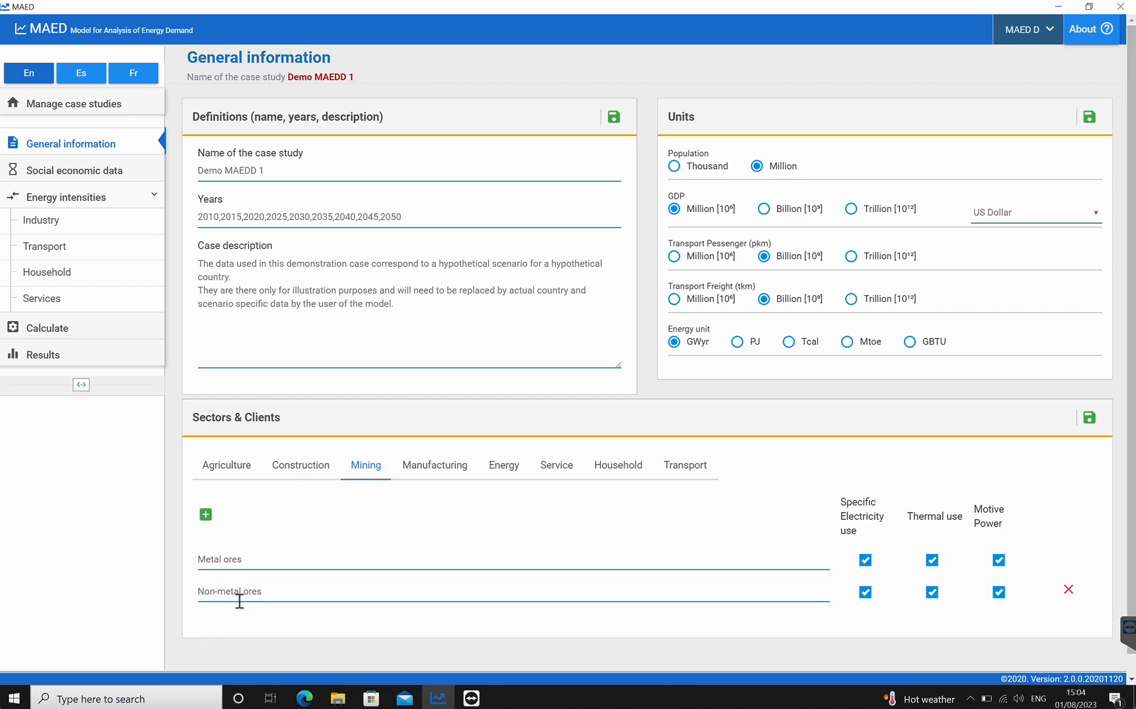
mouse_move(1069, 589)
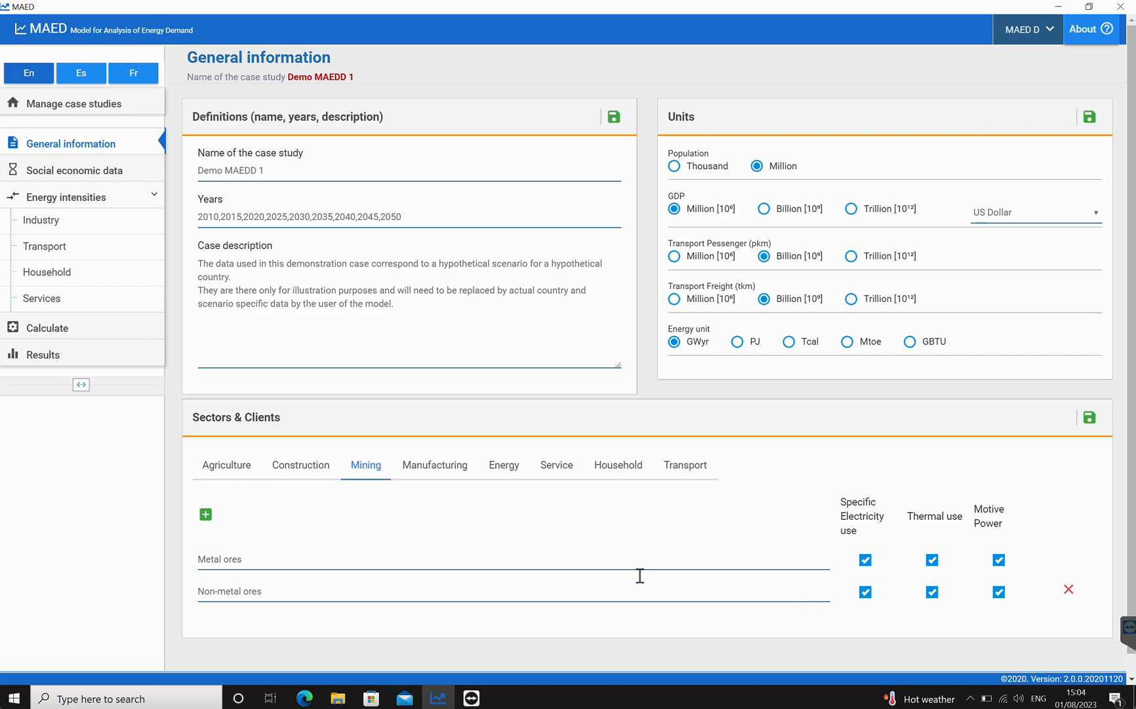
left_click(434, 465)
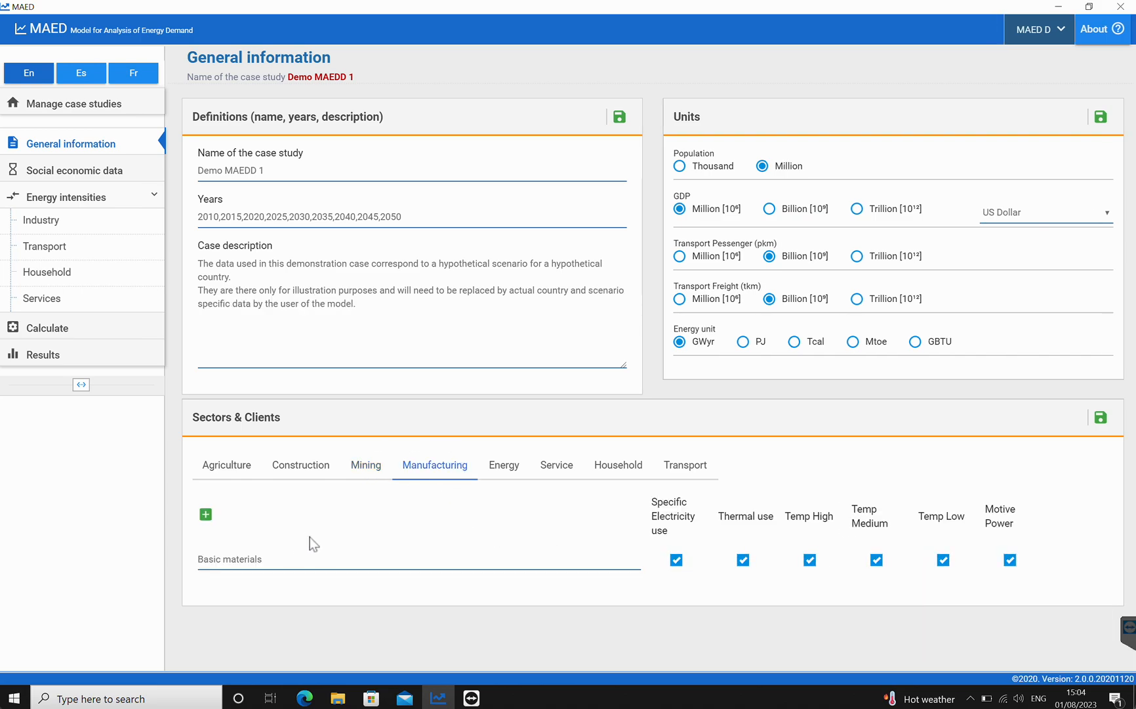
left_click(502, 465)
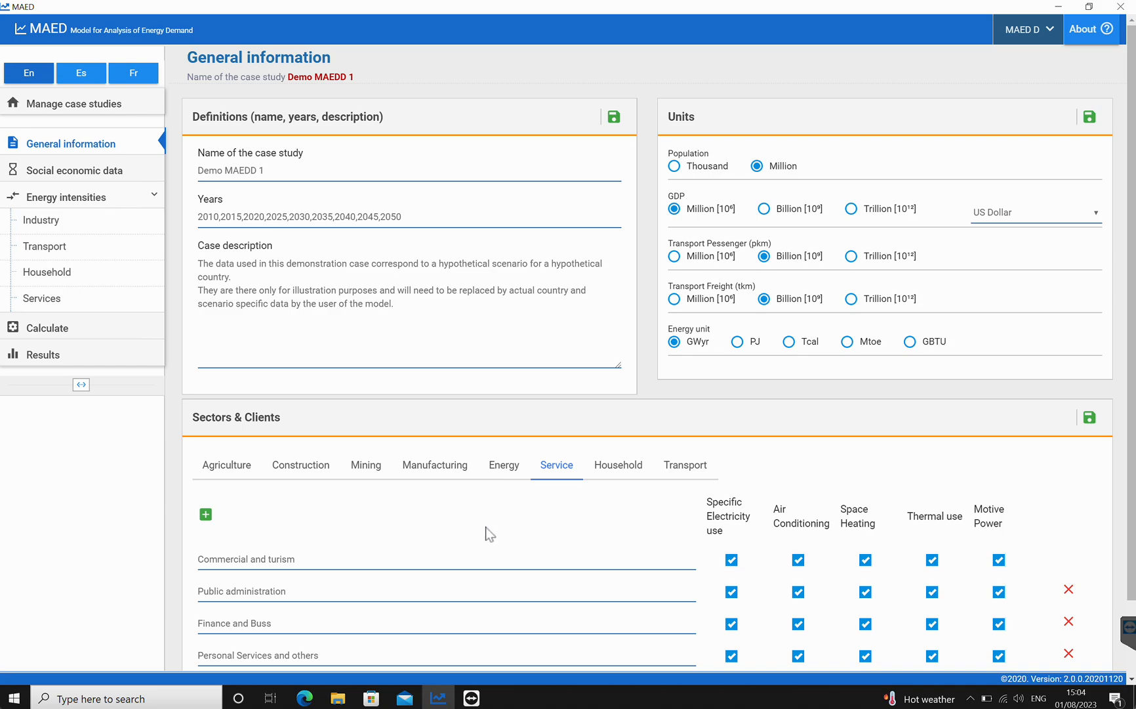
Review Household's urban/rural and Transport subsectors, then return to Agriculture's Farming list.
scroll("down", 3)
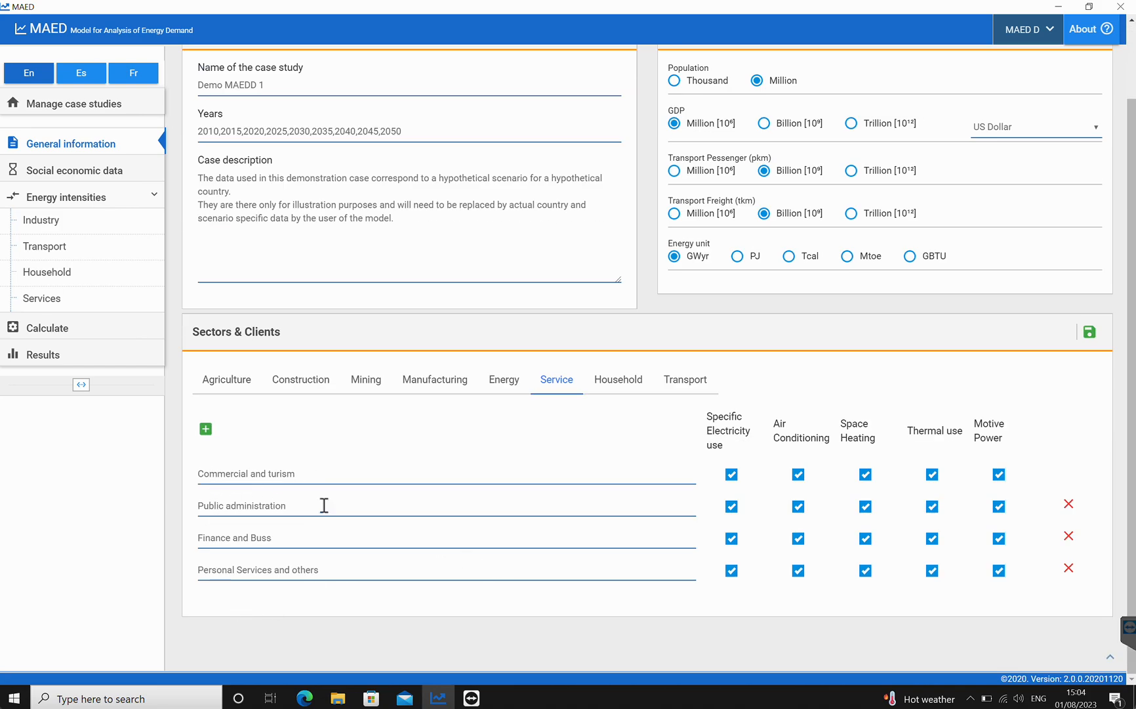
mouse_move(618, 379)
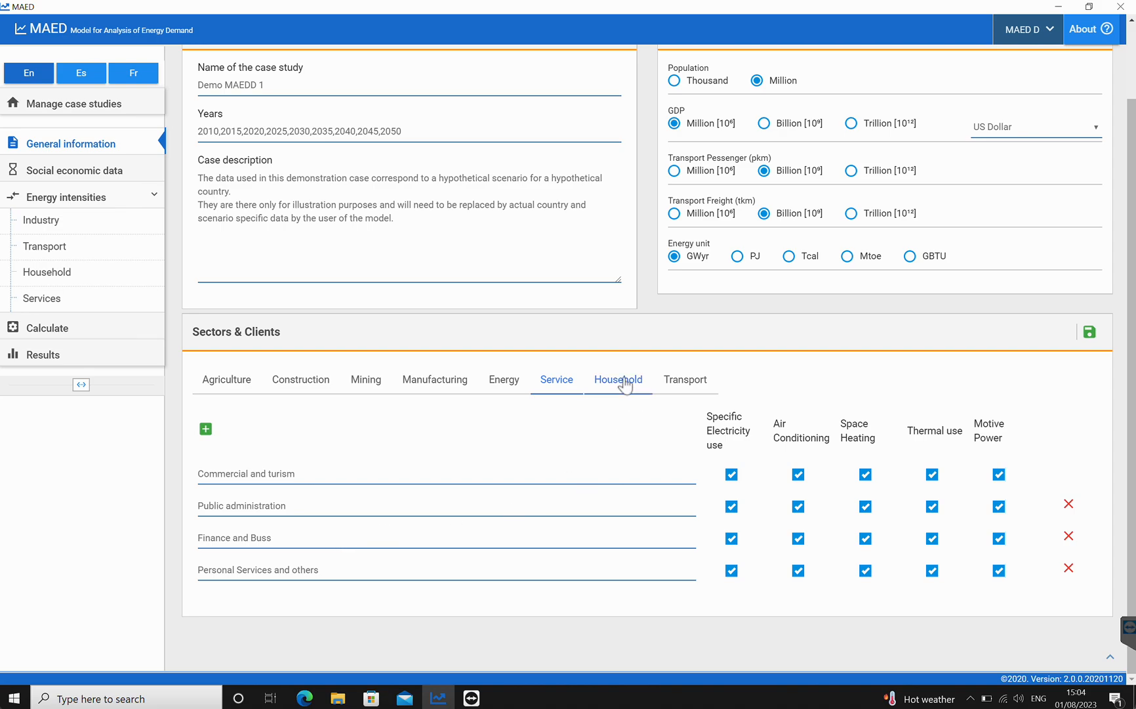
left_click(618, 379)
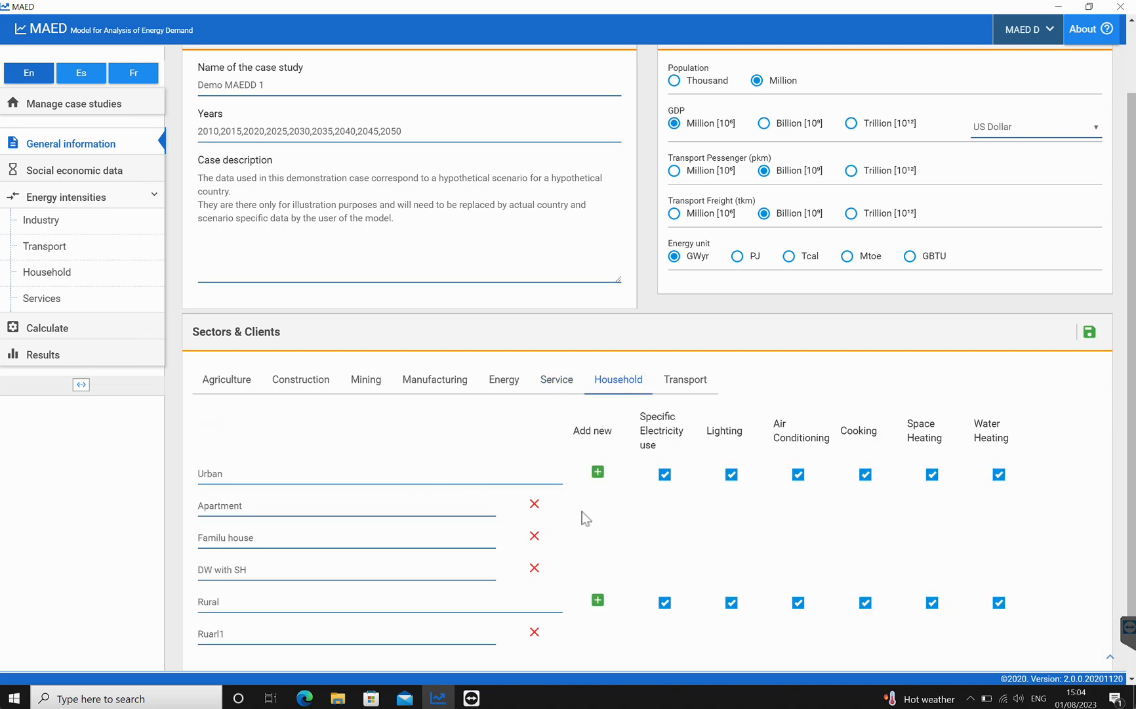
left_click(684, 380)
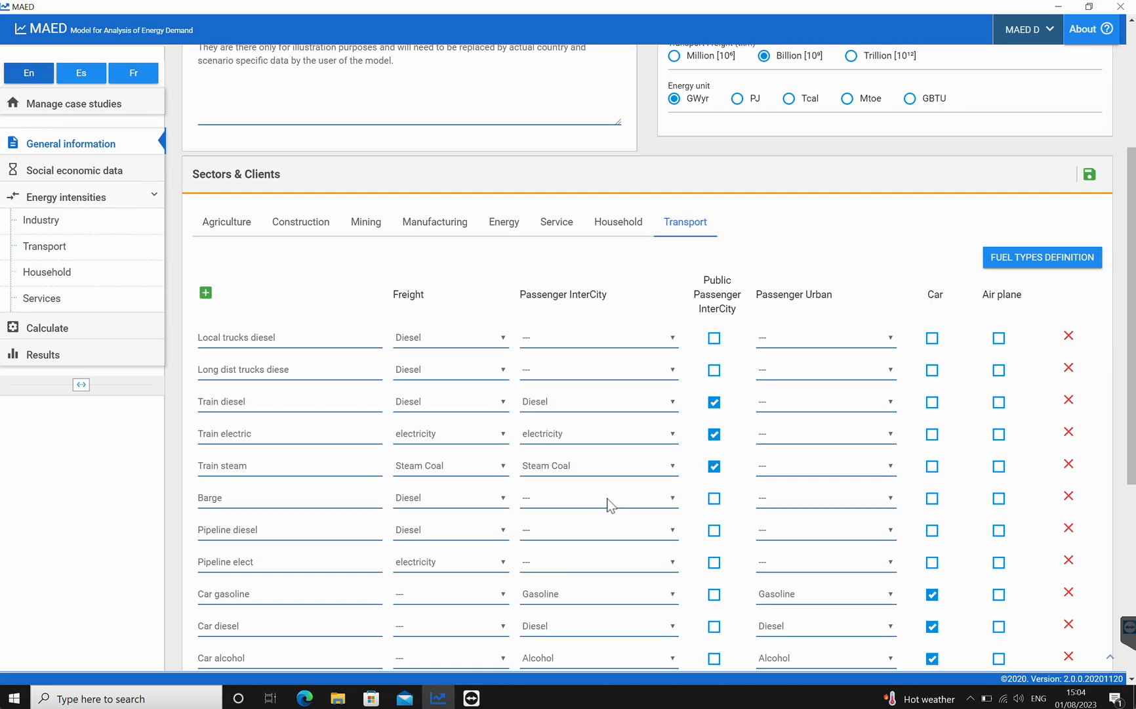
scroll("down", 3)
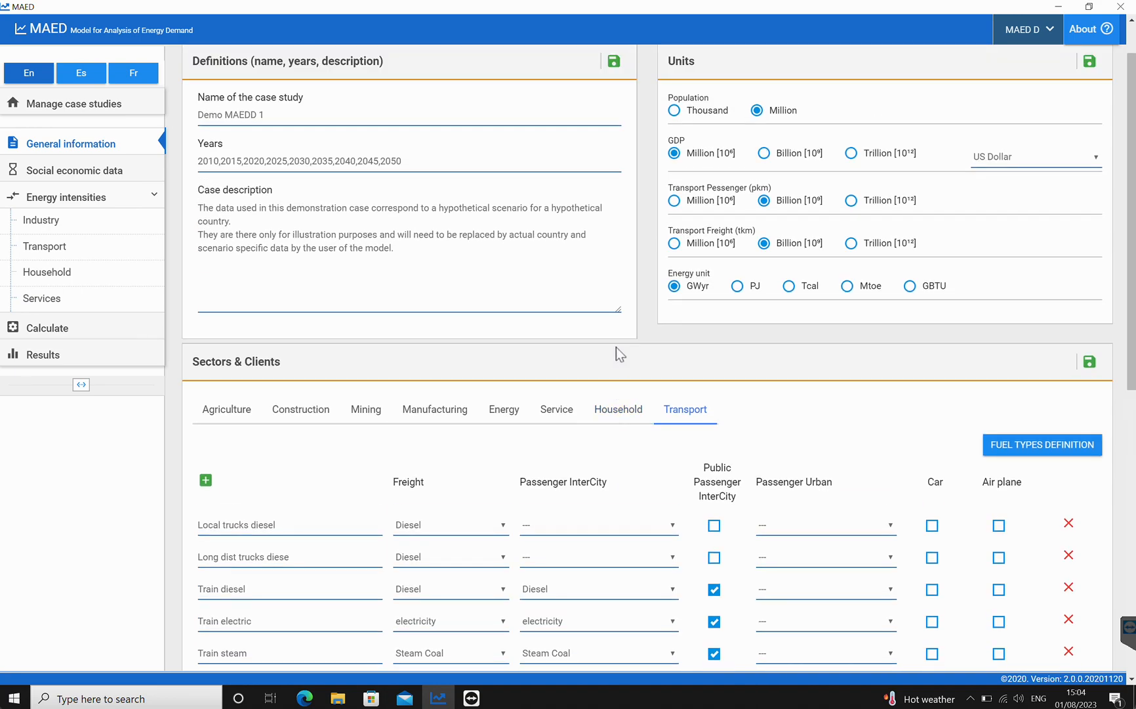
left_click(226, 408)
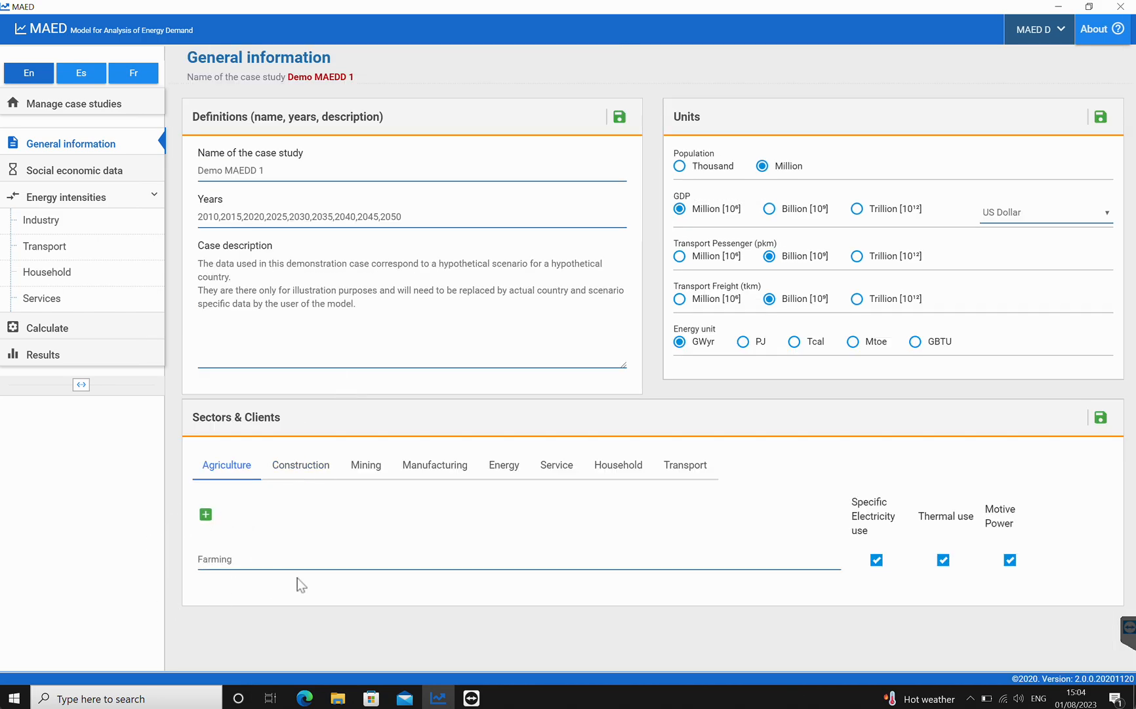
mouse_move(307, 505)
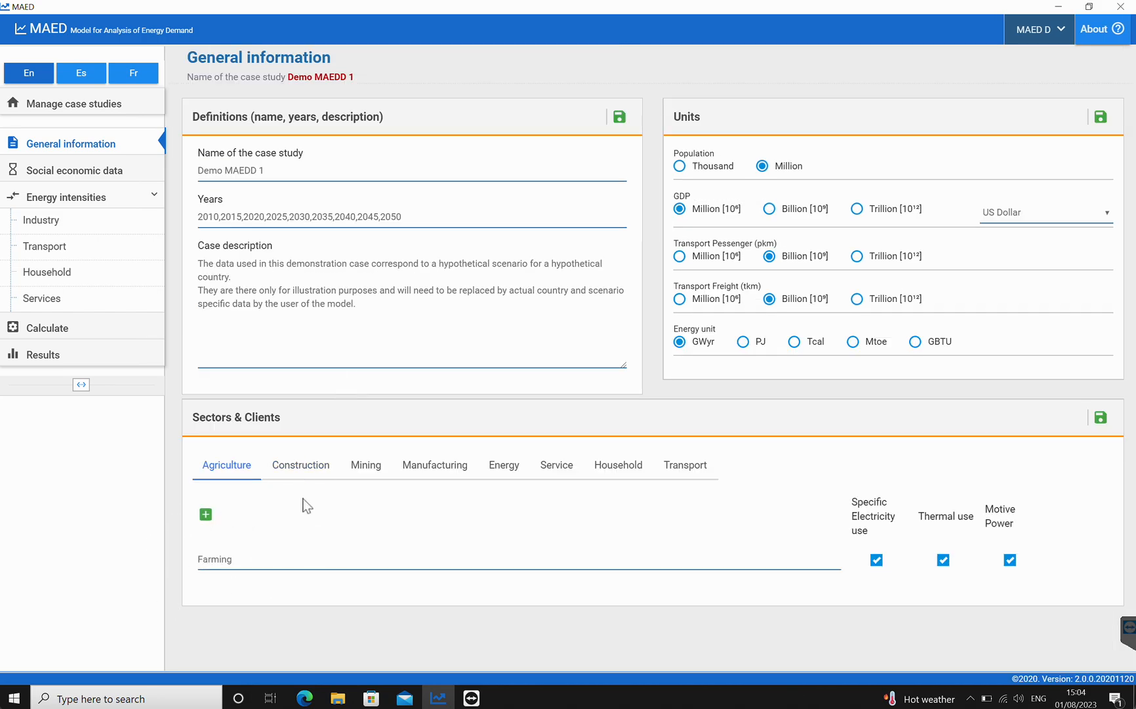
mouse_move(235, 390)
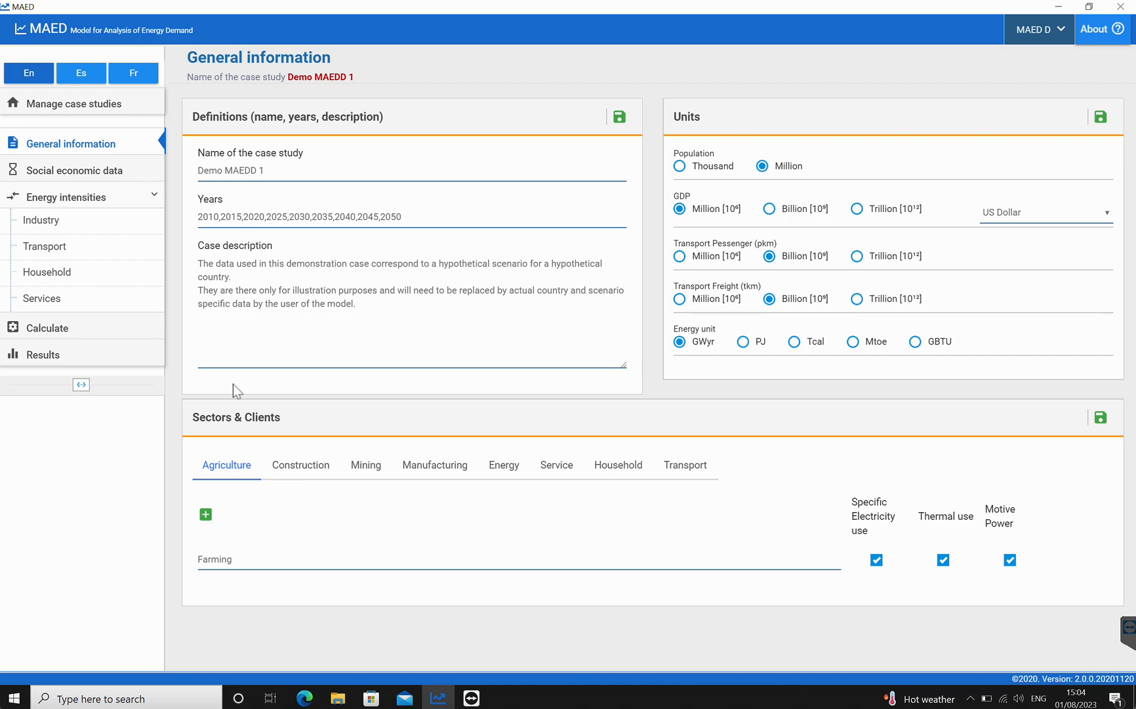
Show the Social economic data with the GDP distribution by subsectors table.
left_click(75, 169)
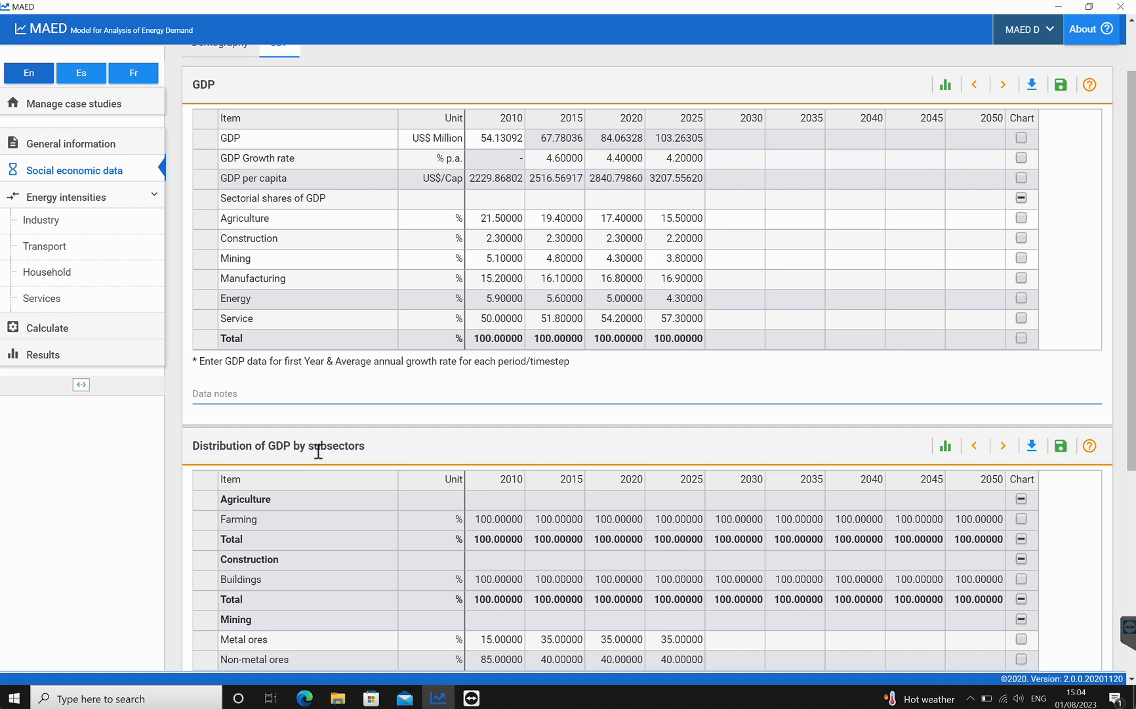
mouse_move(263, 531)
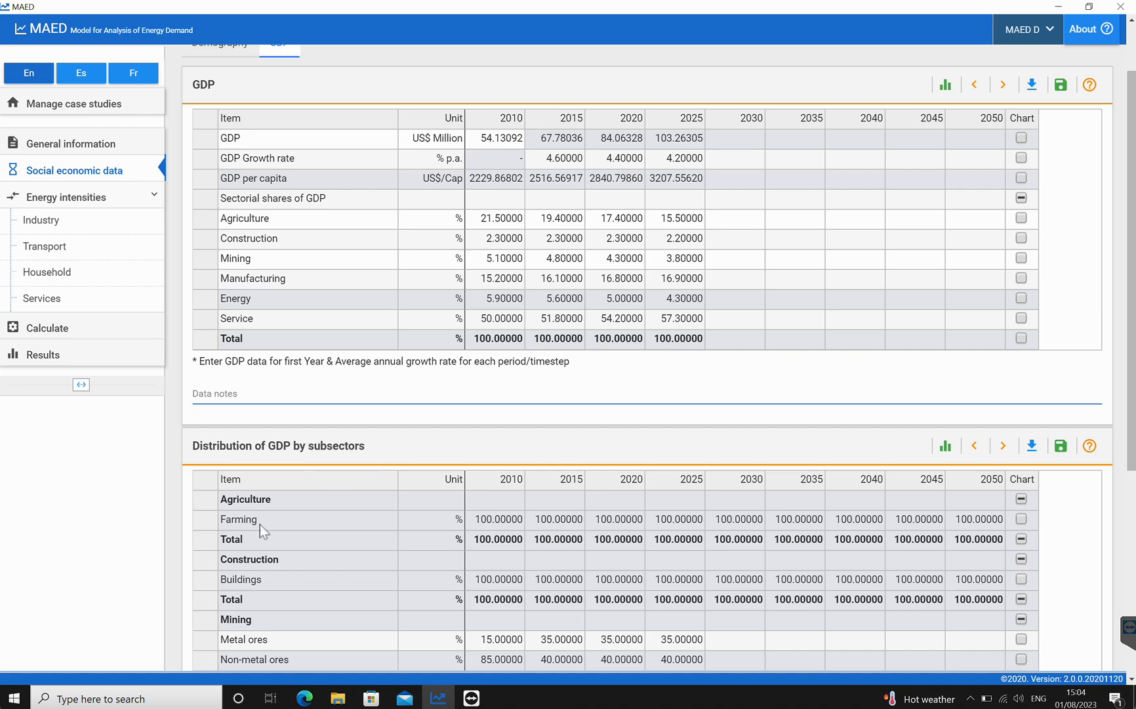
mouse_move(722, 538)
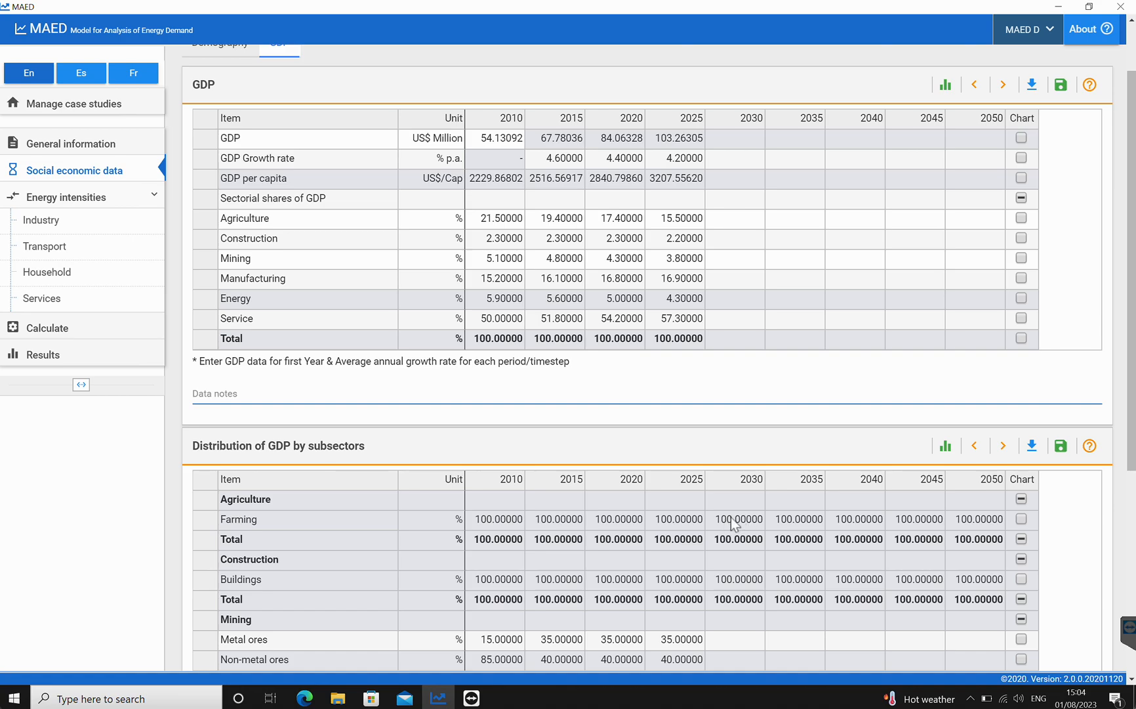
mouse_move(239, 504)
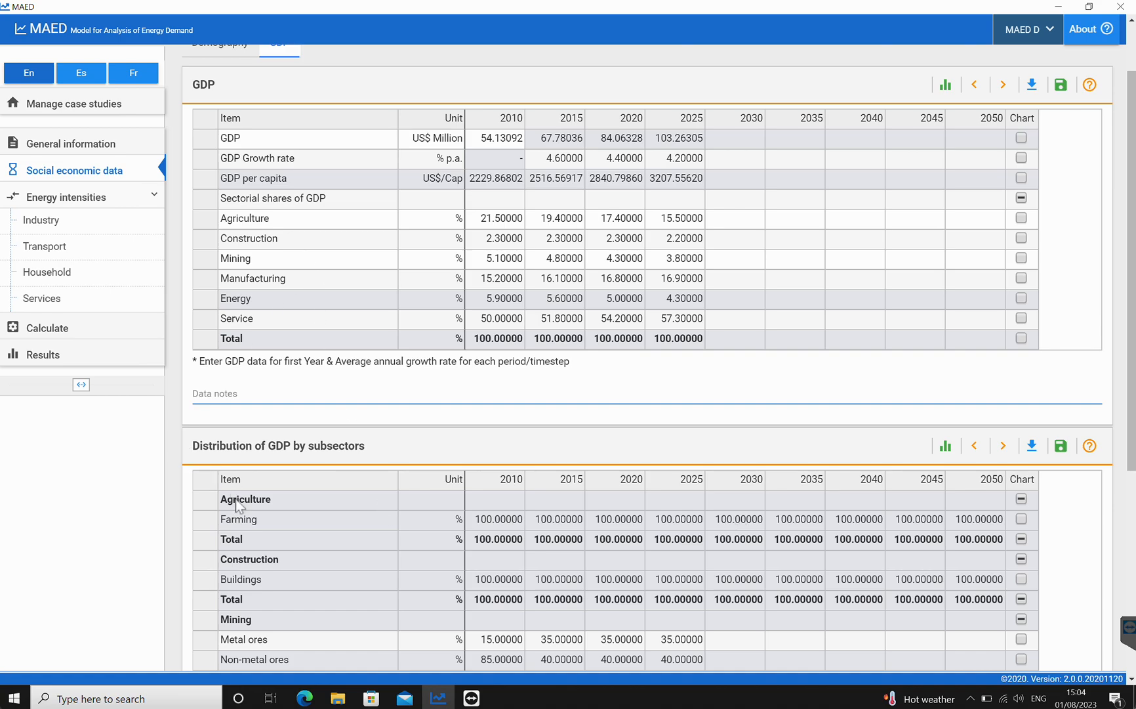
mouse_move(250, 525)
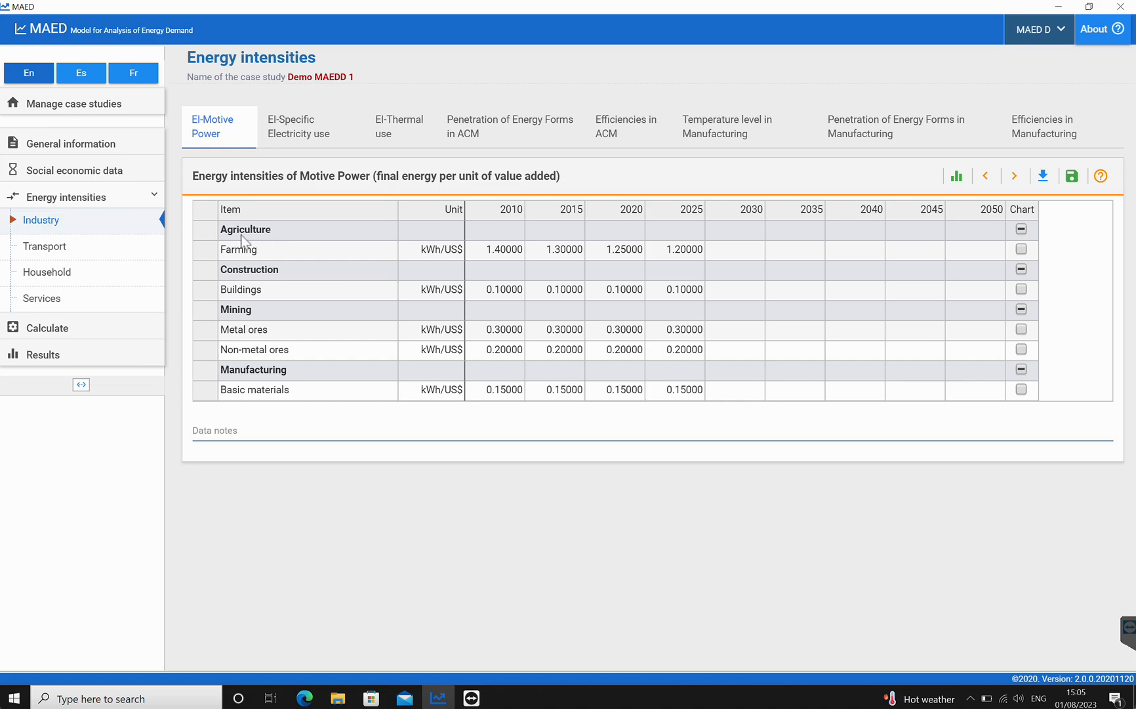
mouse_move(273, 249)
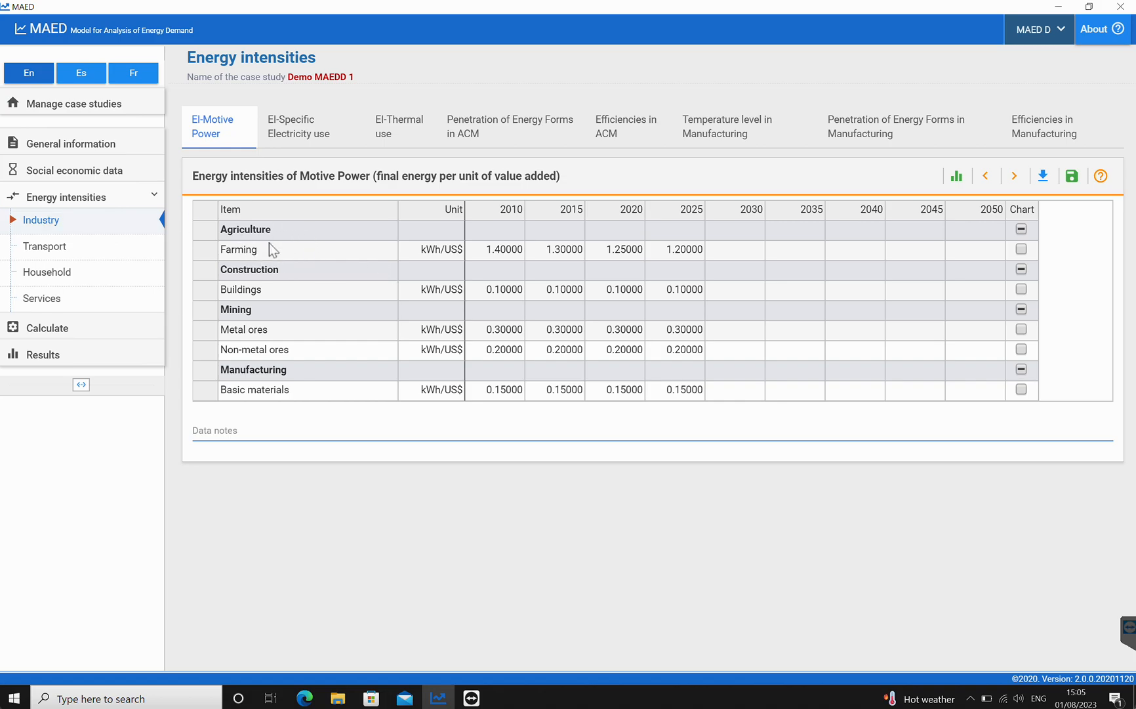
mouse_move(360, 260)
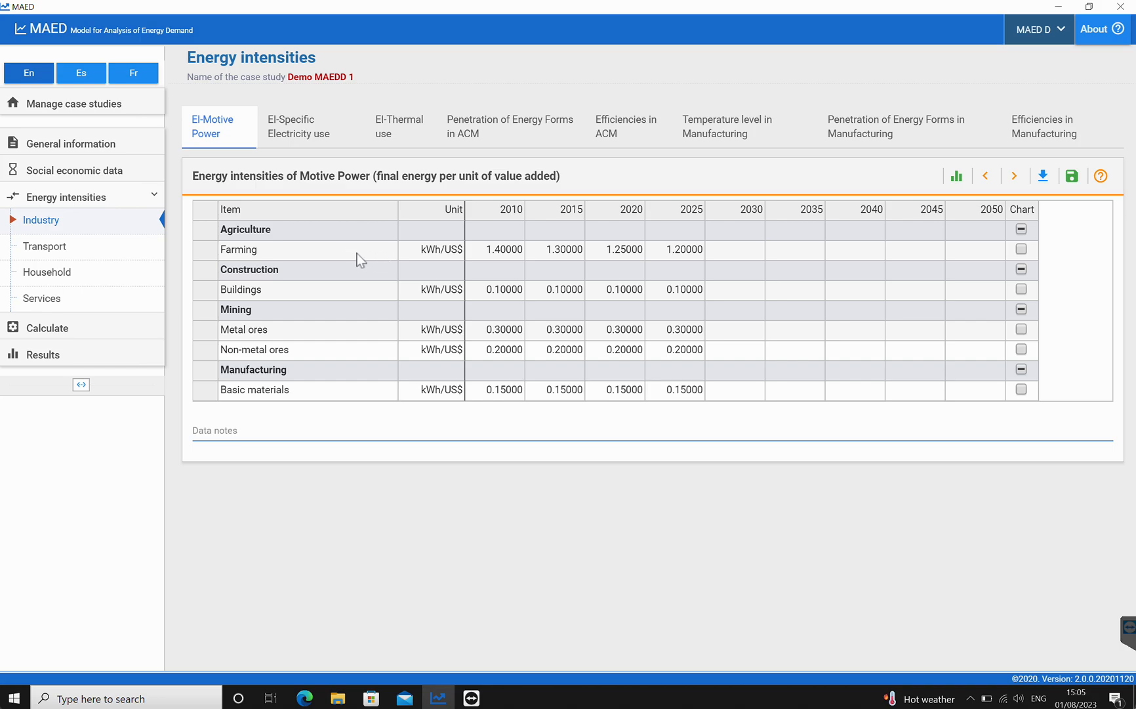
mouse_move(446, 259)
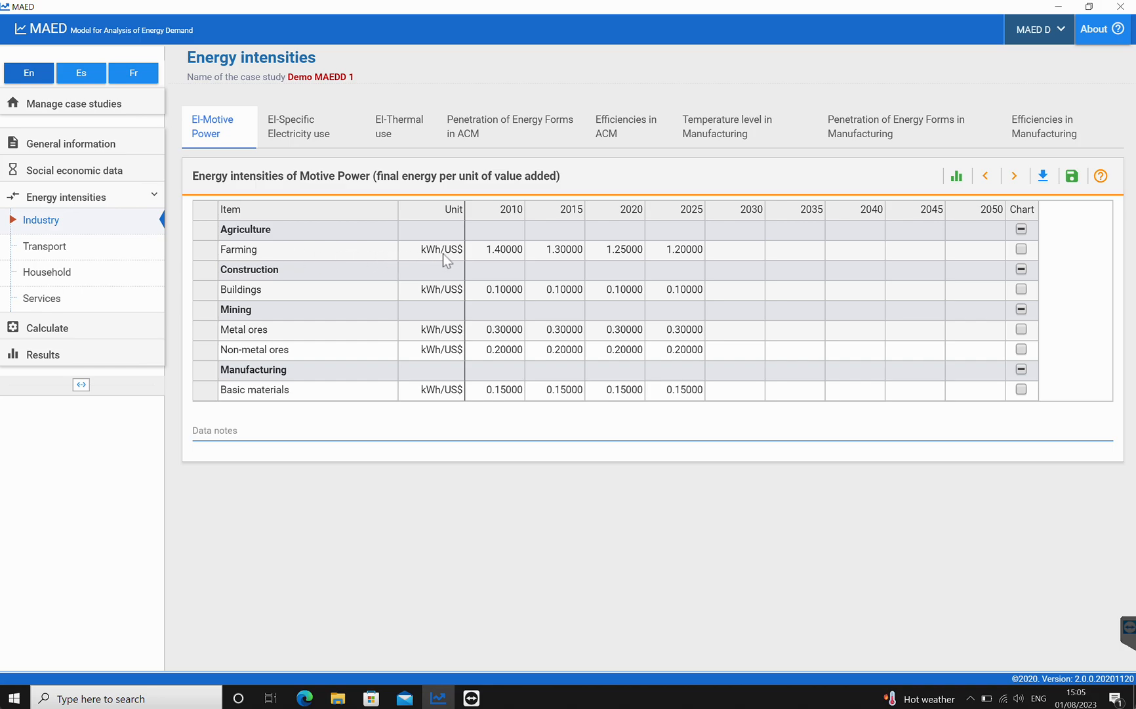
mouse_move(694, 271)
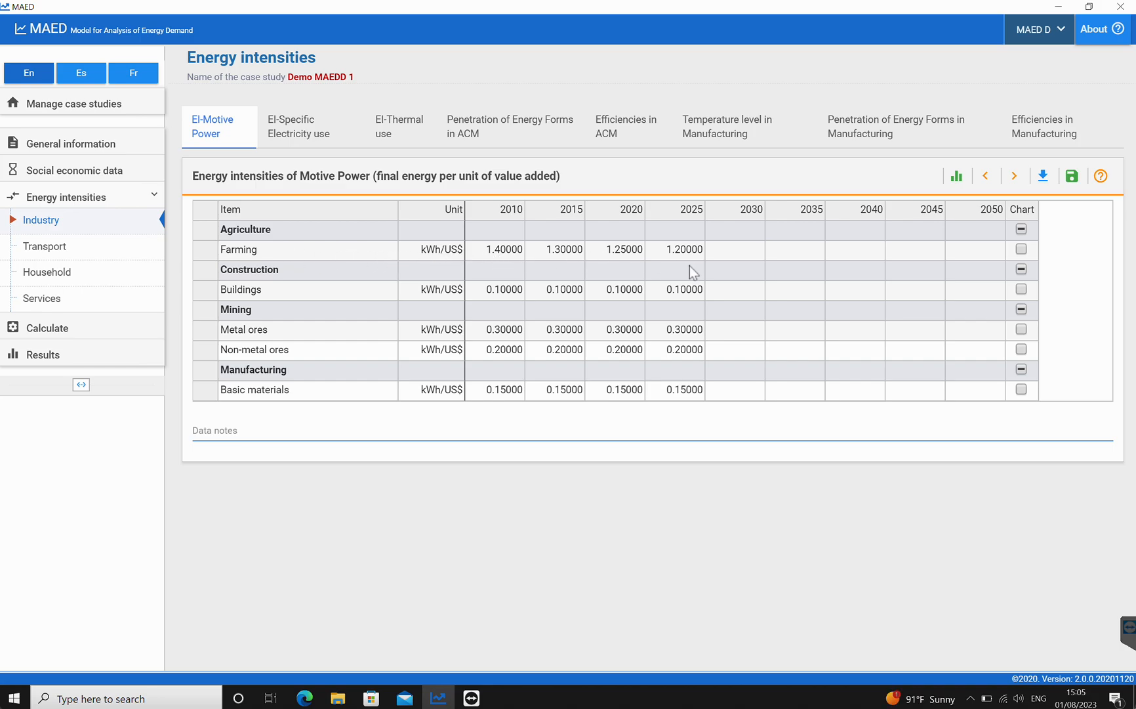
mouse_move(498, 239)
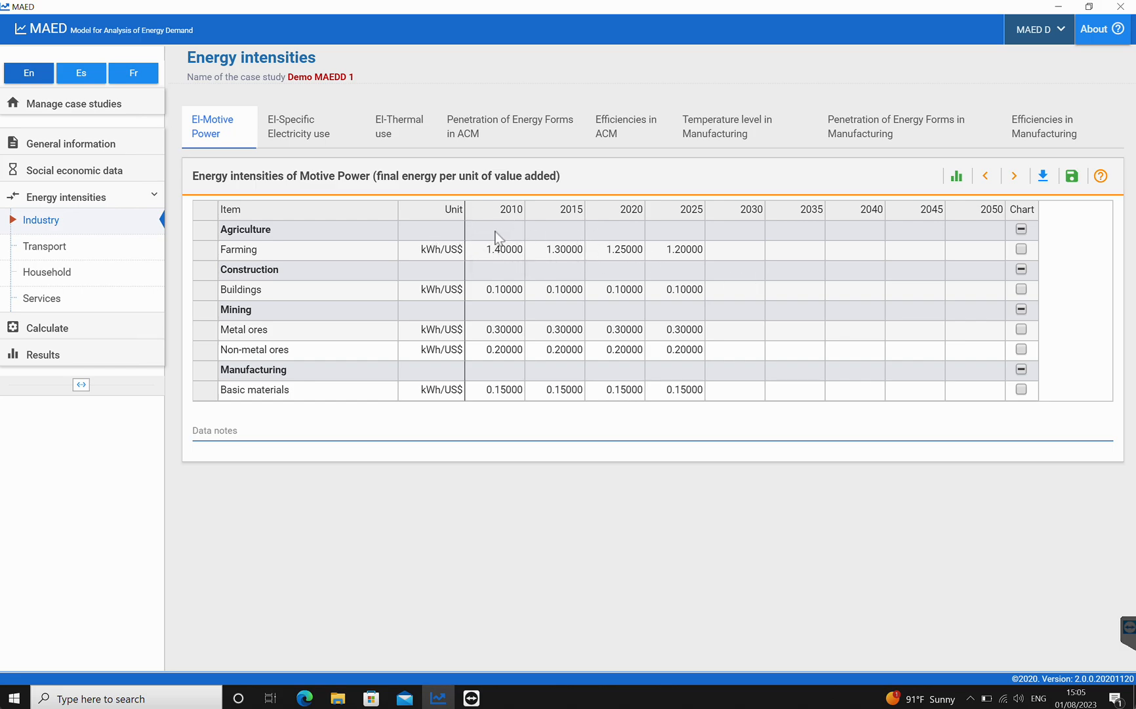
mouse_move(640, 240)
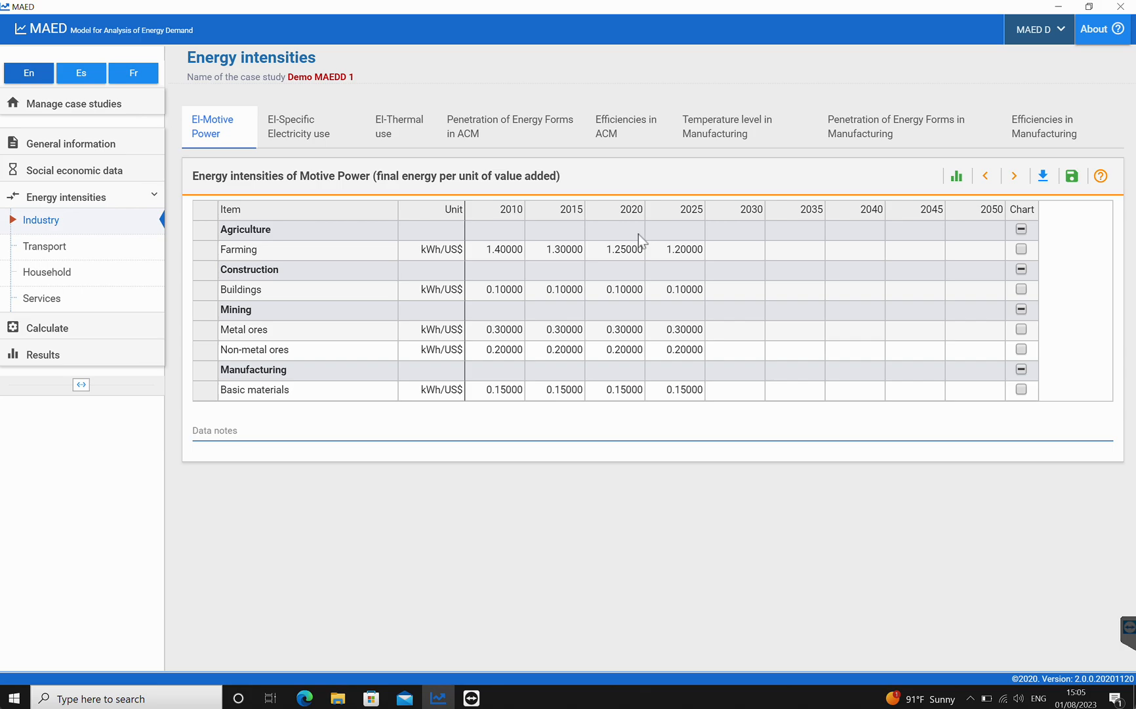
Inspect Farming's 2010 value in the Industry motive power energy intensities.
left_click(495, 249)
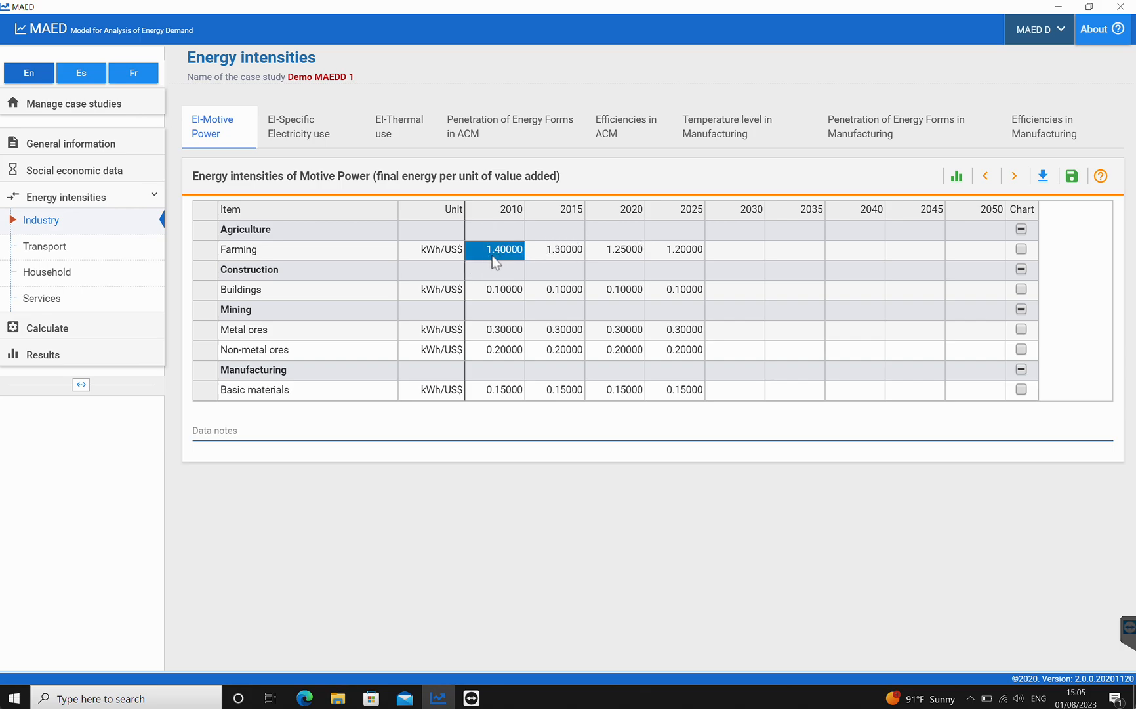
mouse_move(269, 486)
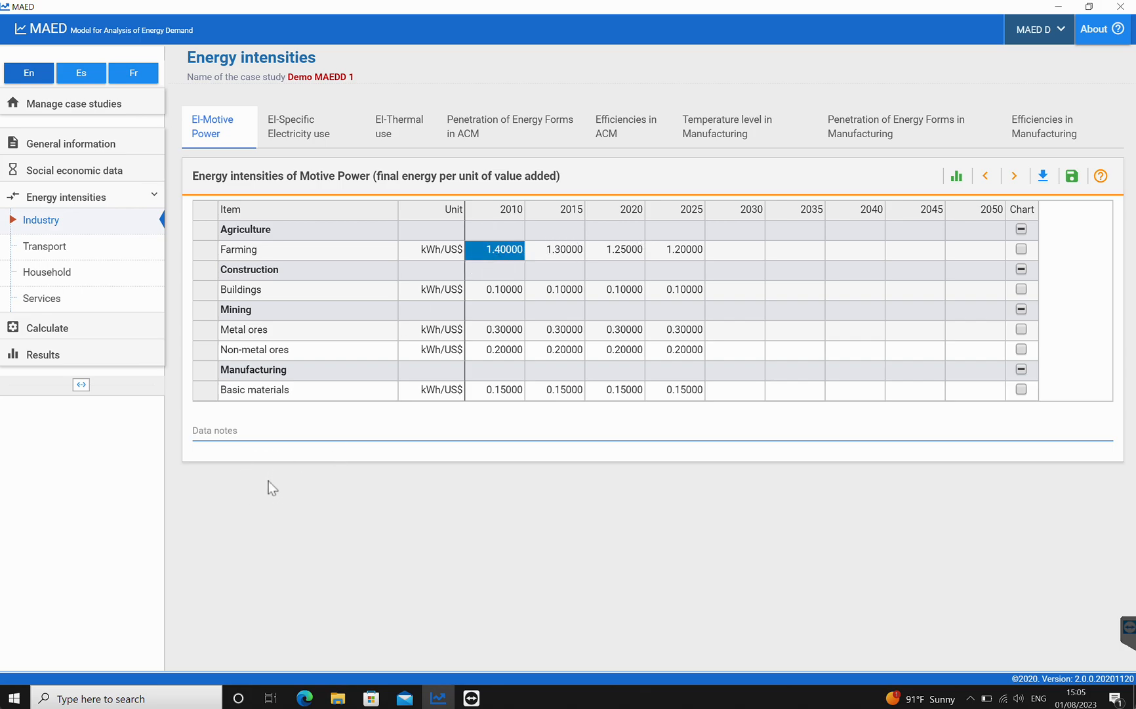
mouse_move(511, 286)
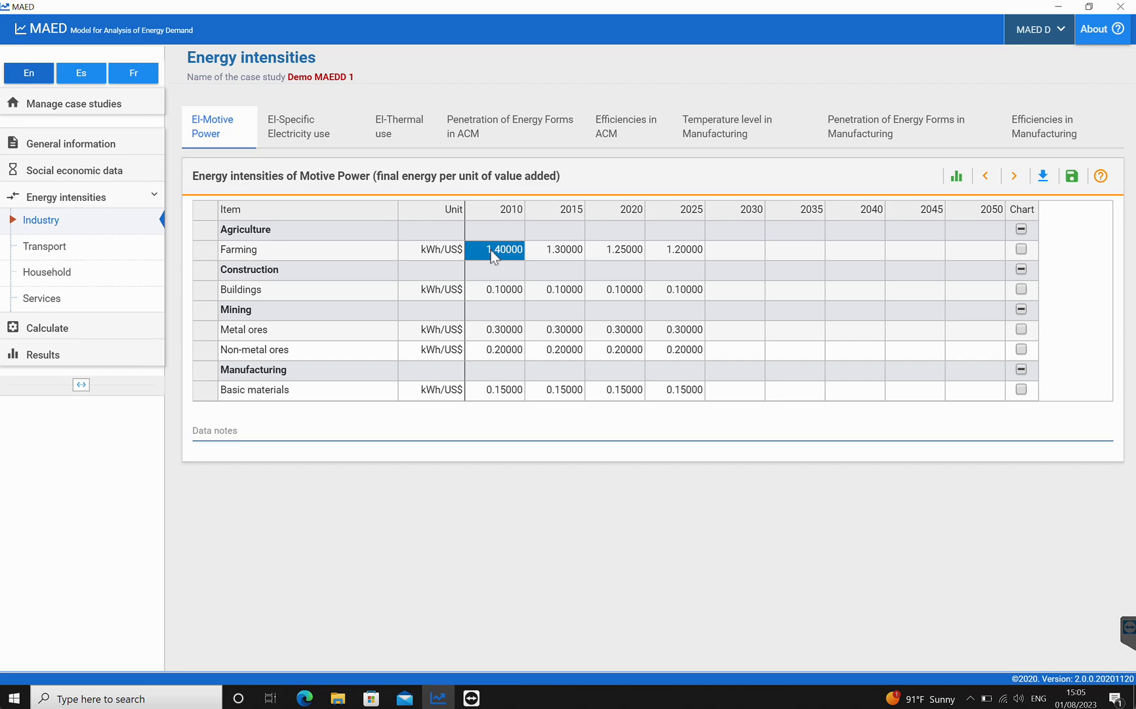
mouse_move(186, 266)
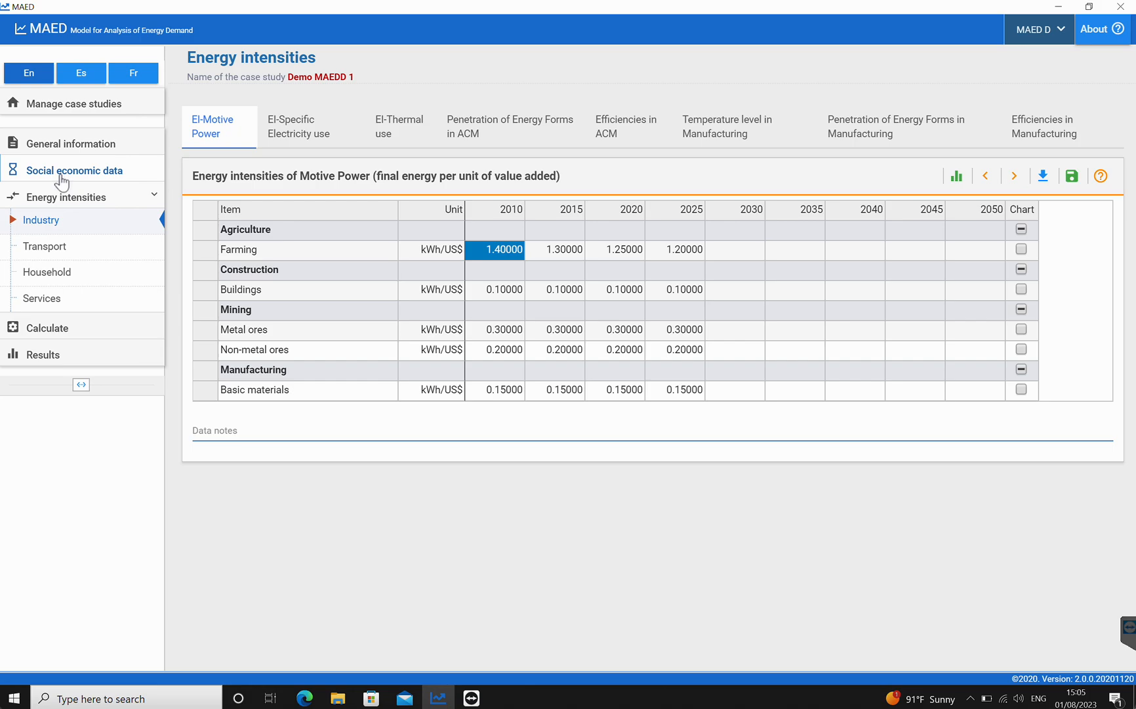
Add an 'Others' subsector under Agriculture in Sectors & Clients and save the list.
left_click(73, 143)
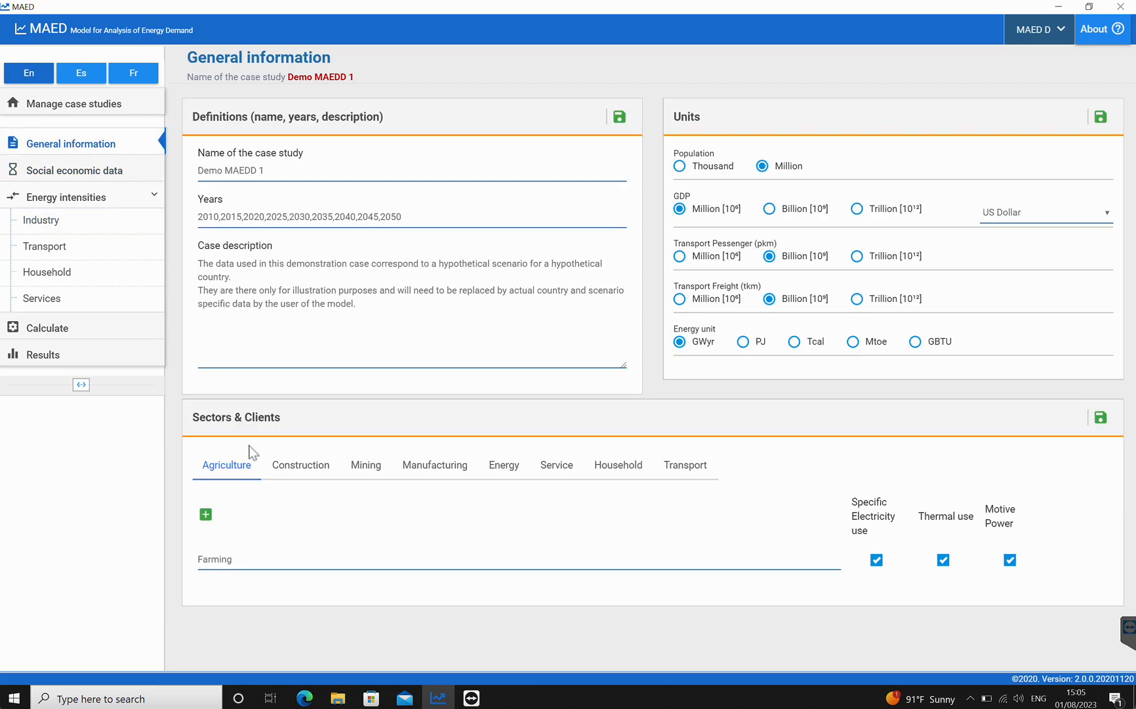
mouse_move(366, 450)
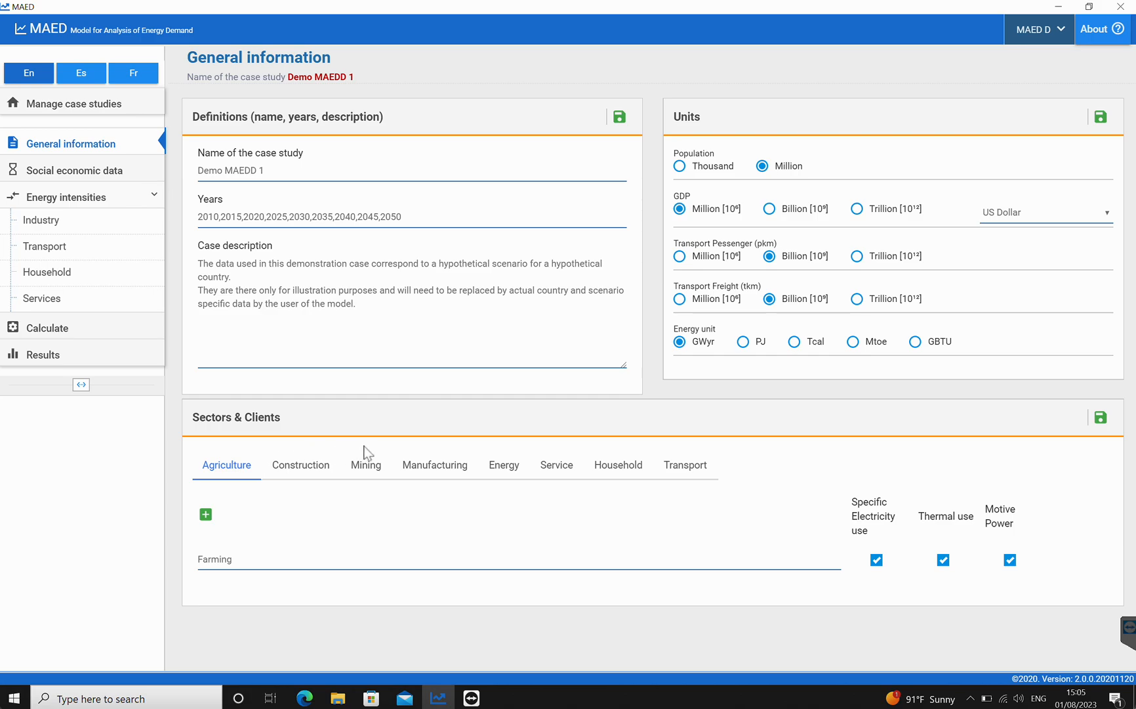
mouse_move(511, 531)
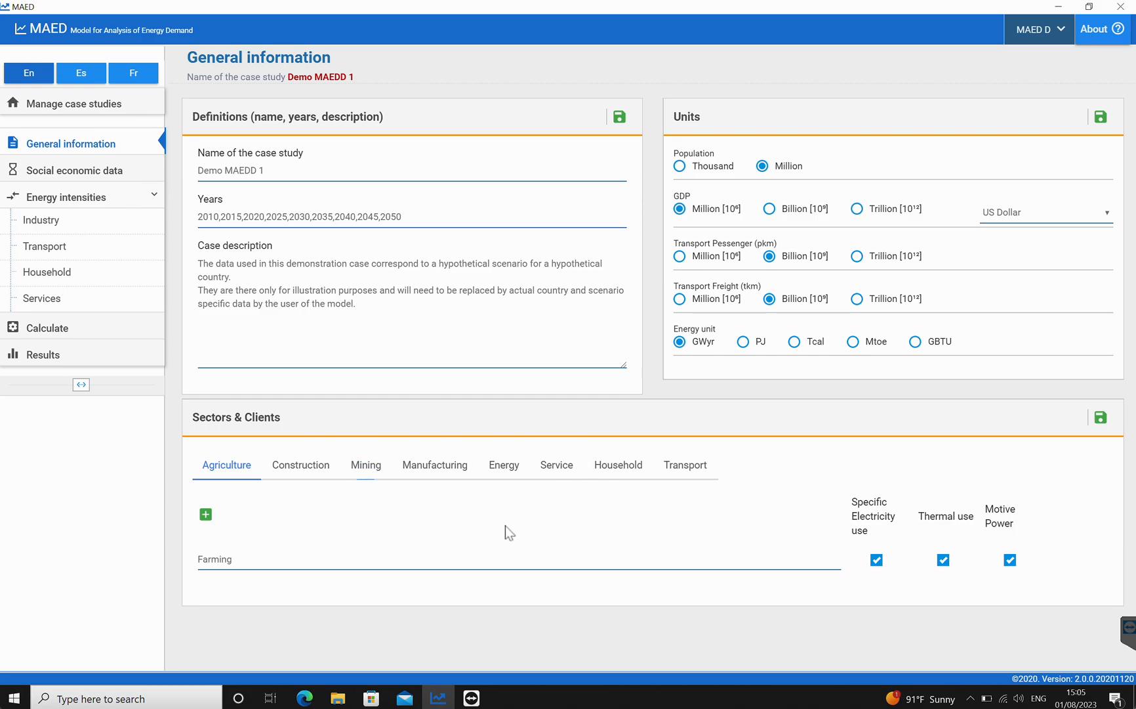
mouse_move(205, 513)
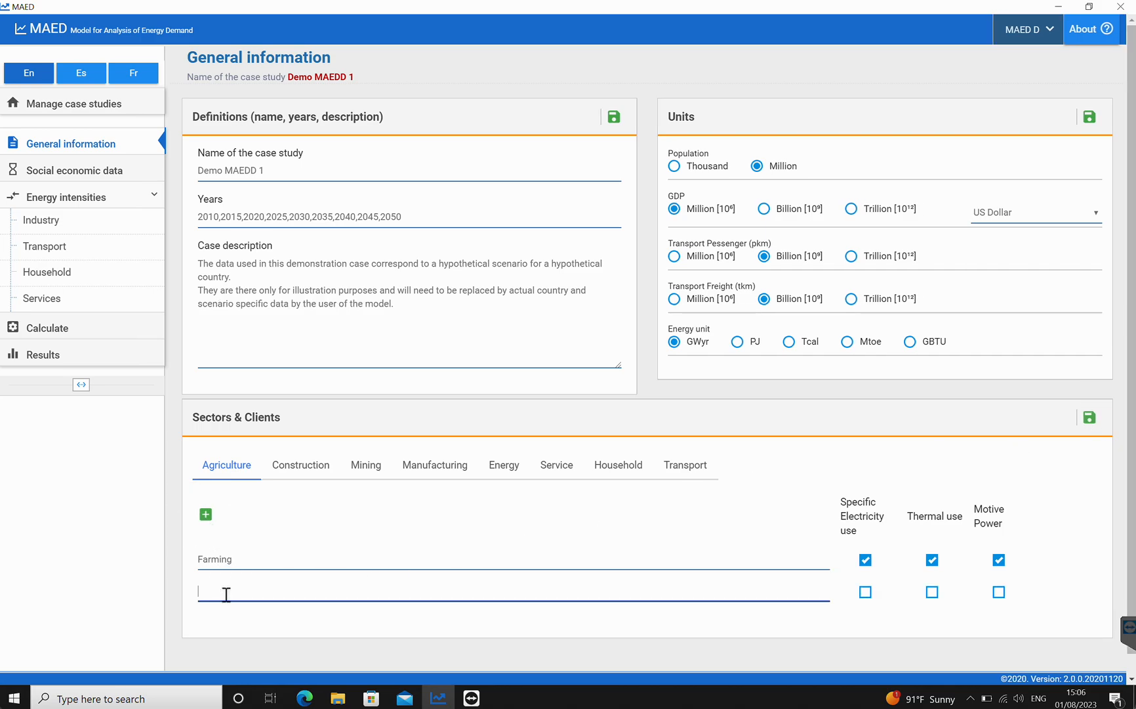
type("Others")
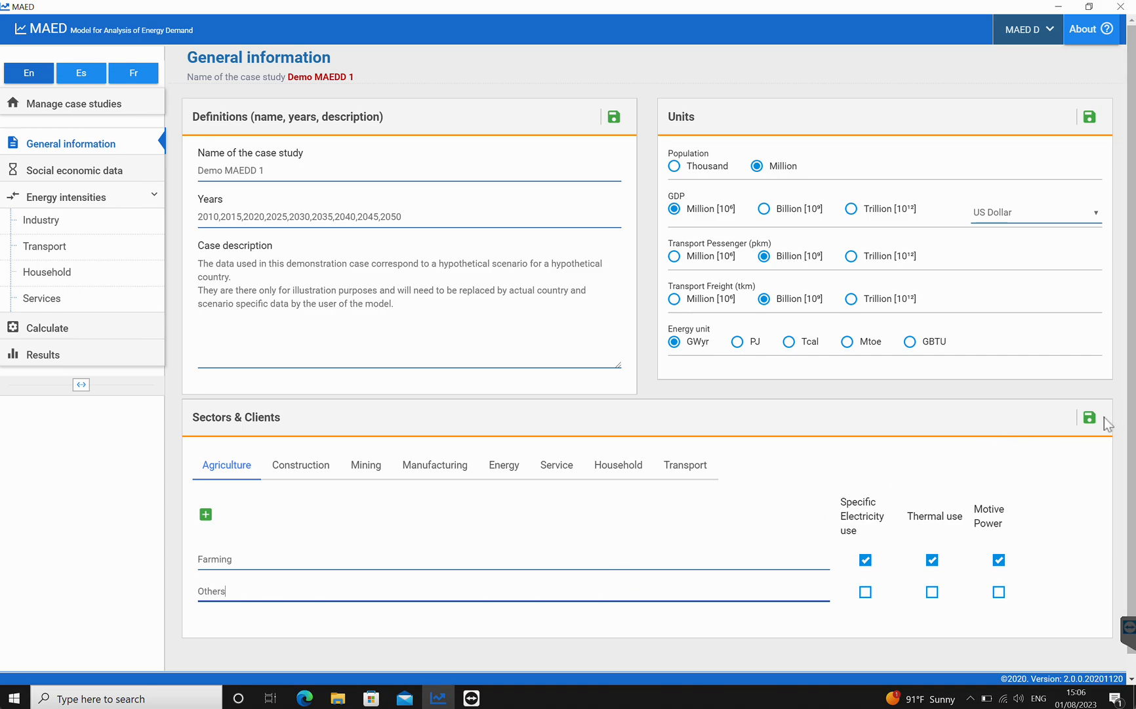
left_click(1089, 417)
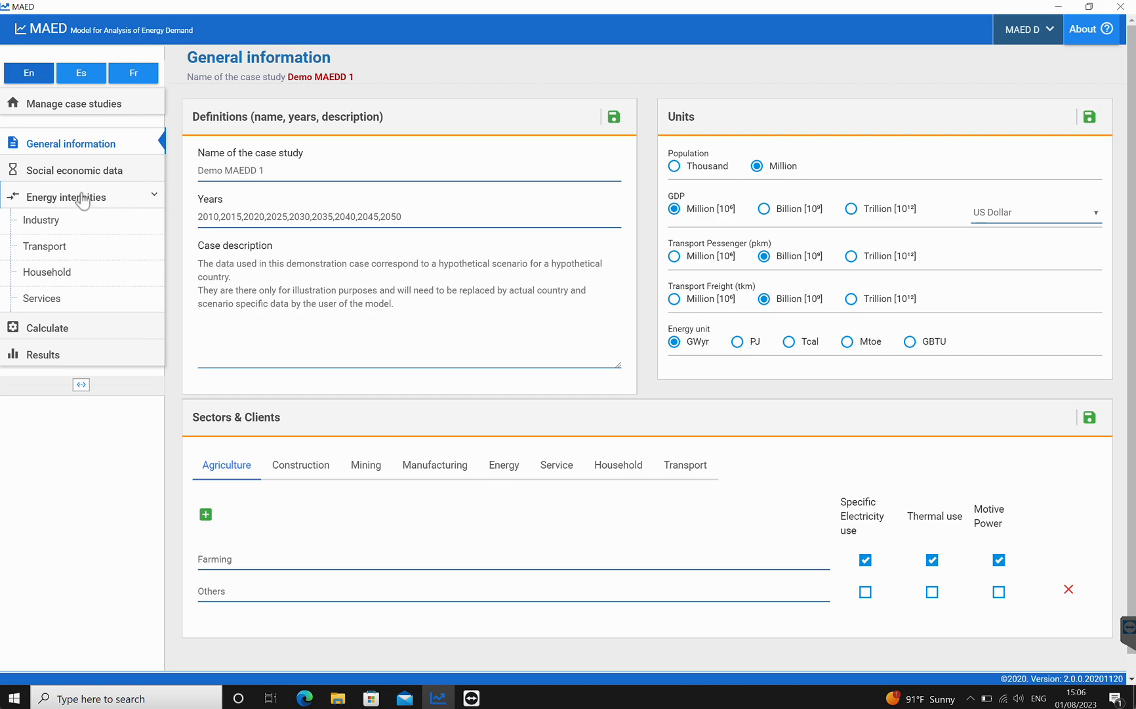
Show the GDP distribution by subsectors, where Agriculture now lists Others beside Farming.
left_click(79, 171)
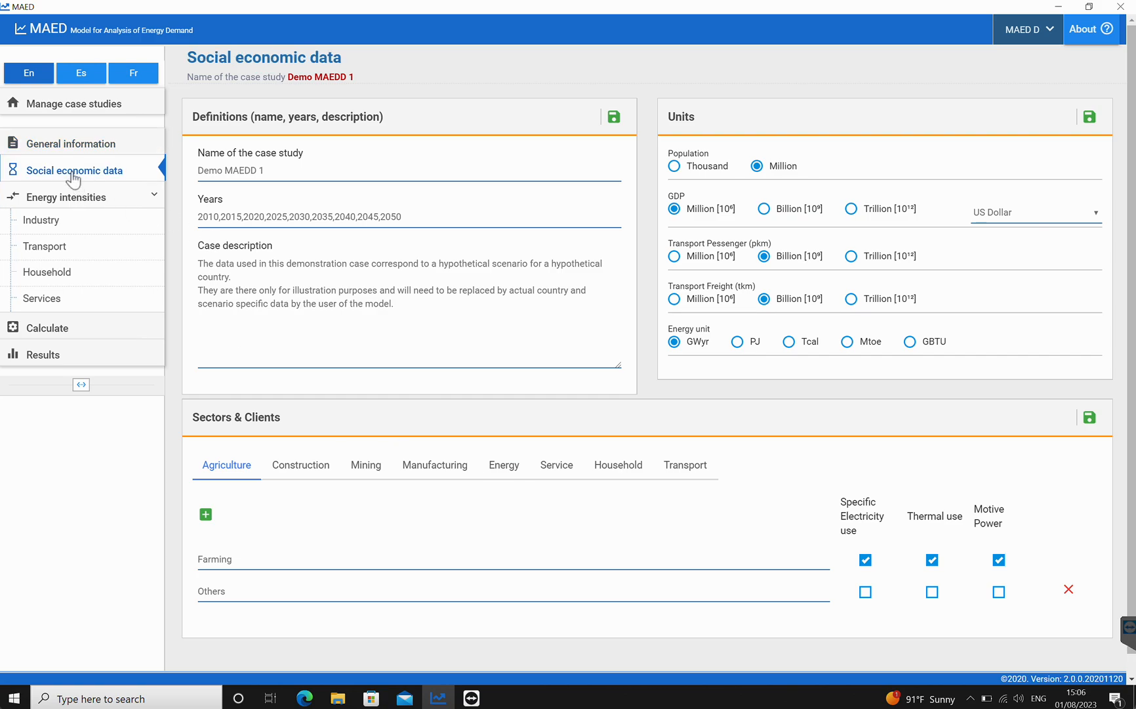
left_click(279, 120)
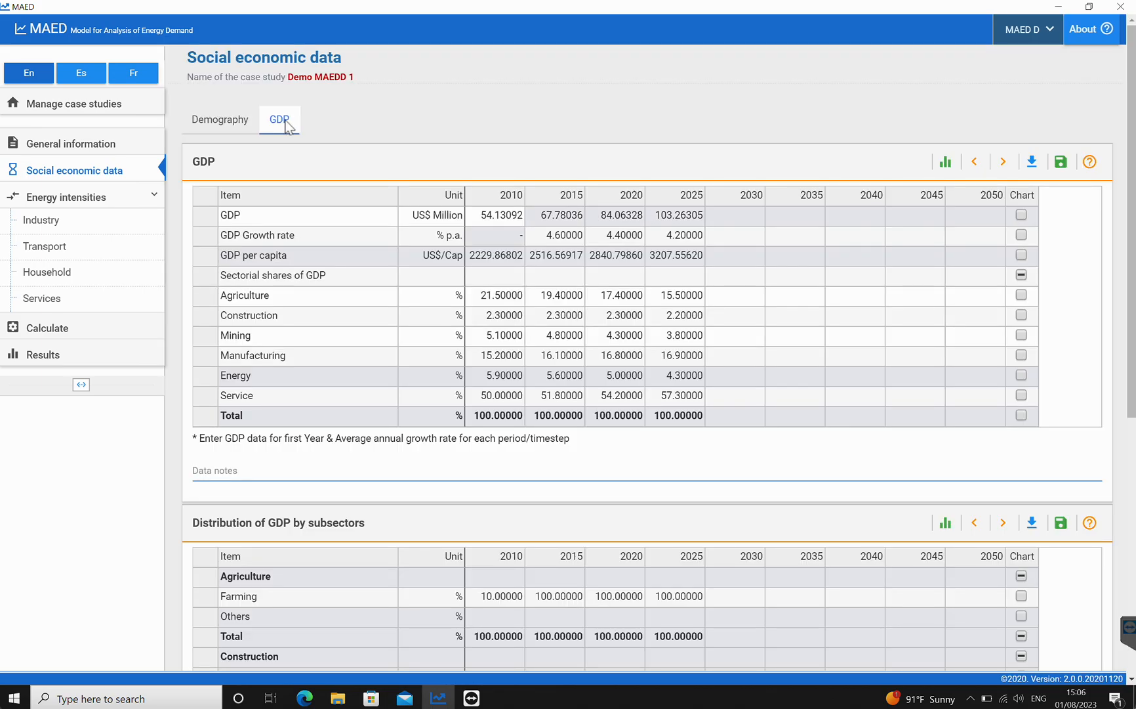
scroll("down", 3)
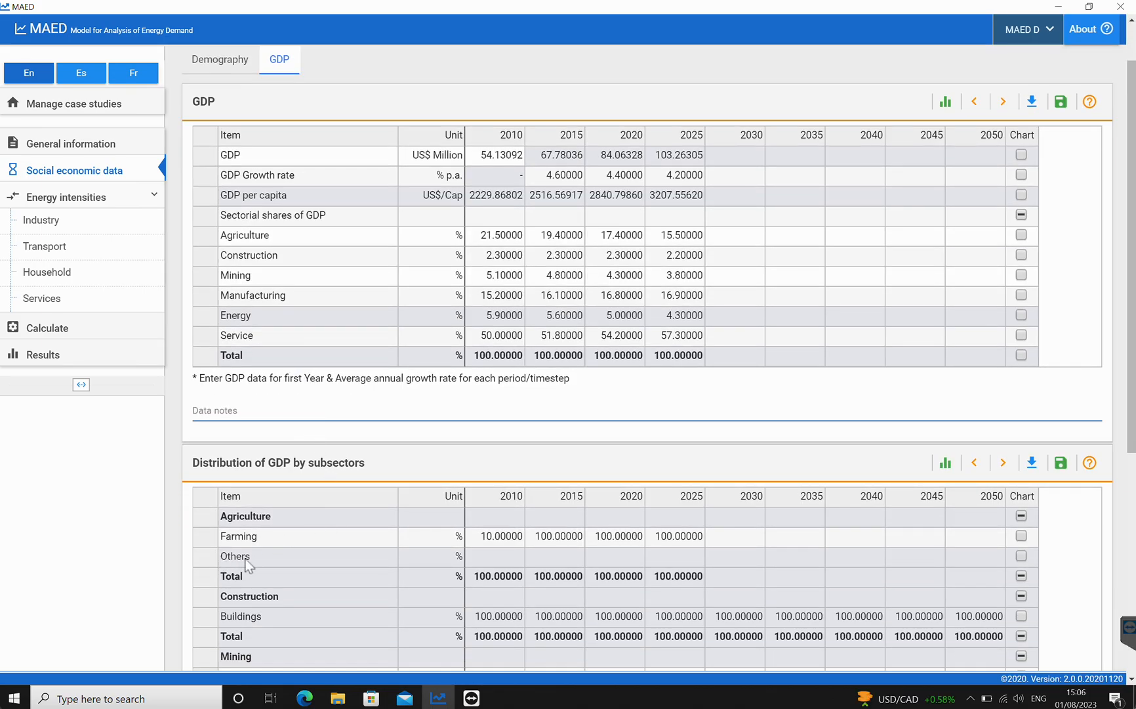
mouse_move(431, 570)
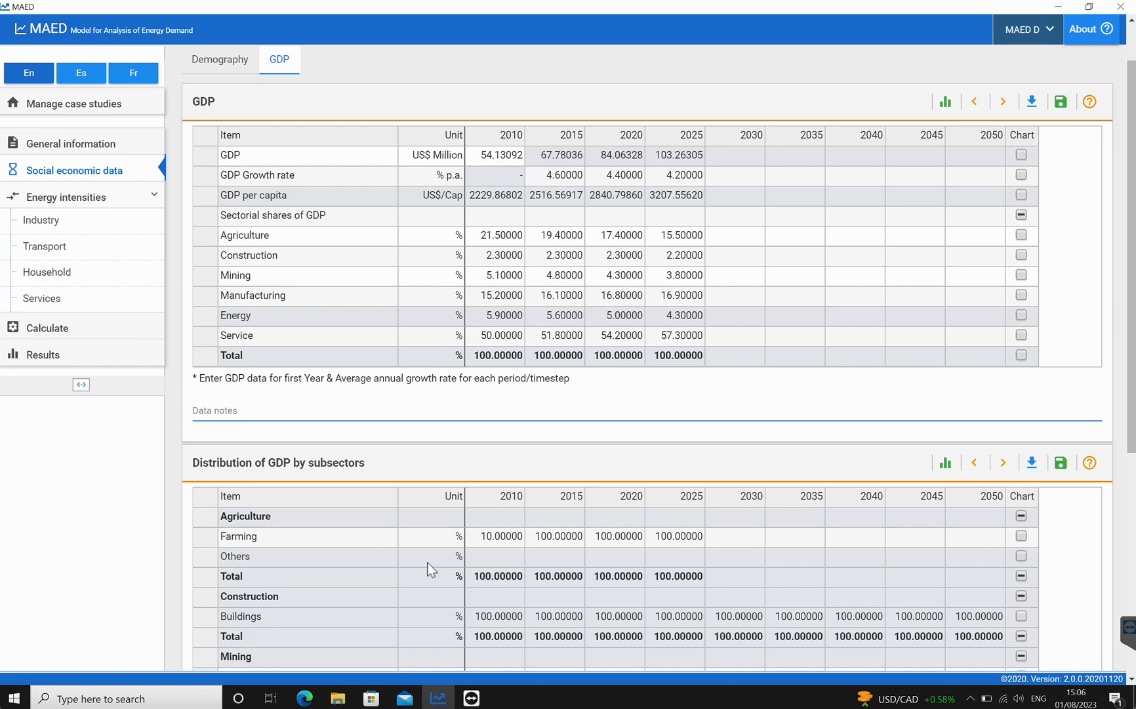
mouse_move(531, 562)
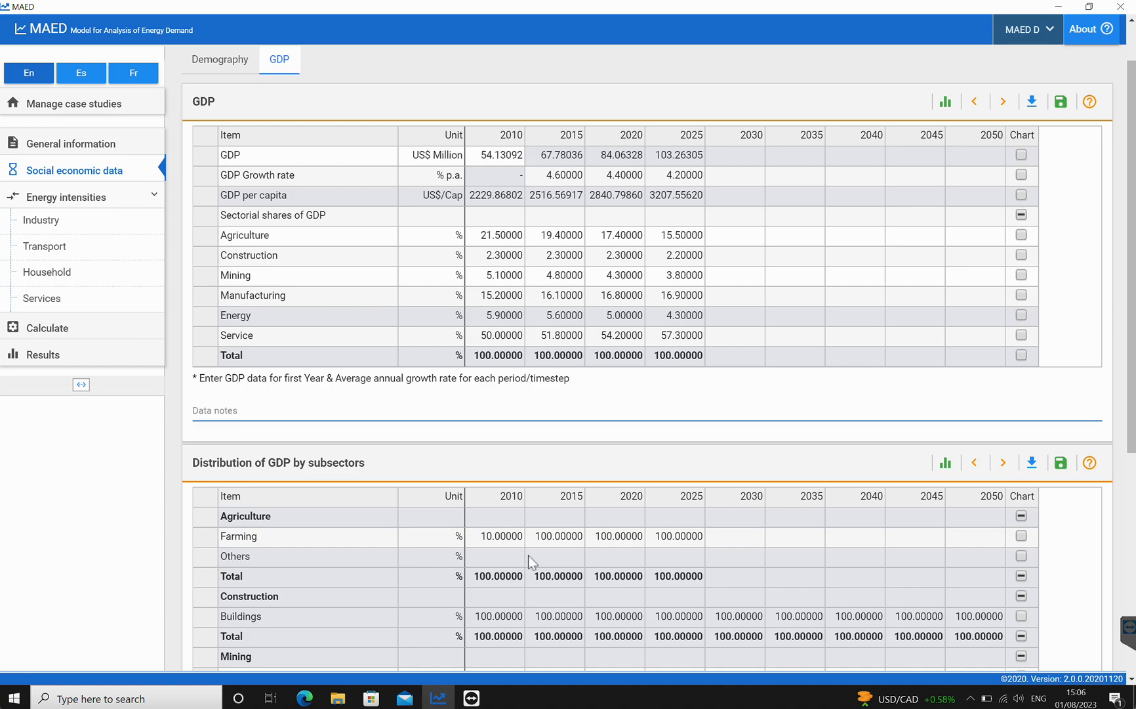
mouse_move(664, 570)
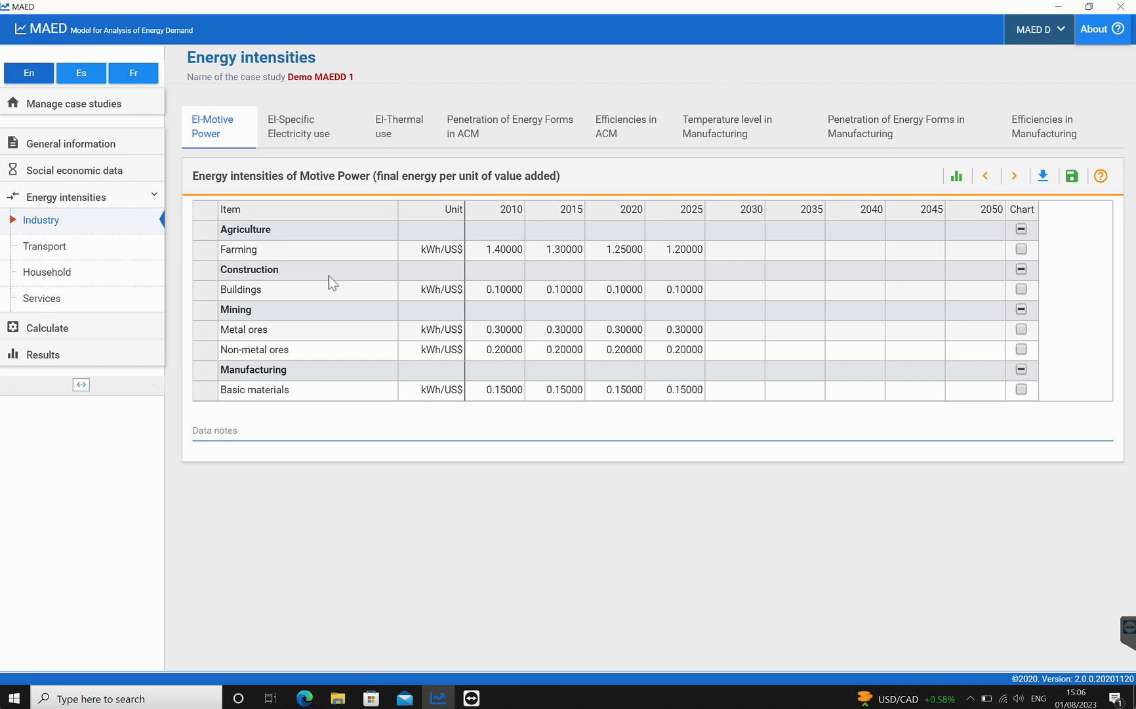
mouse_move(658, 267)
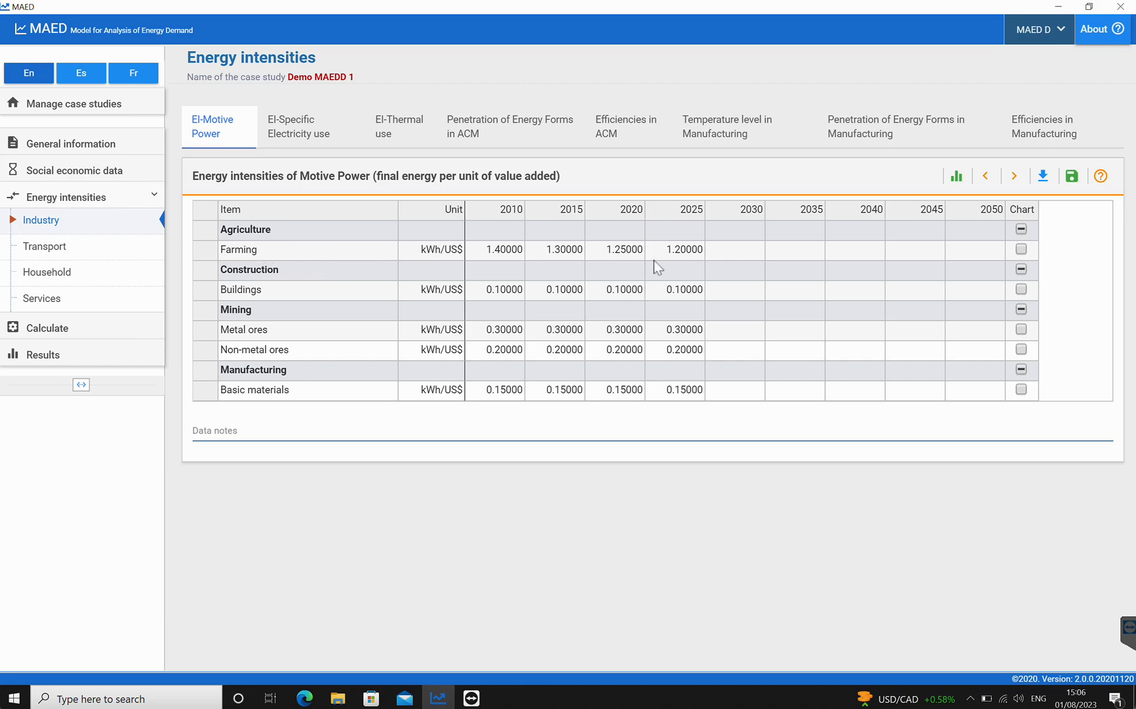
mouse_move(634, 280)
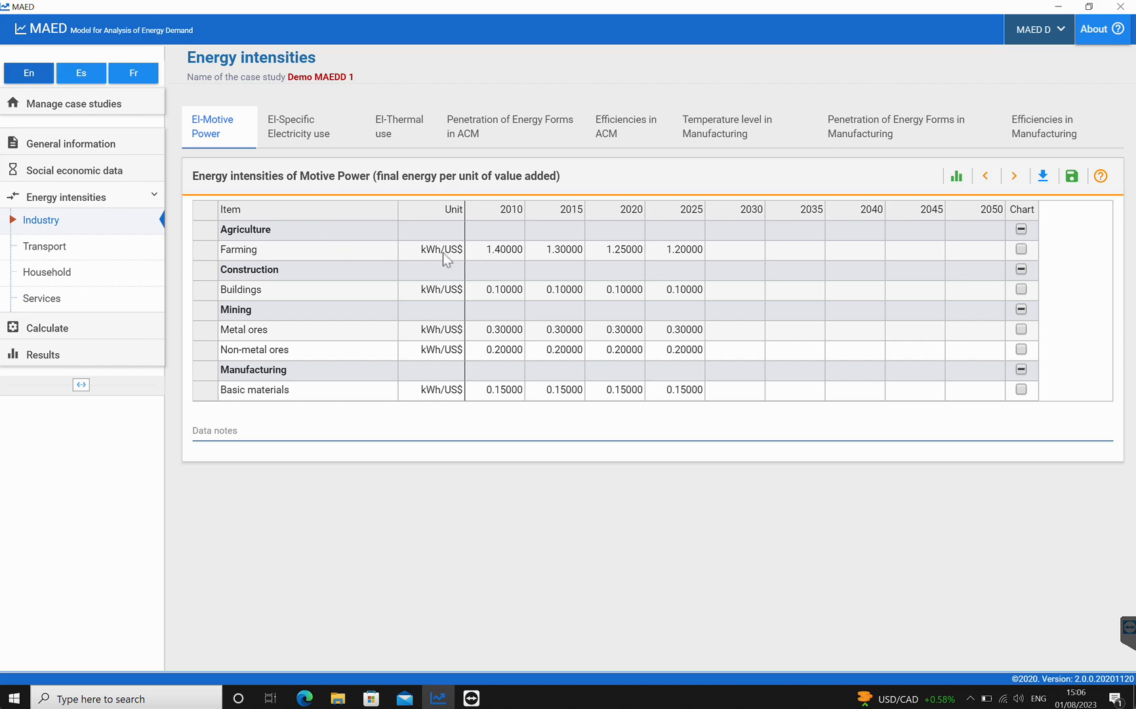
mouse_move(279, 241)
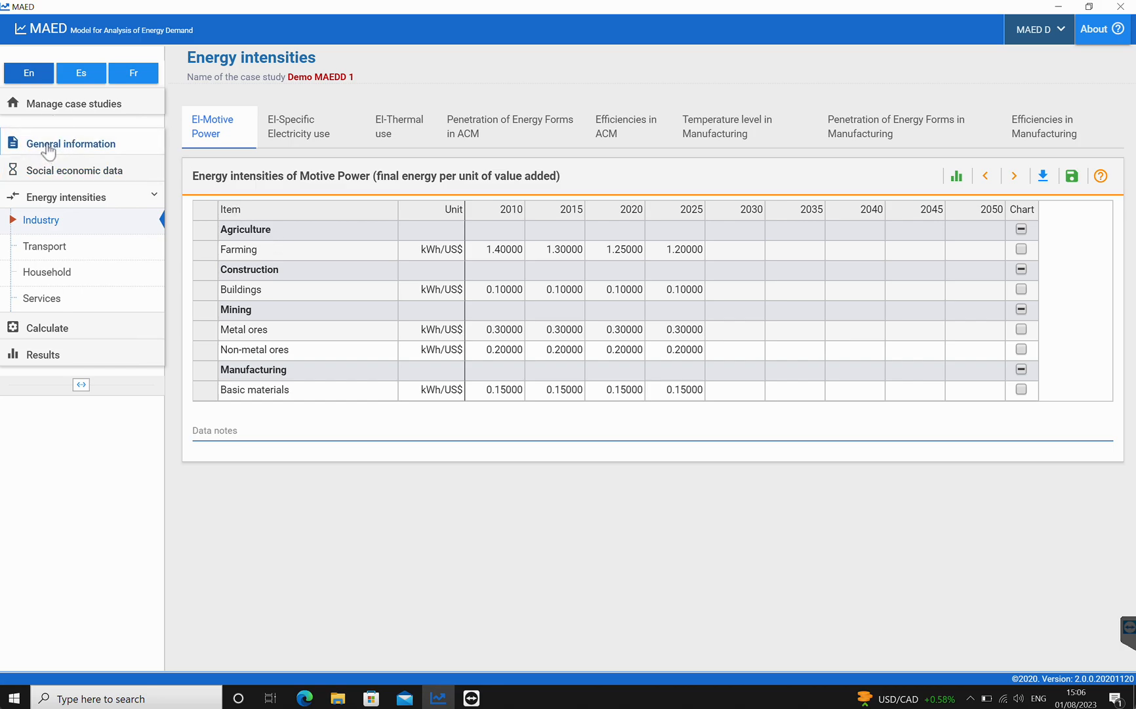
Tick the end-use checkboxes for Agriculture Others, save, and confirm it appears in Industry intensities.
left_click(70, 143)
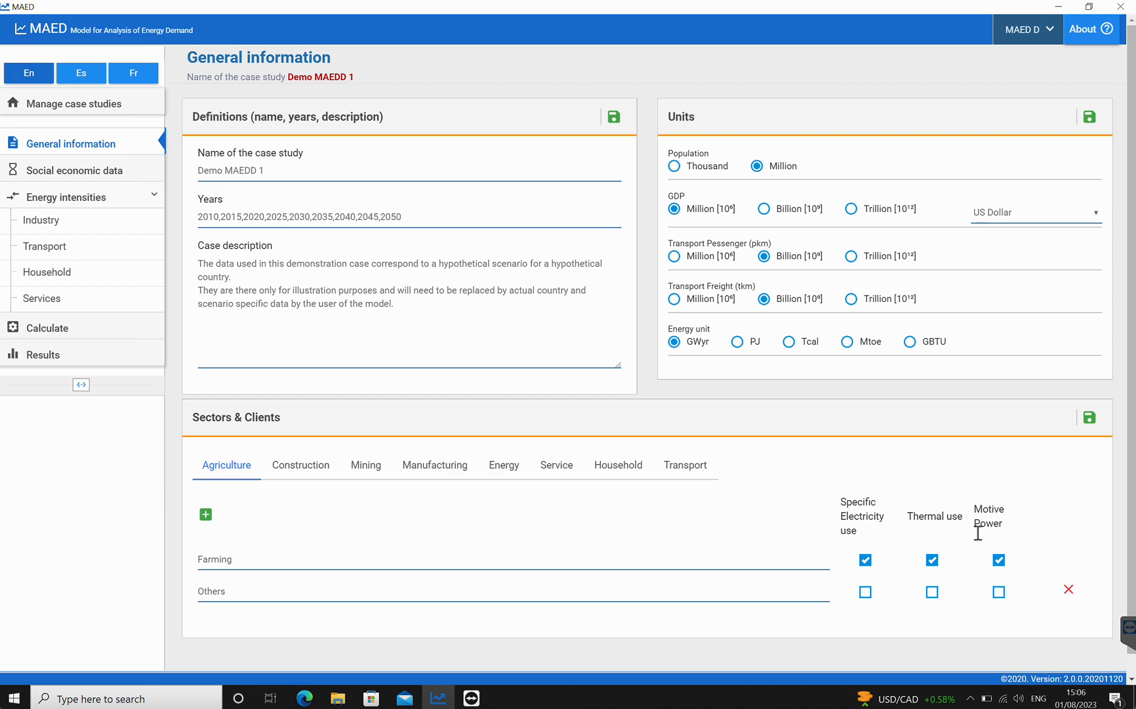
mouse_move(905, 554)
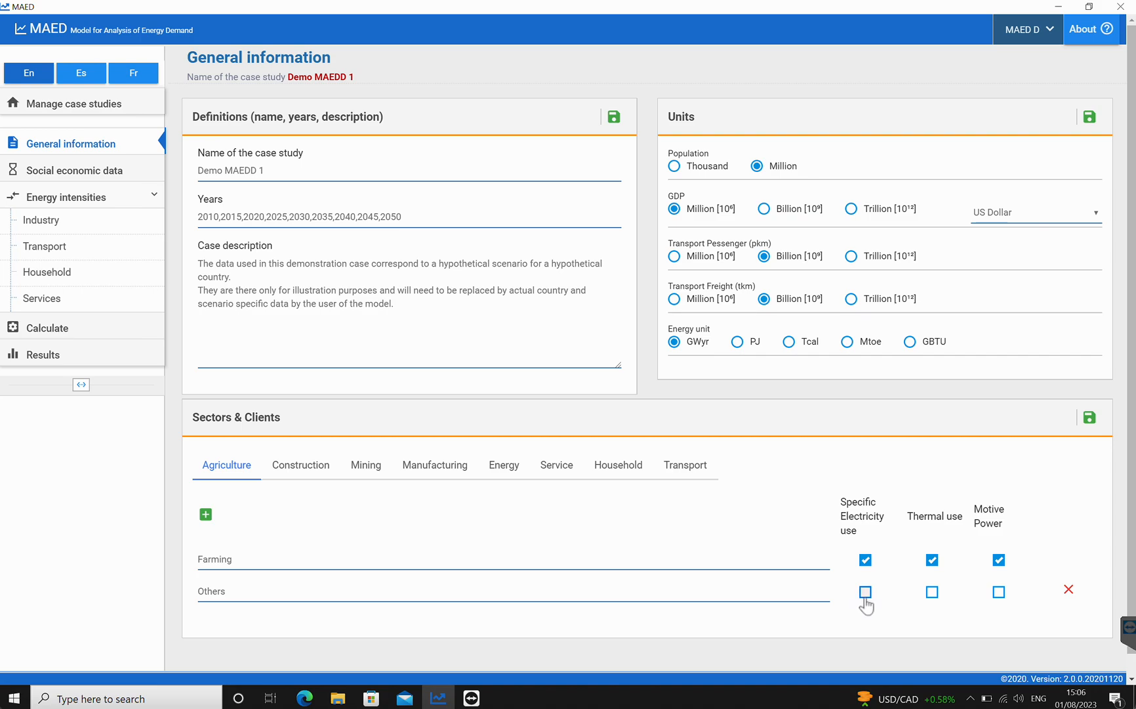
left_click(865, 591)
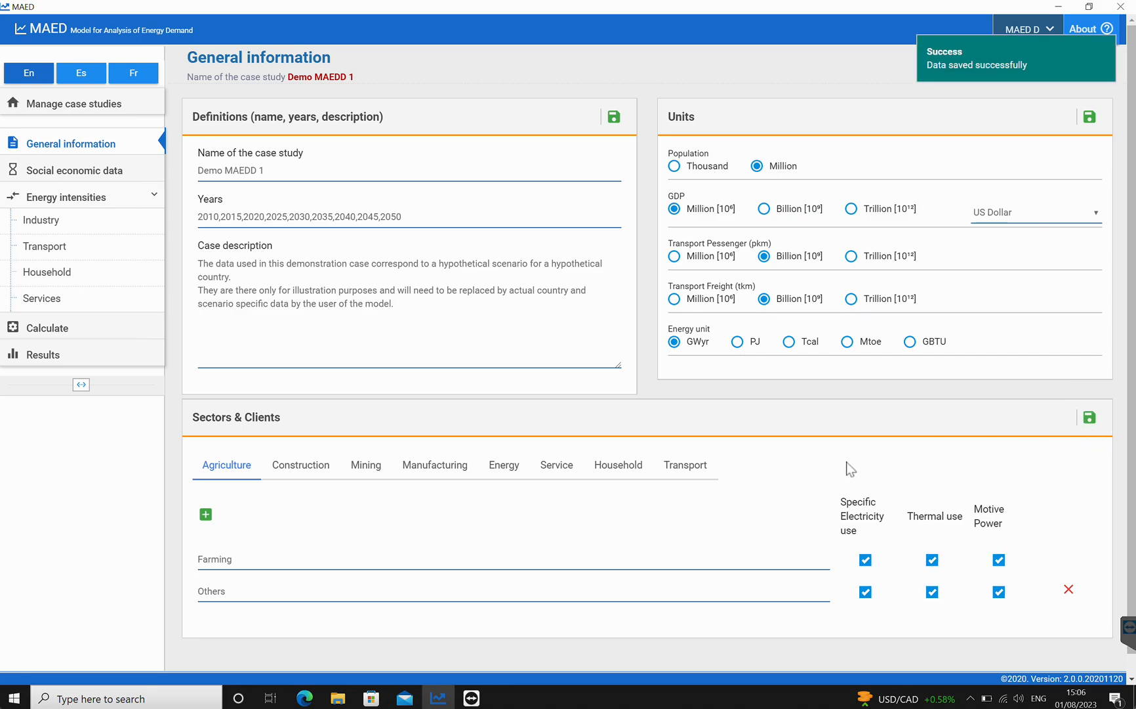
mouse_move(830, 514)
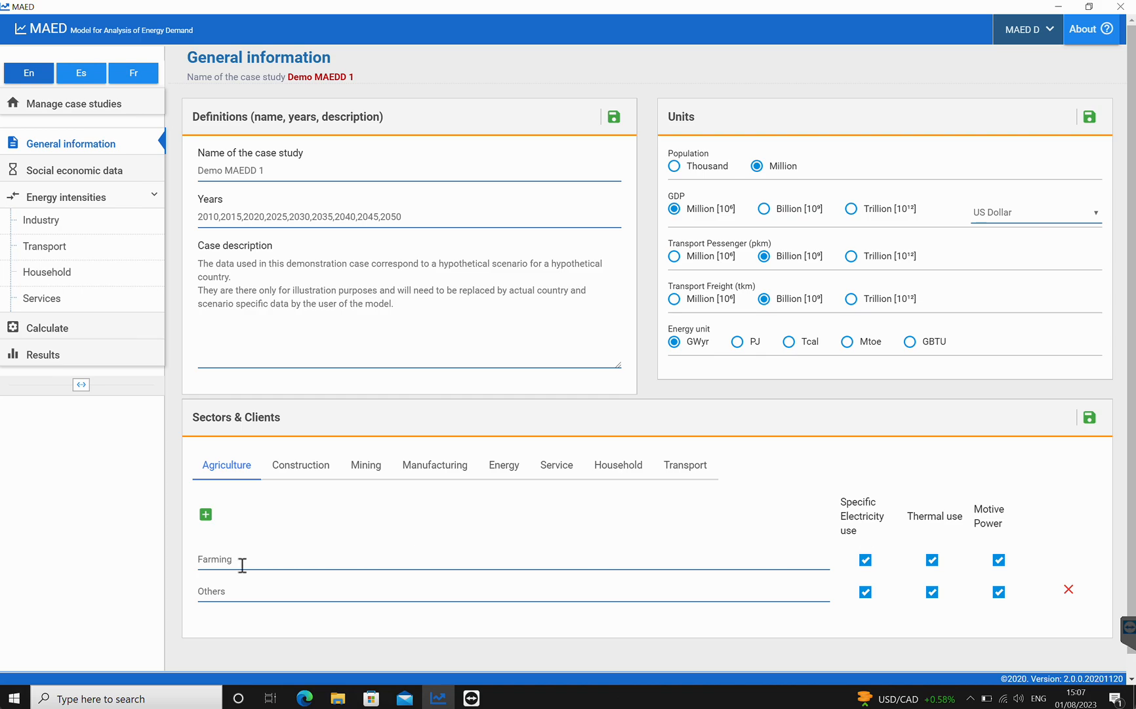
mouse_move(220, 599)
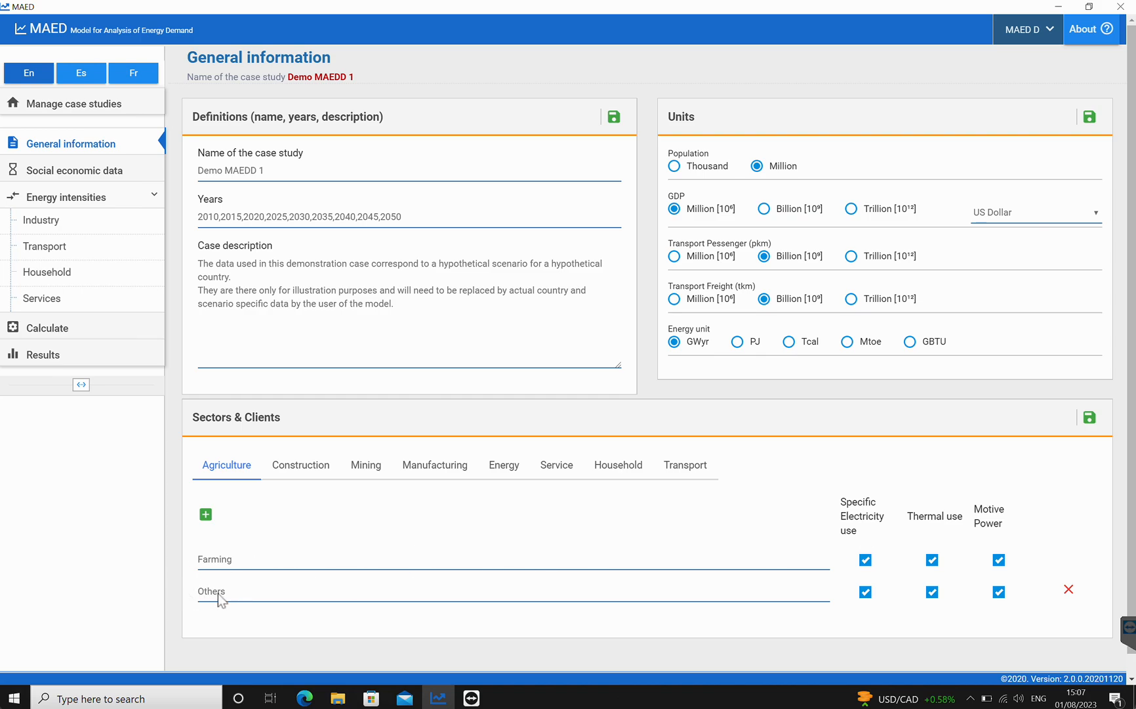
mouse_move(992, 542)
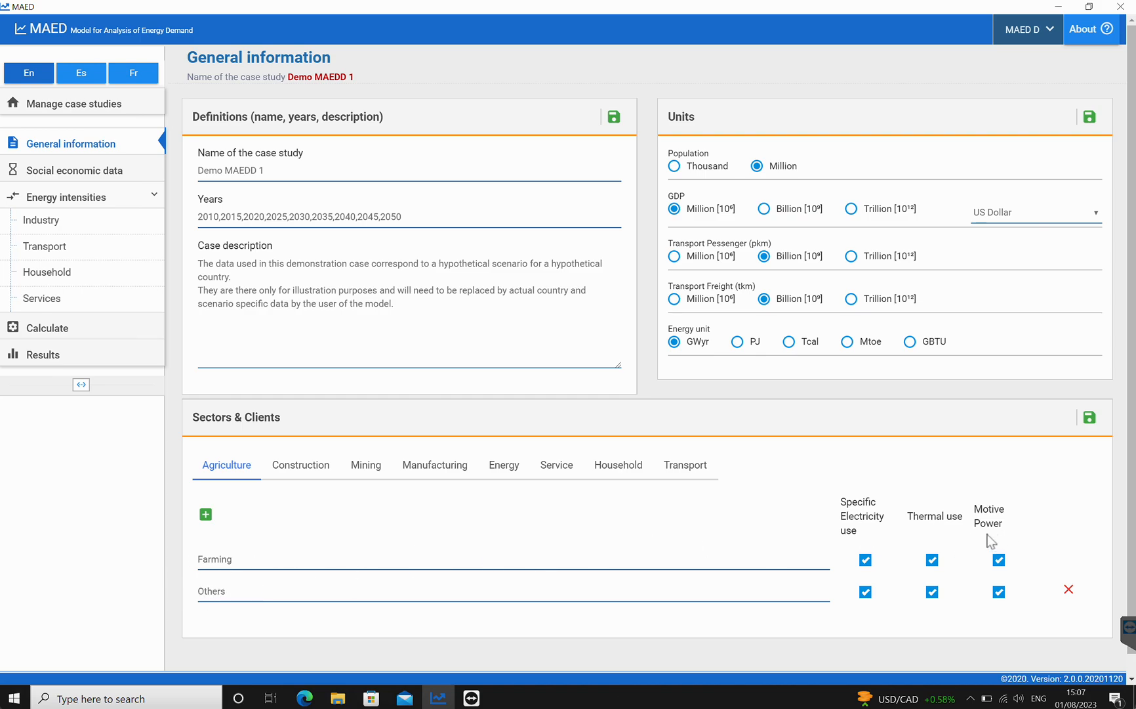
mouse_move(980, 529)
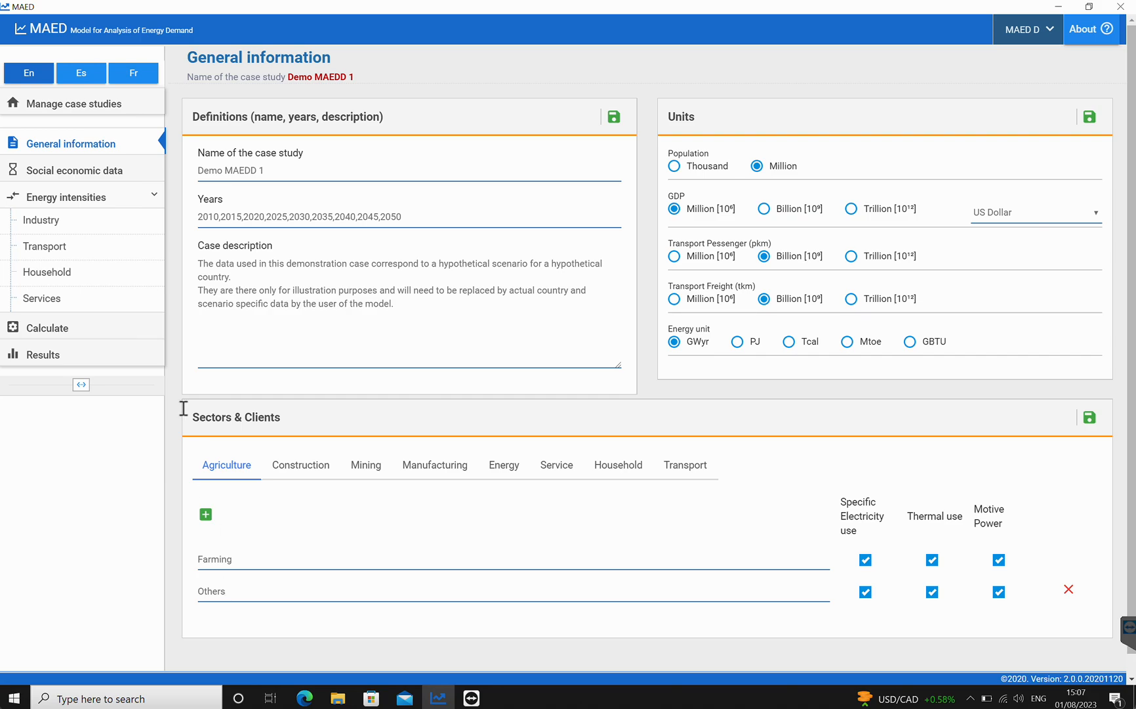
left_click(41, 219)
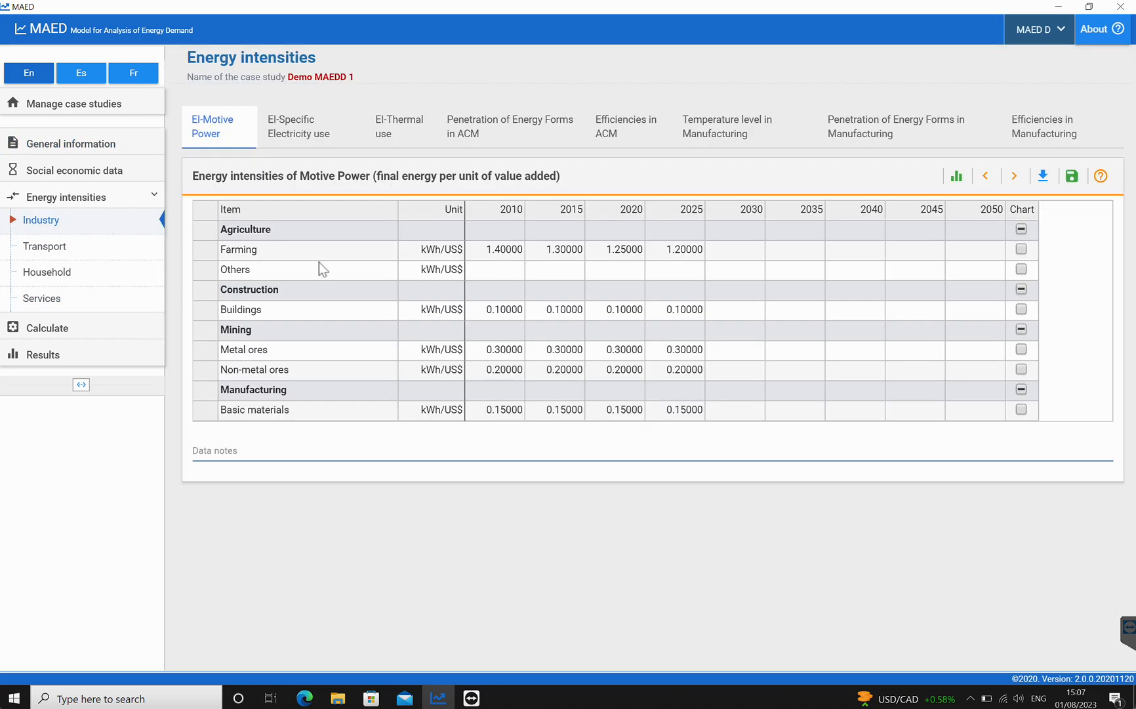
mouse_move(482, 286)
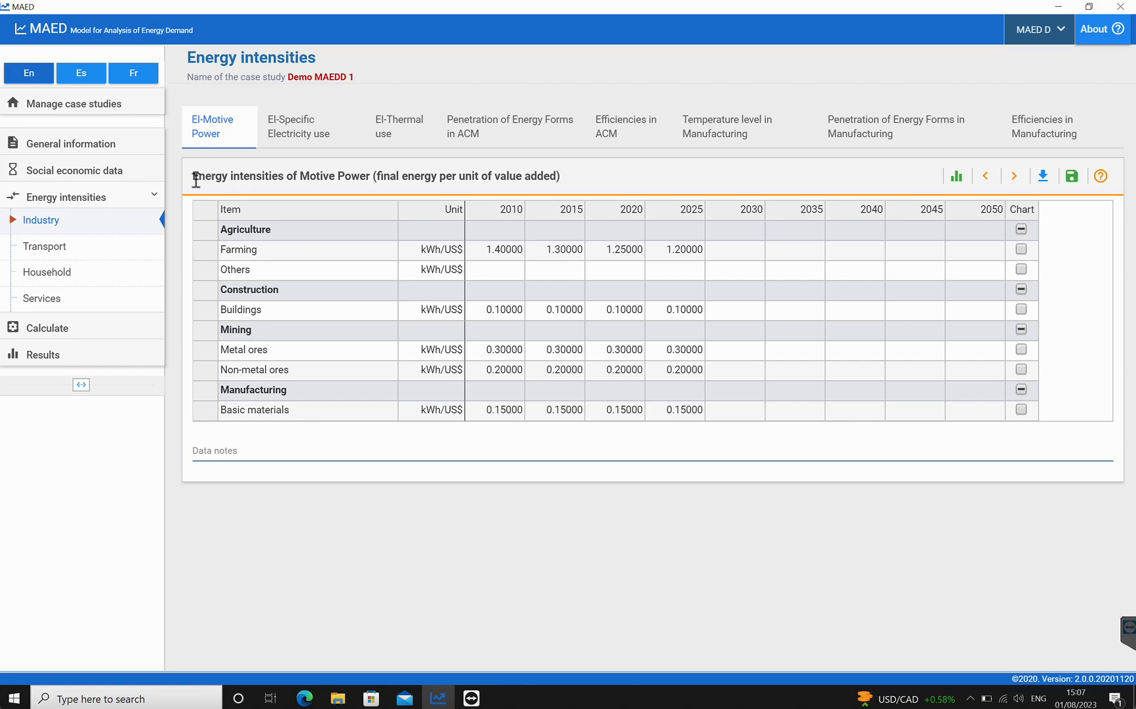
left_click(71, 143)
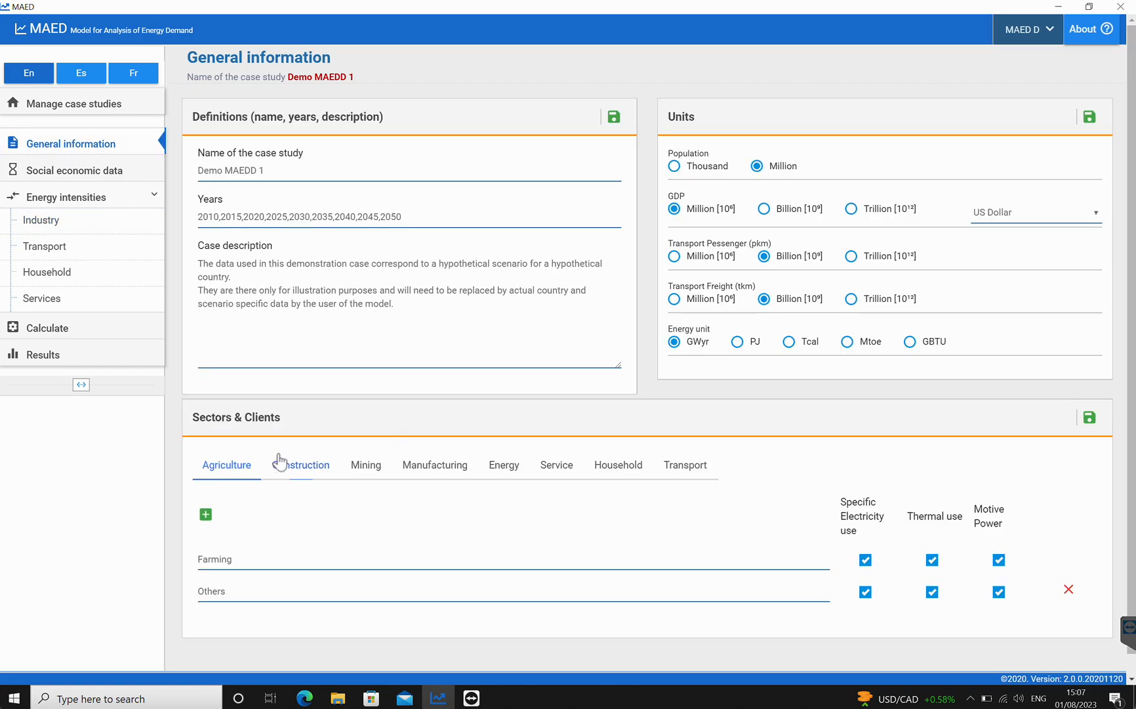
Check Mining's subsectors and their GDP shares, then return to General information.
left_click(365, 464)
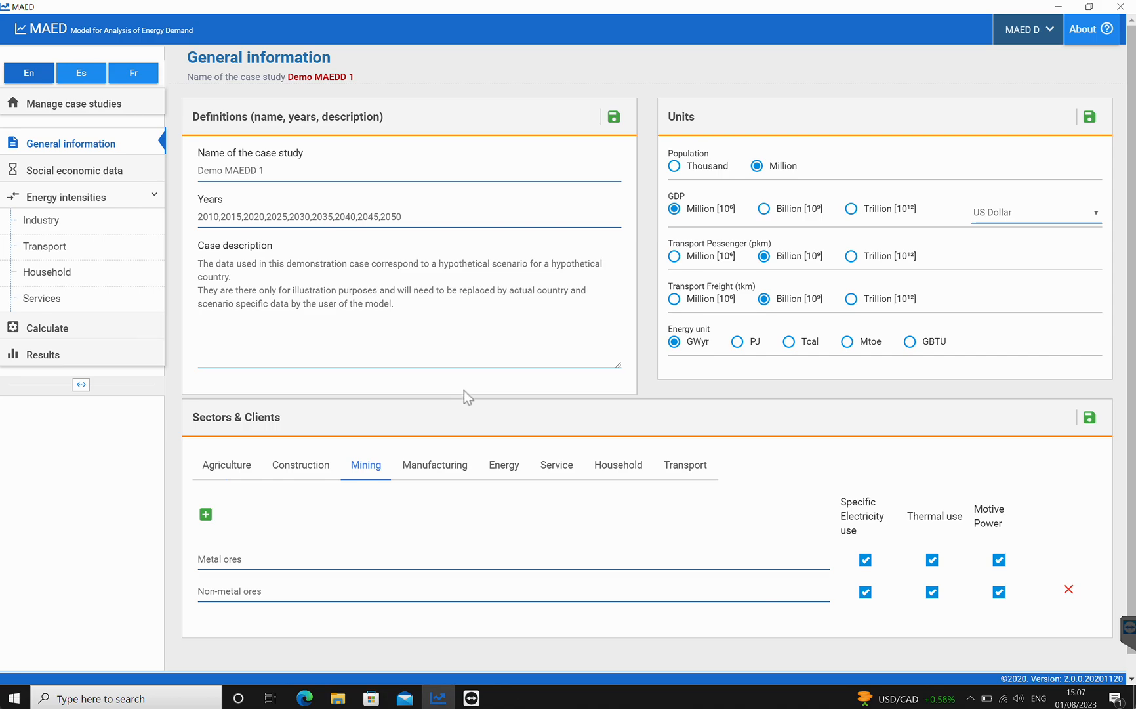
mouse_move(417, 501)
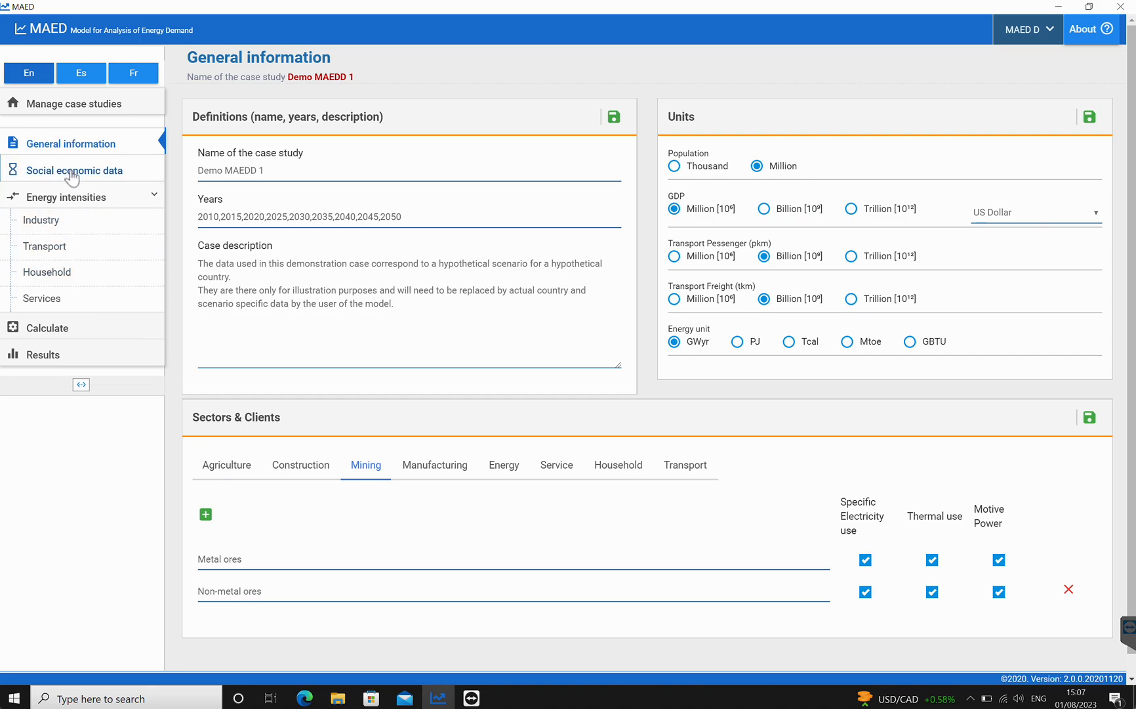
left_click(81, 170)
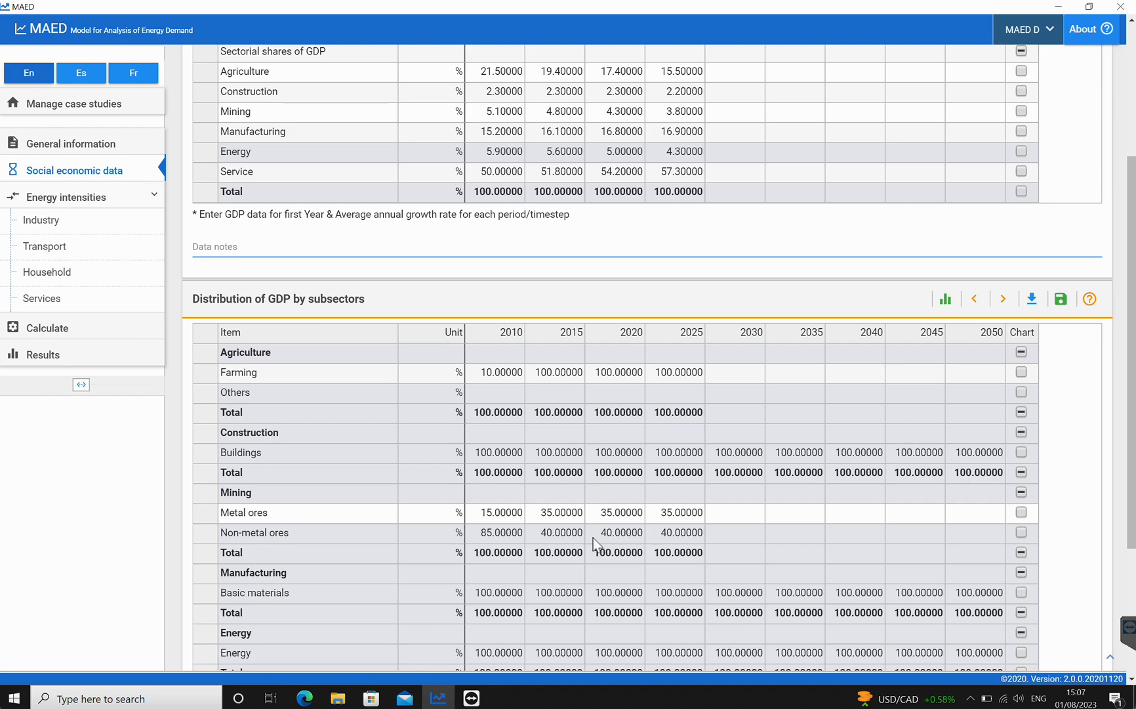
mouse_move(625, 542)
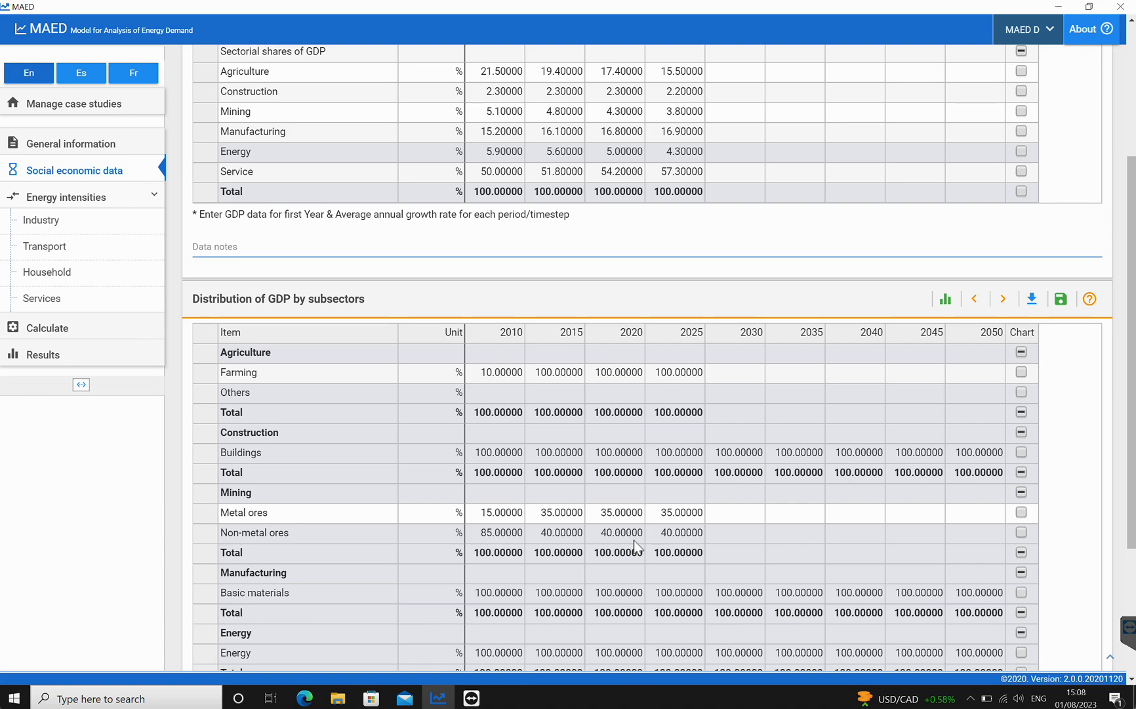
left_click(72, 143)
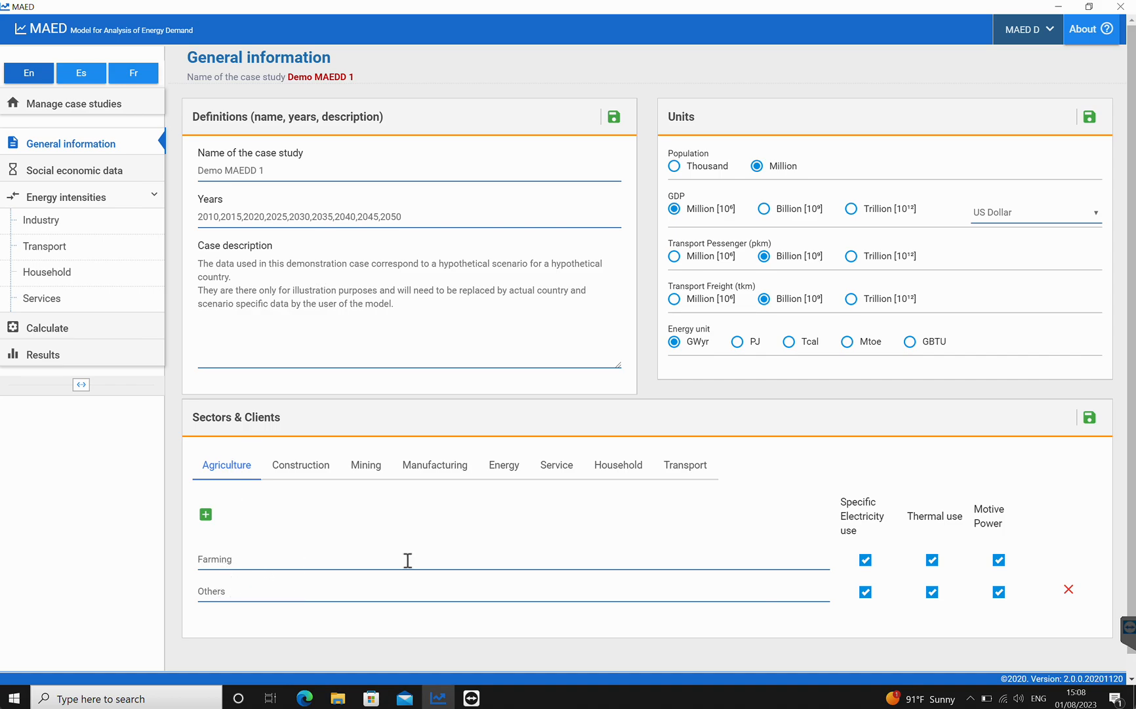
mouse_move(1068, 590)
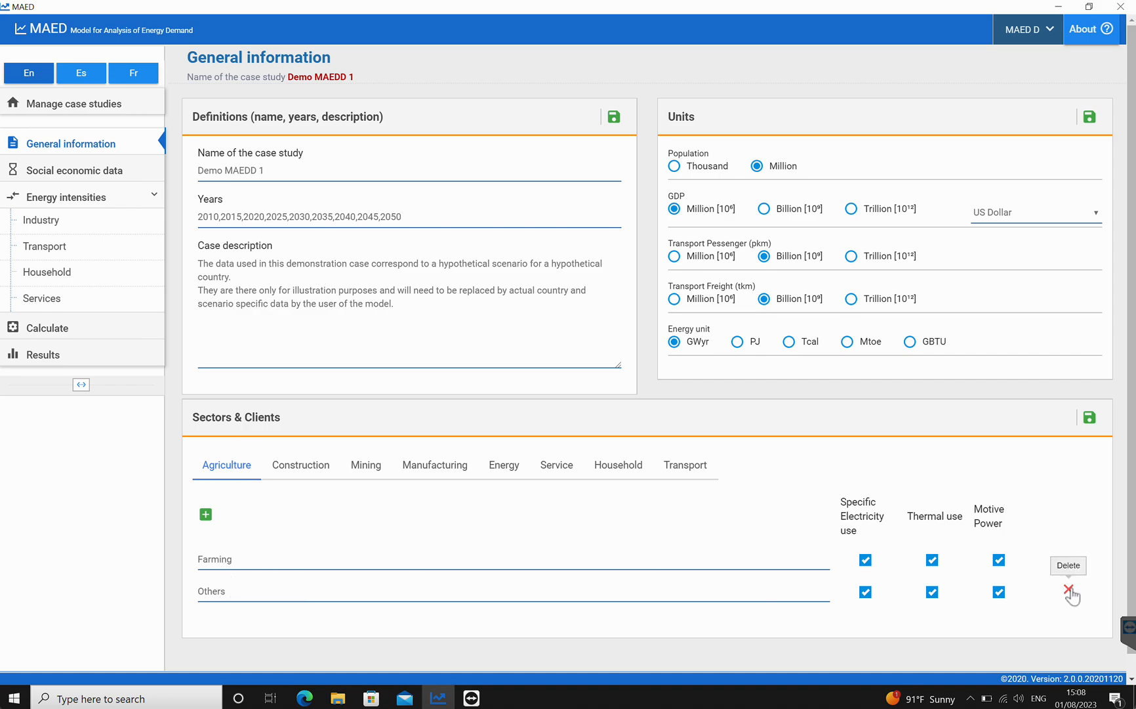
Delete the Others subsector from Agriculture, leaving only Farming, then move to Social economic data.
left_click(1070, 594)
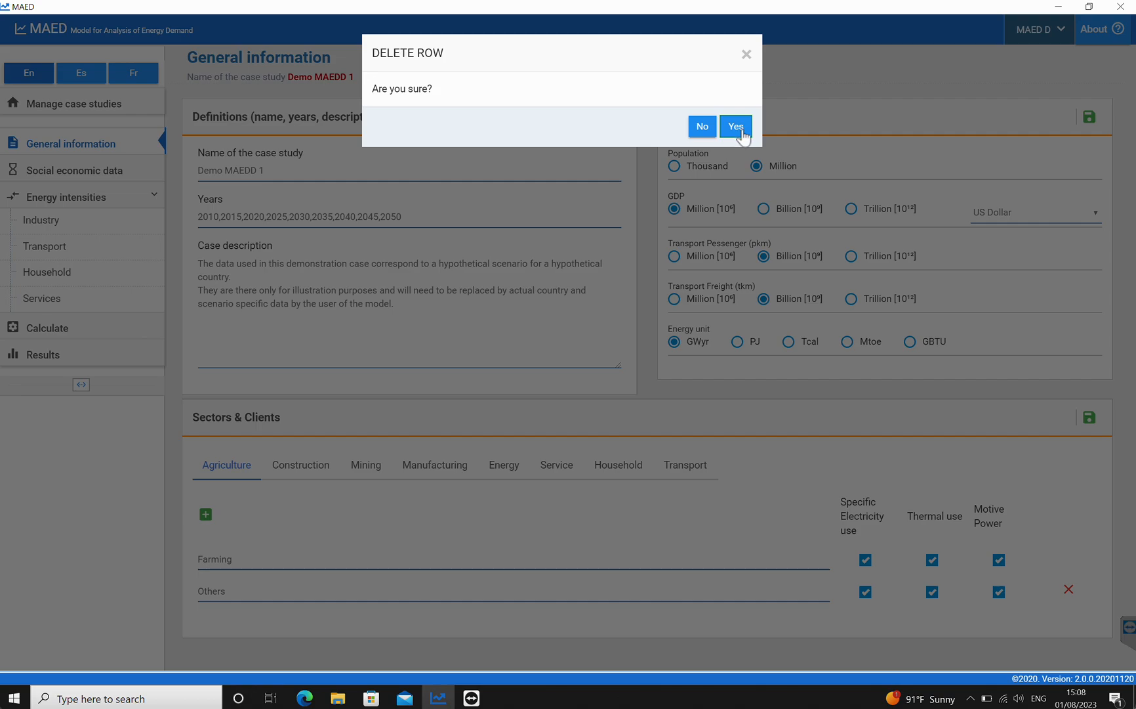
left_click(735, 126)
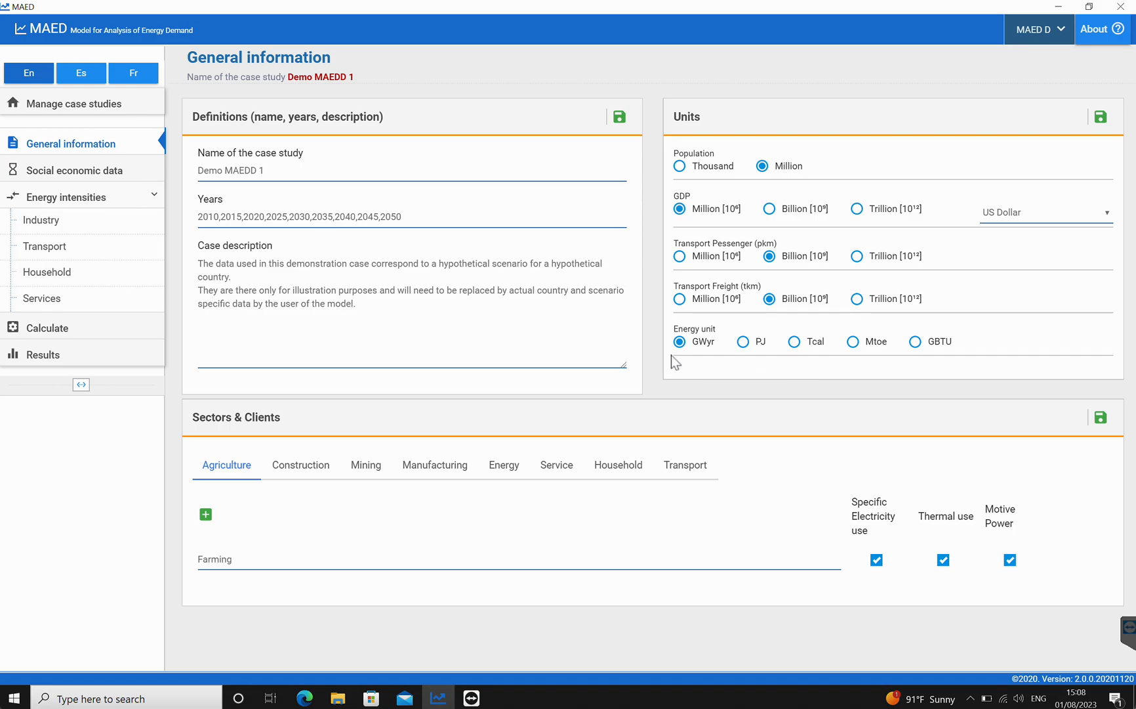
left_click(75, 171)
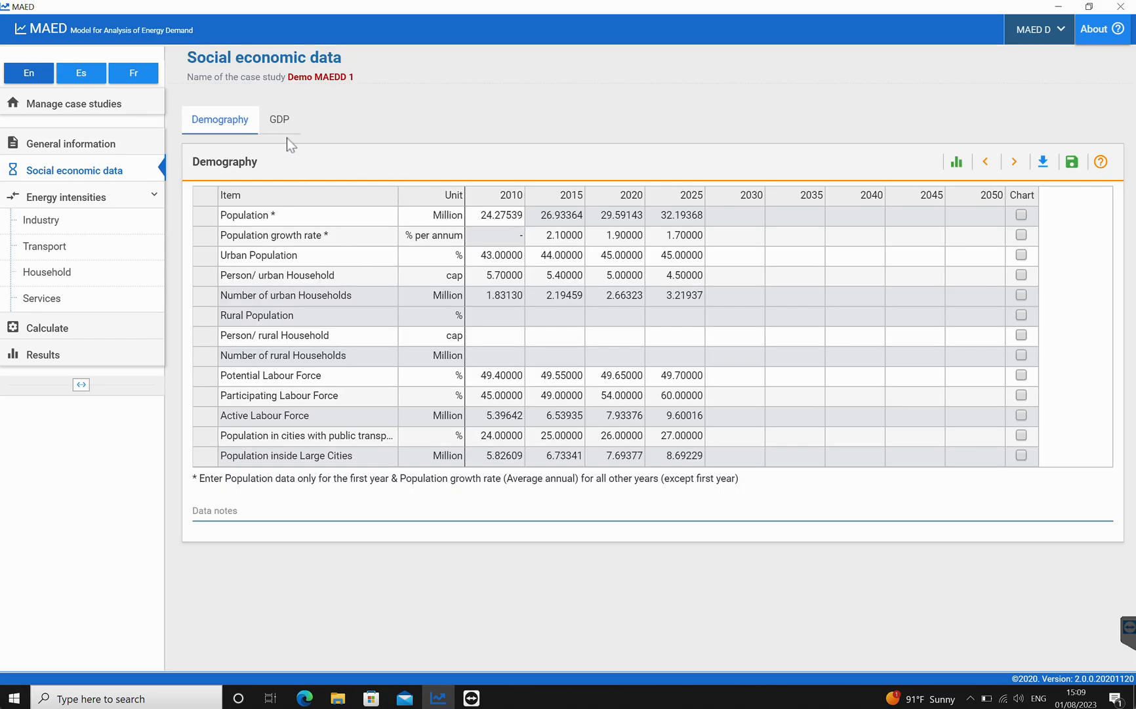
Check the GDP distribution by subsectors lists only Farming under Agriculture, then return to General information.
left_click(278, 119)
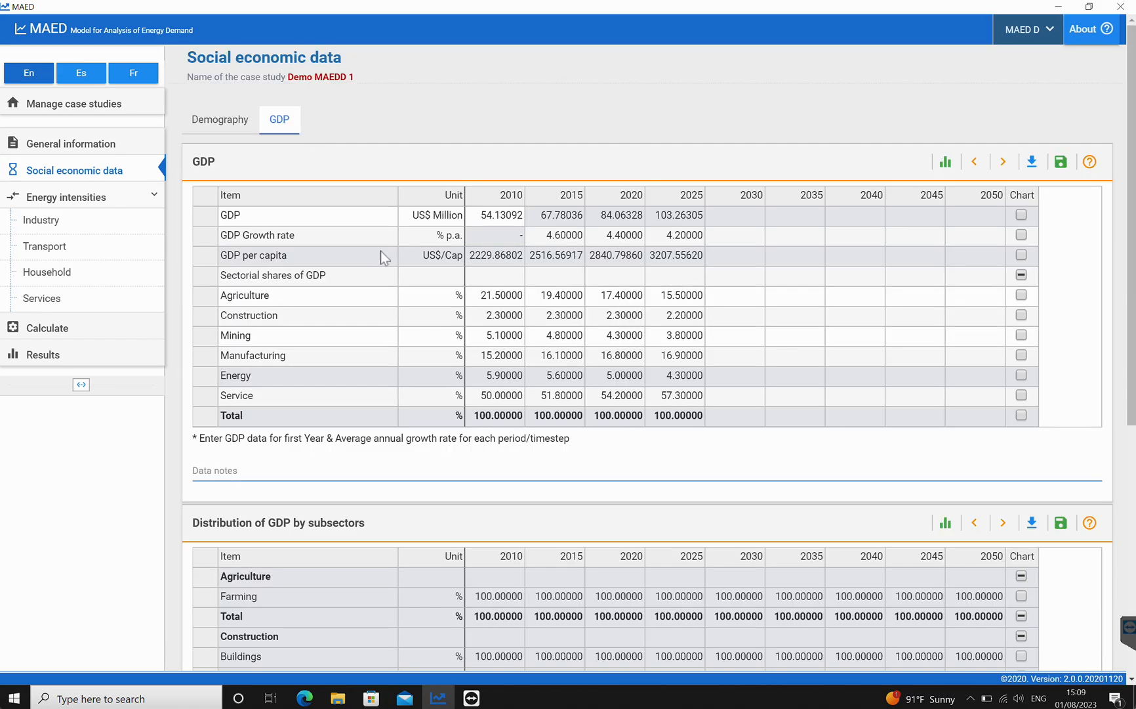
scroll("down", 3)
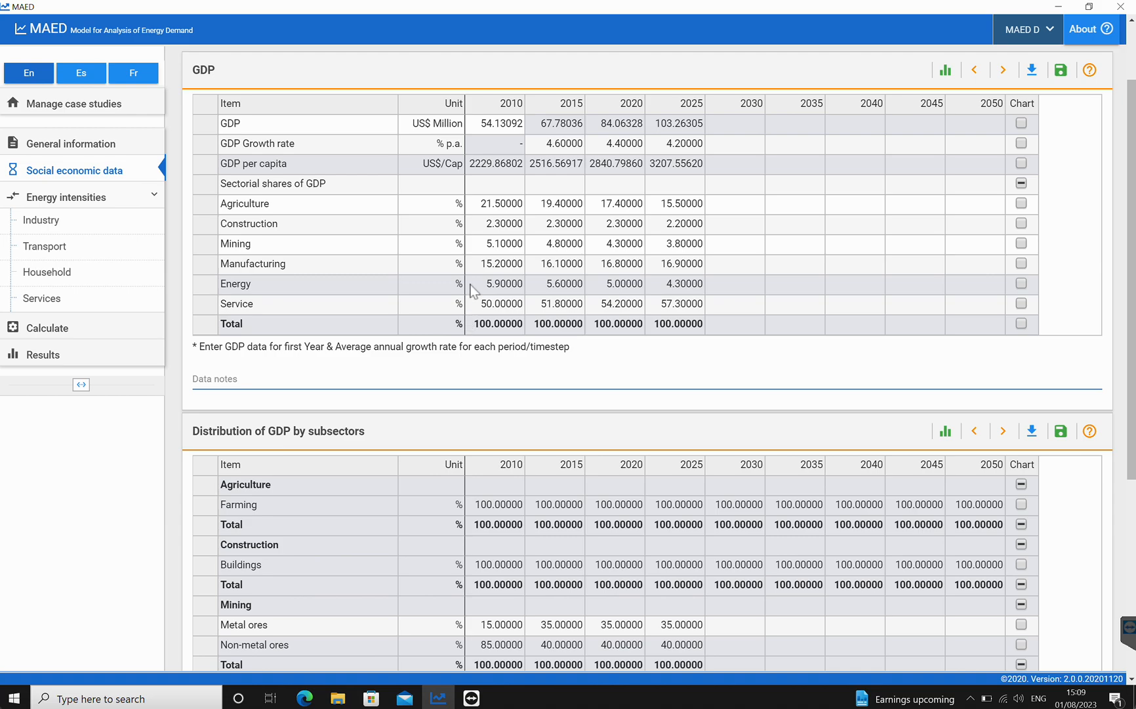
mouse_move(404, 243)
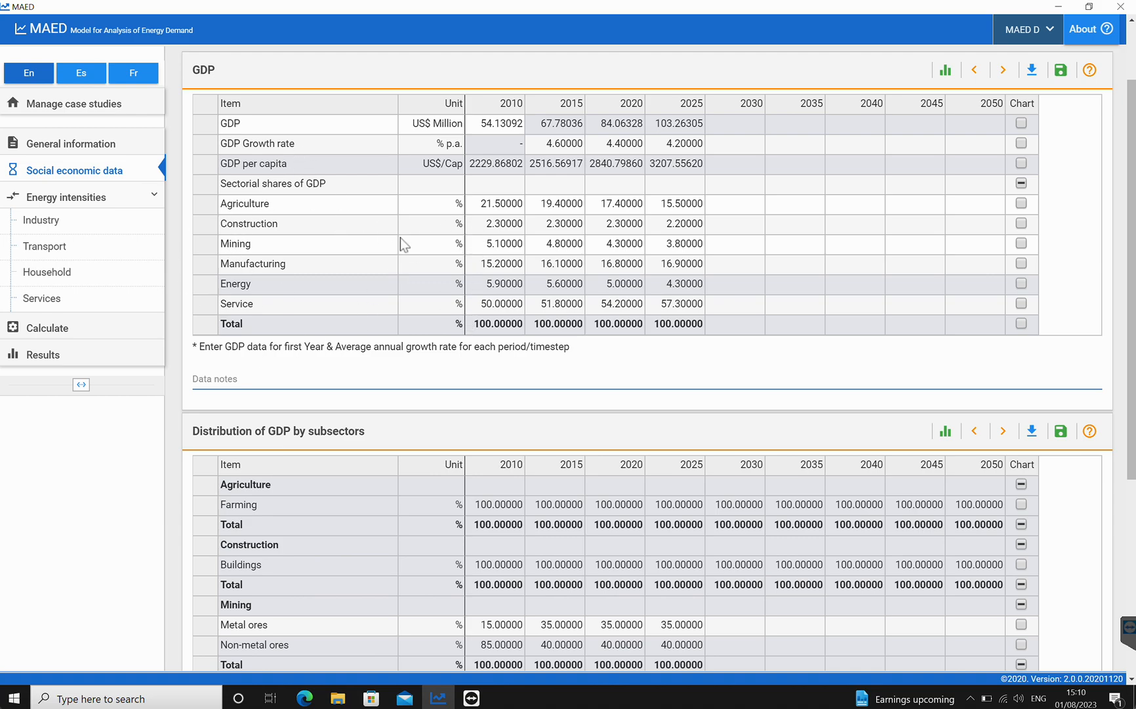
mouse_move(269, 315)
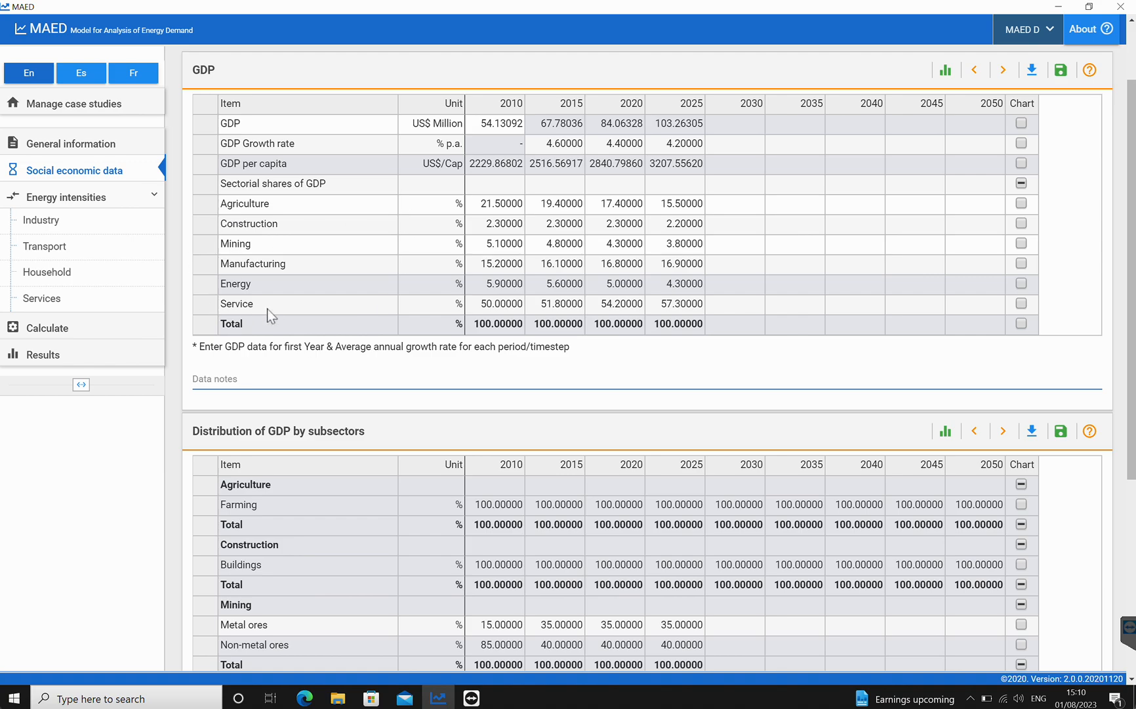
left_click(71, 143)
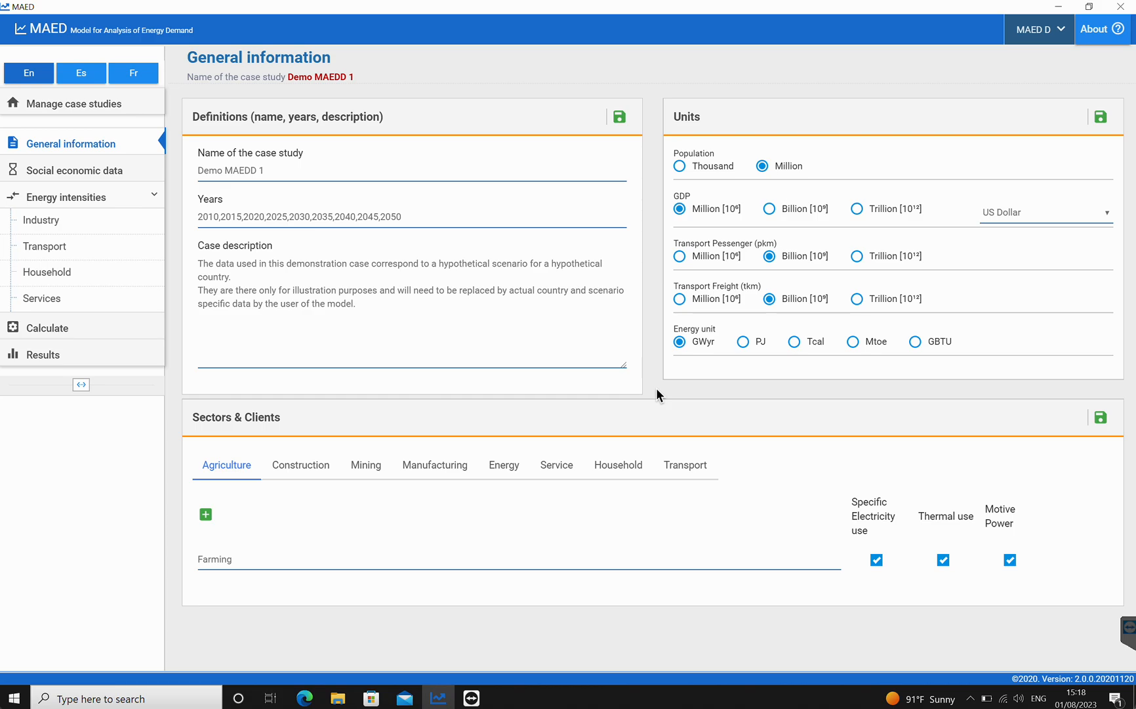
mouse_move(234, 454)
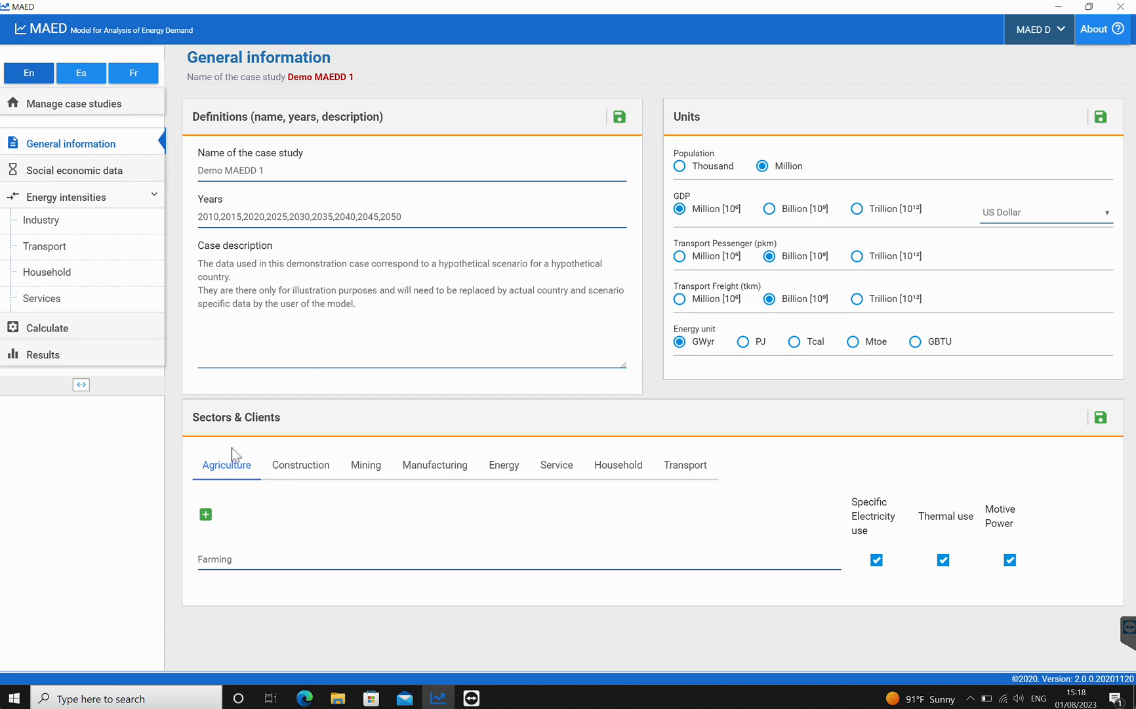
Bring up the Edge window with the PDF guide at Activity 3: Household Sector.
left_click(618, 465)
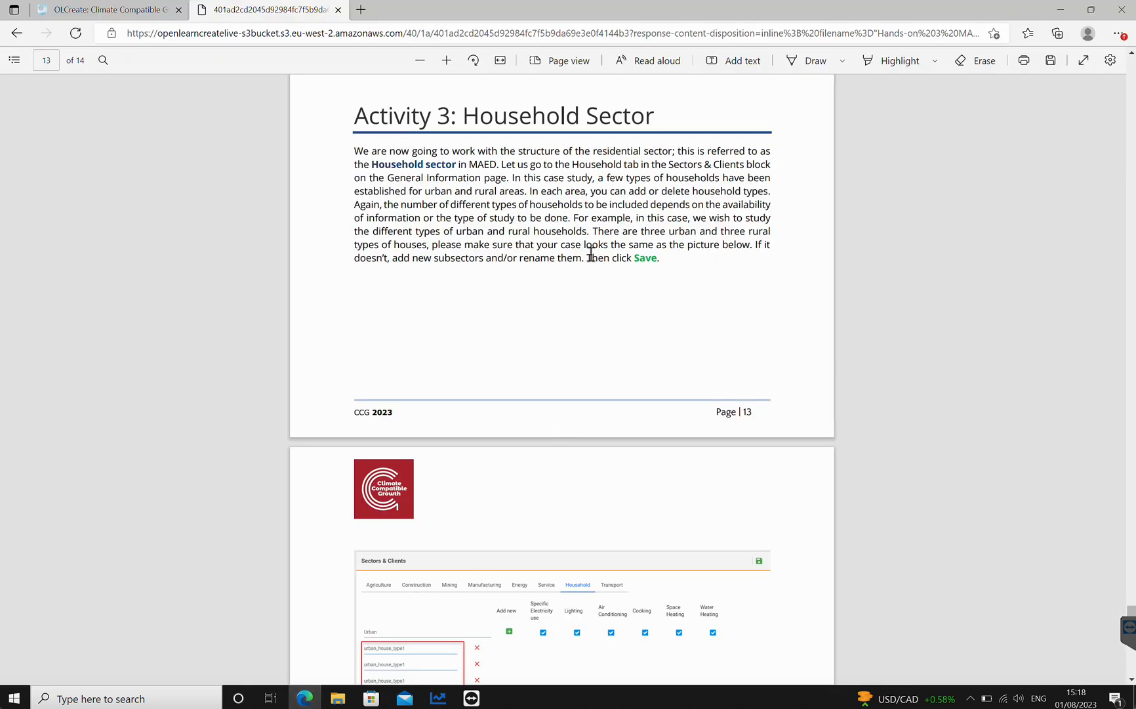
Read pages 13-14 showing urban and rural household types with end uses, then return to MAED.
scroll("down", 3)
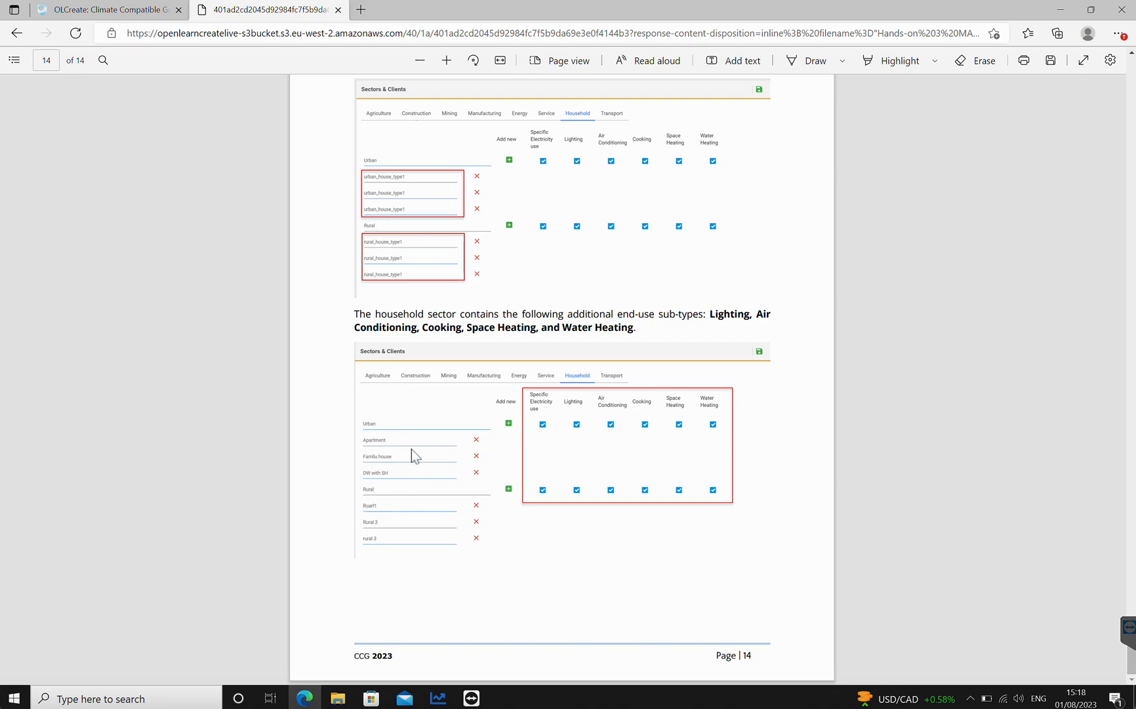
mouse_move(443, 319)
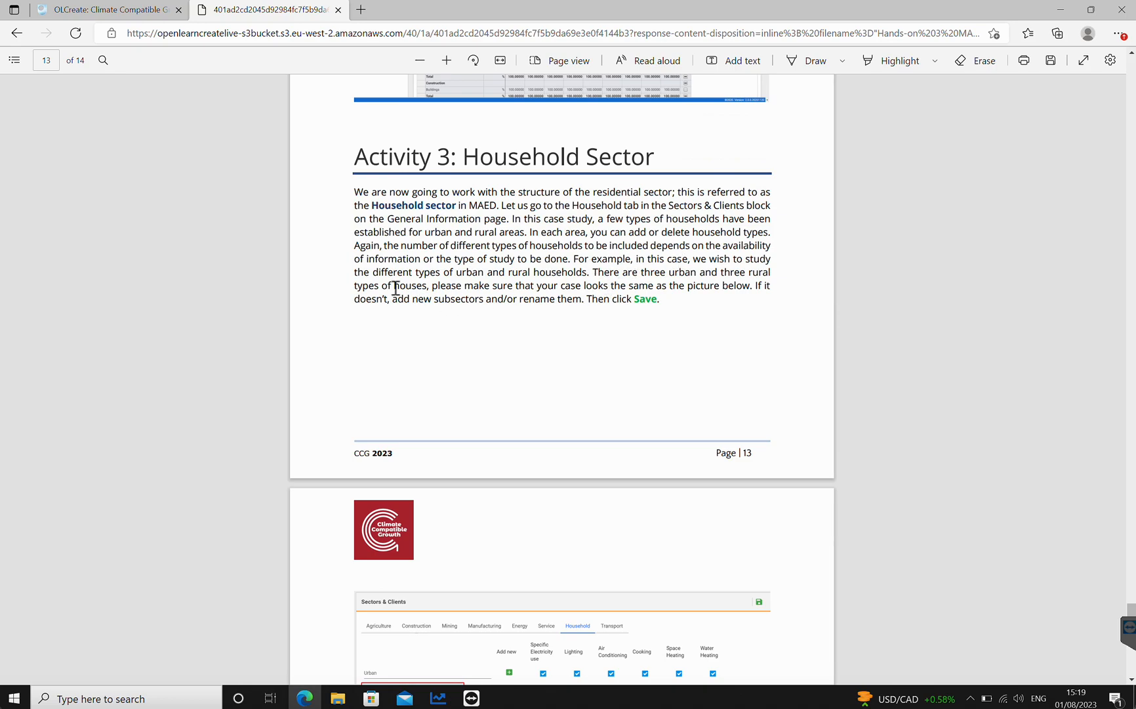
mouse_move(548, 284)
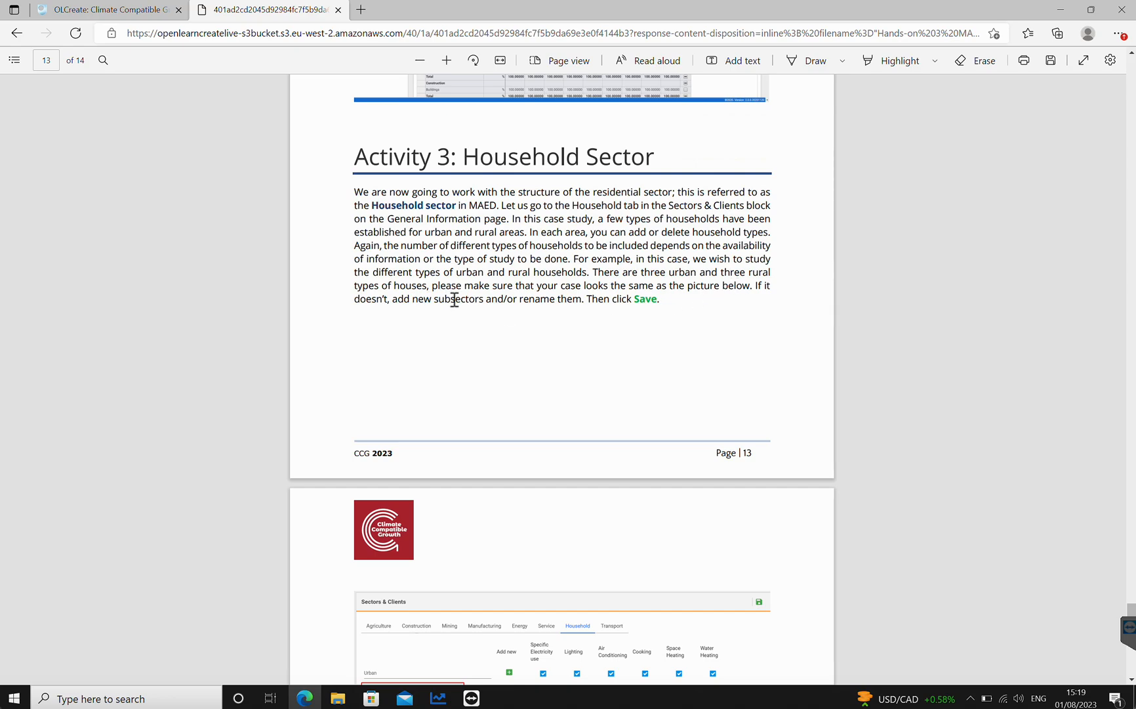
scroll("down", 3)
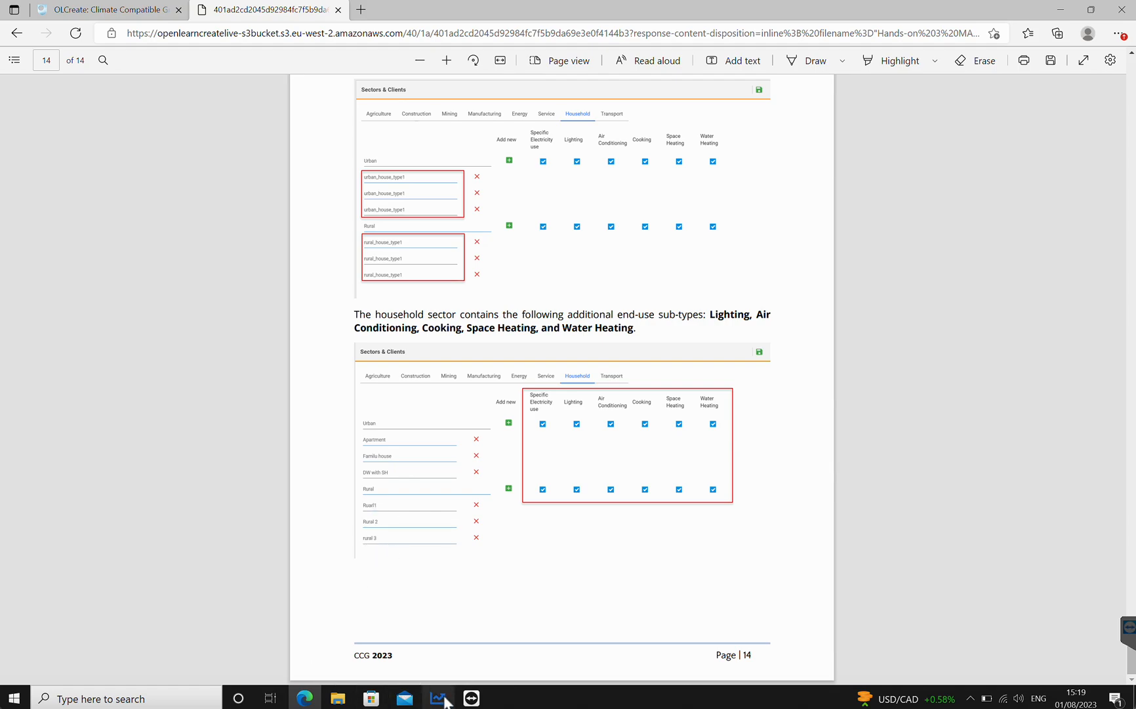
left_click(437, 698)
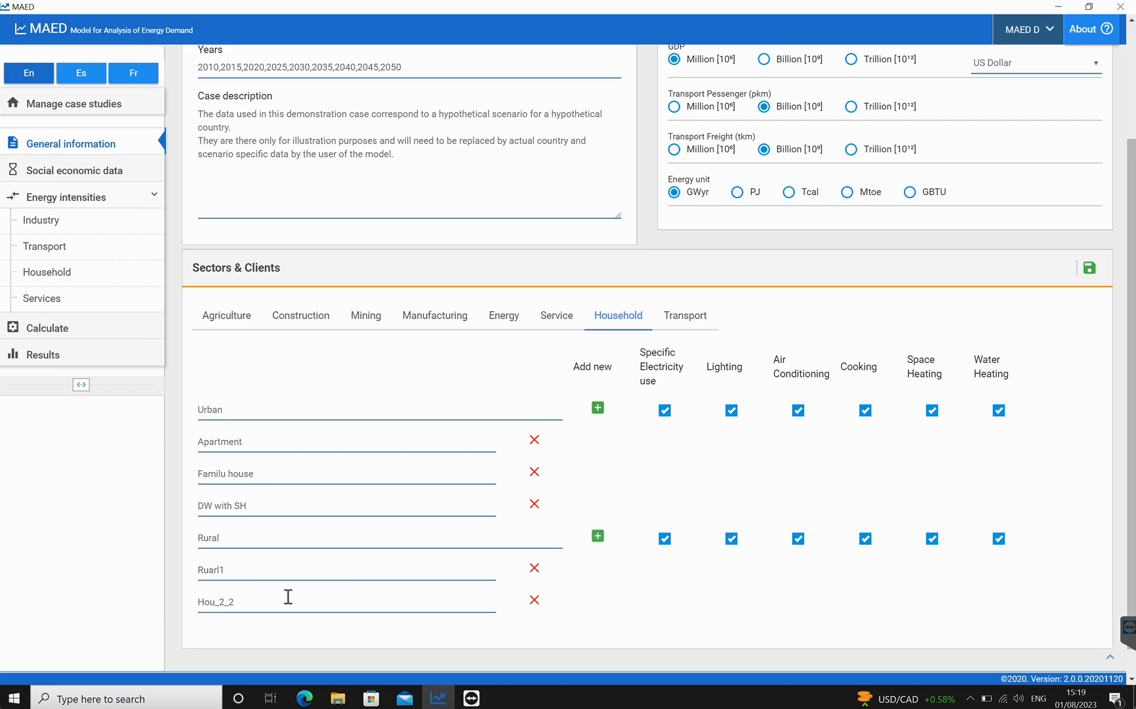
Name the second rural type Rural 2, add a Rural 3 type, and return to the guide.
type("Rural 2")
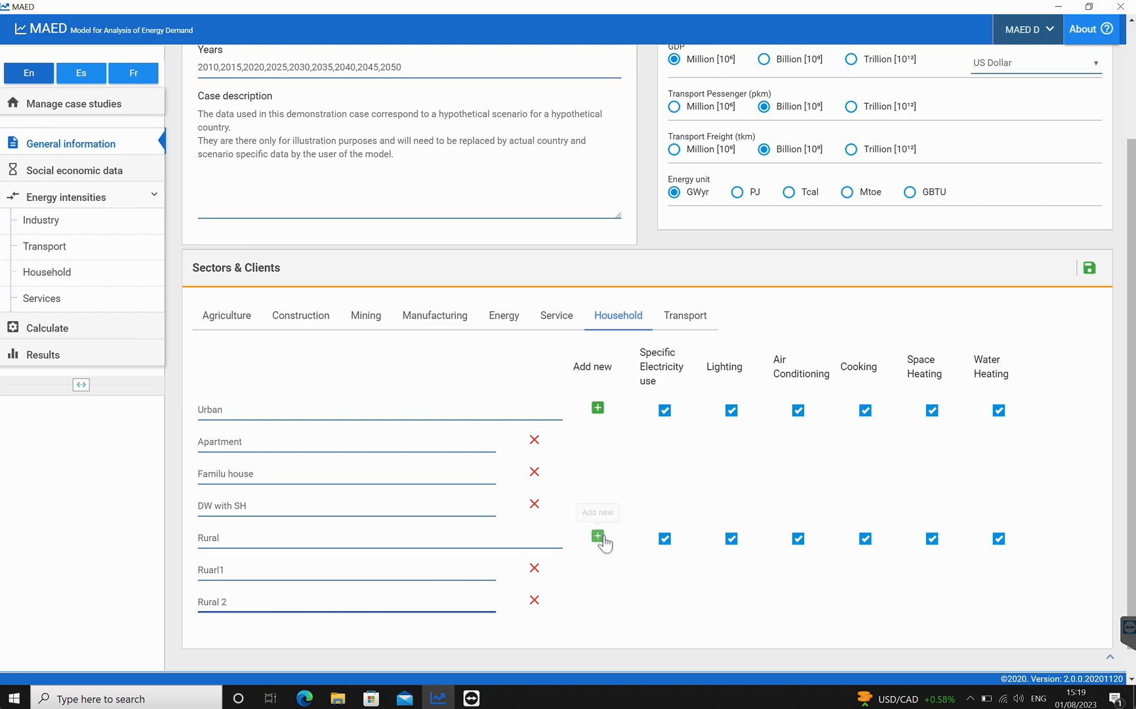
left_click(597, 537)
type("Rural 3")
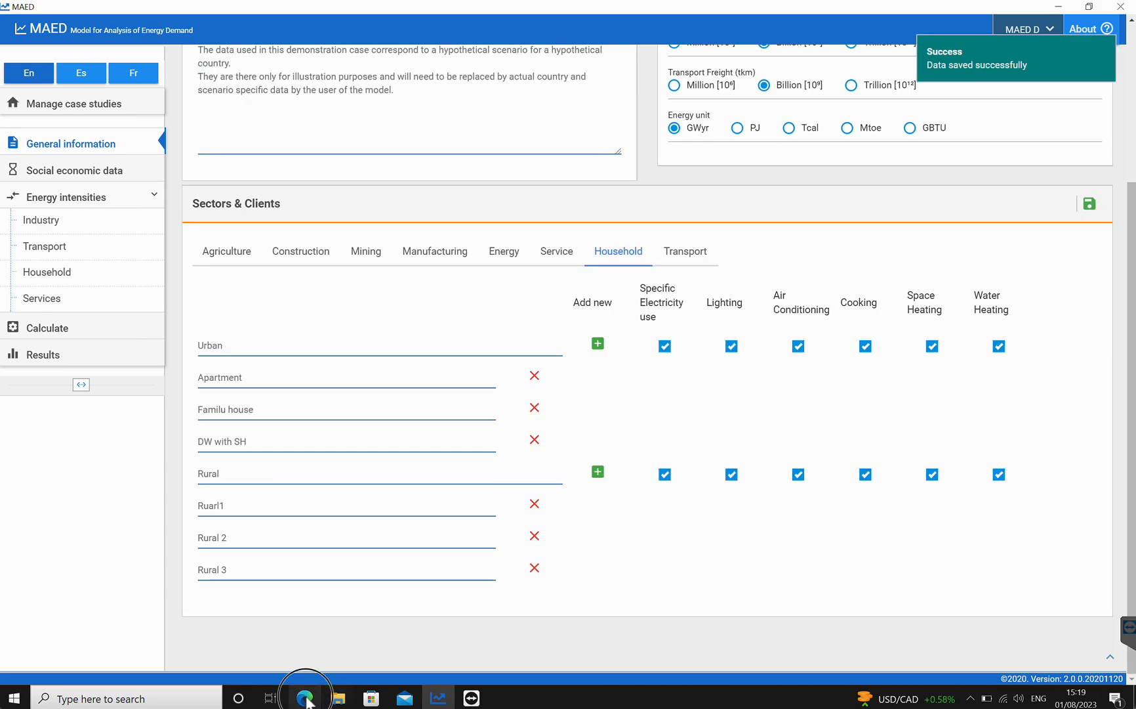
left_click(303, 699)
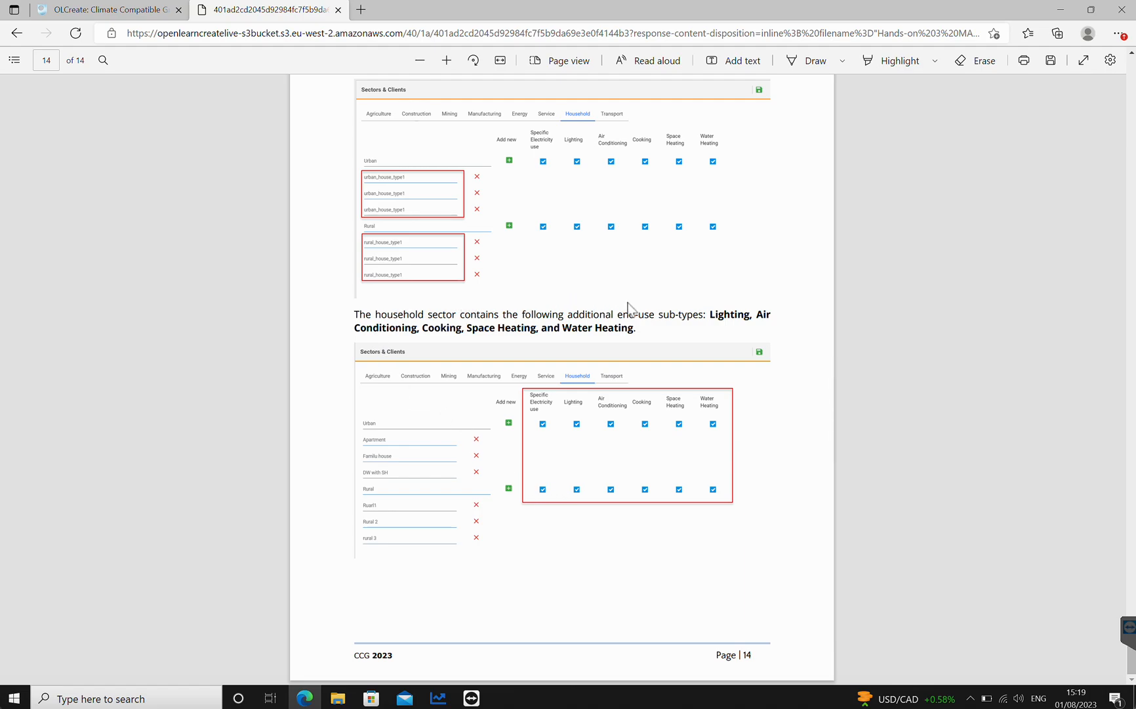
mouse_move(736, 315)
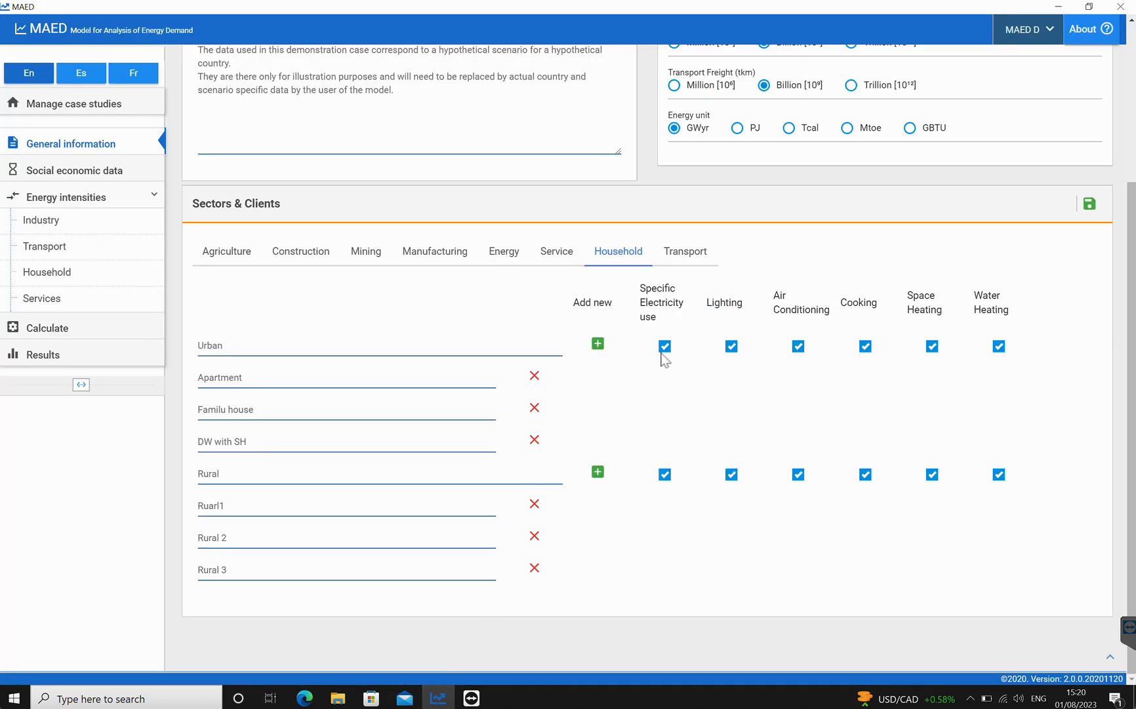
mouse_move(613, 468)
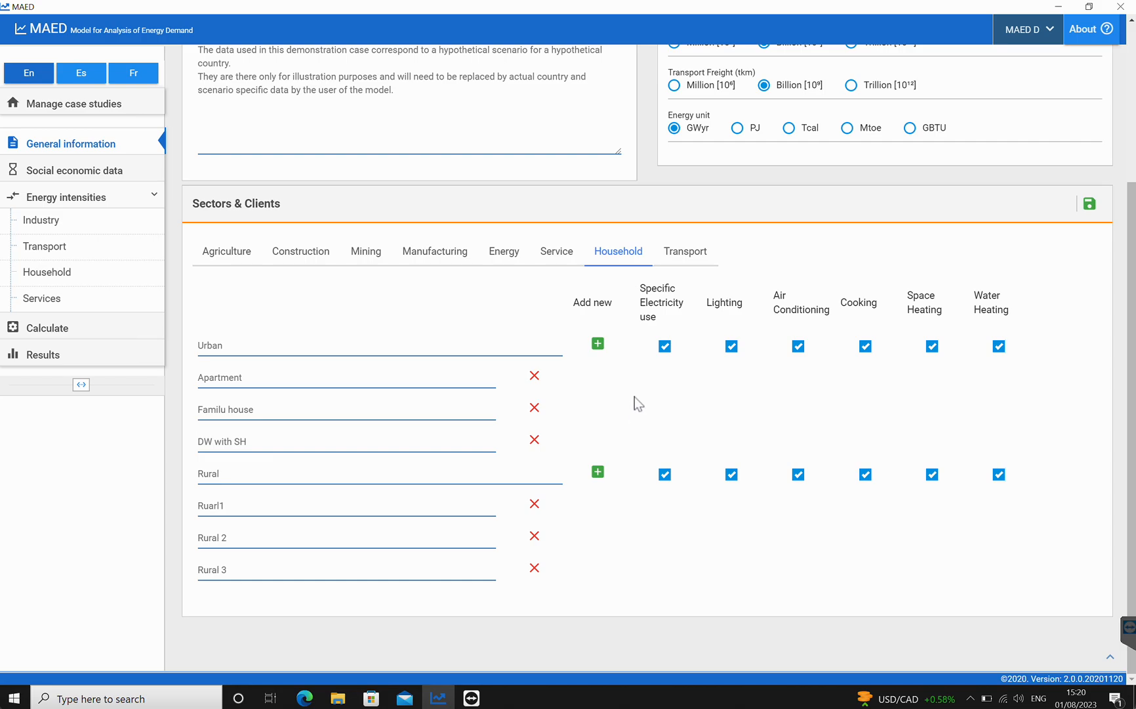
mouse_move(643, 401)
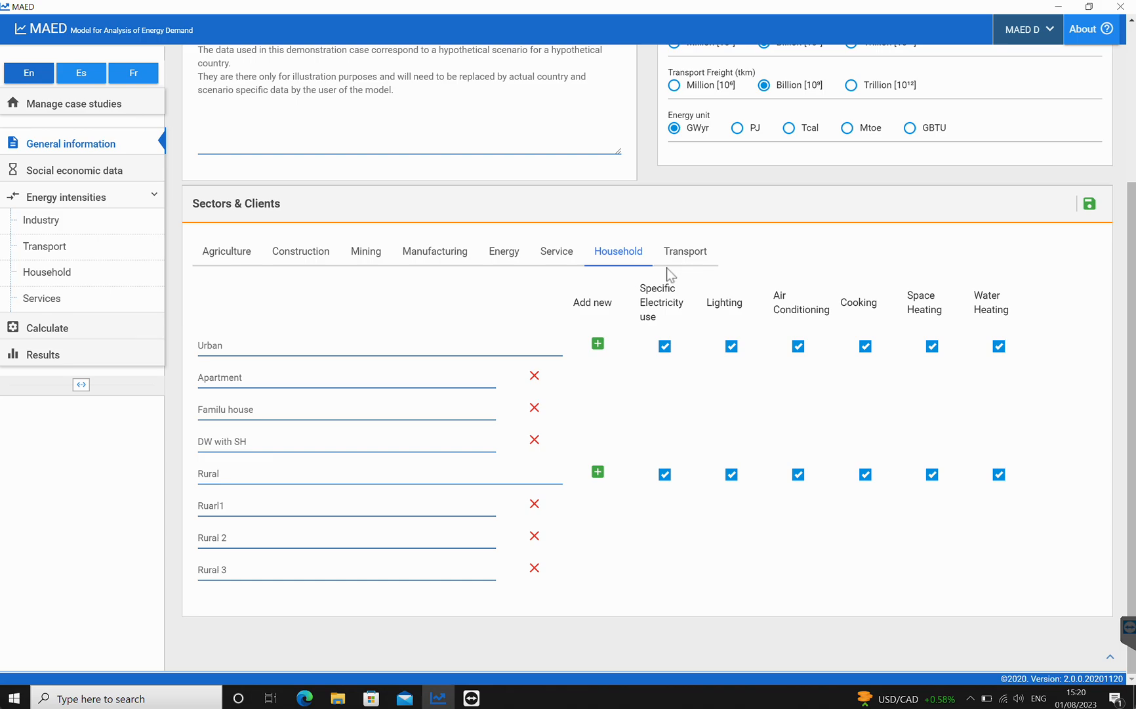
mouse_move(517, 299)
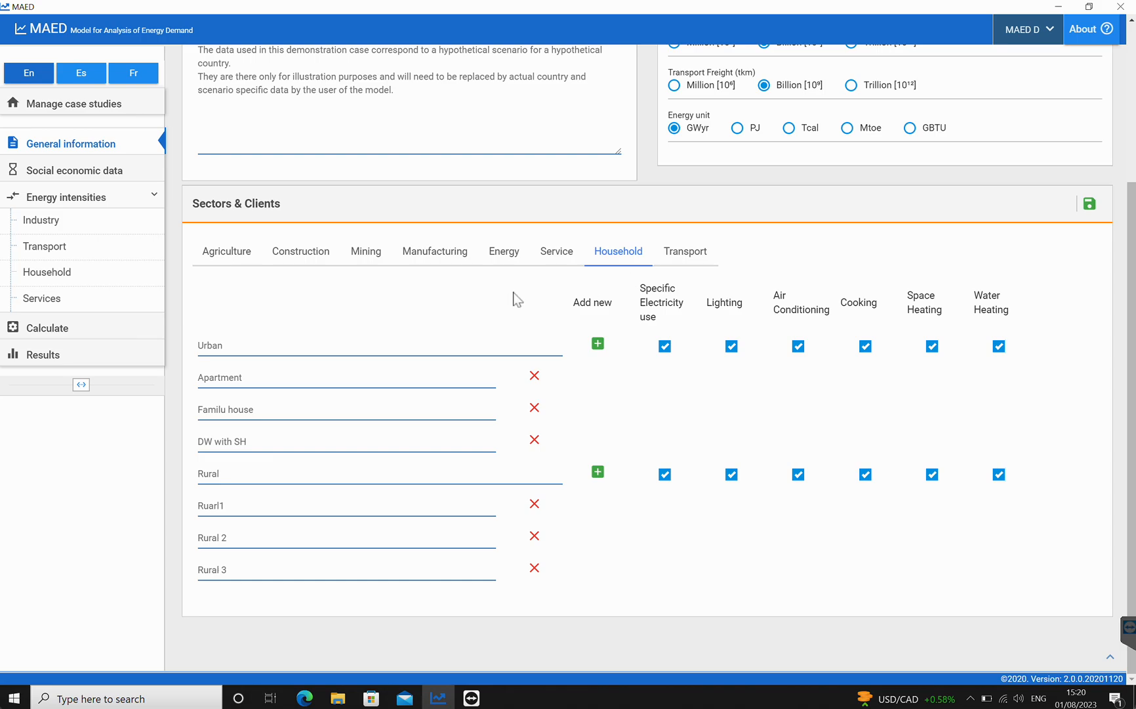